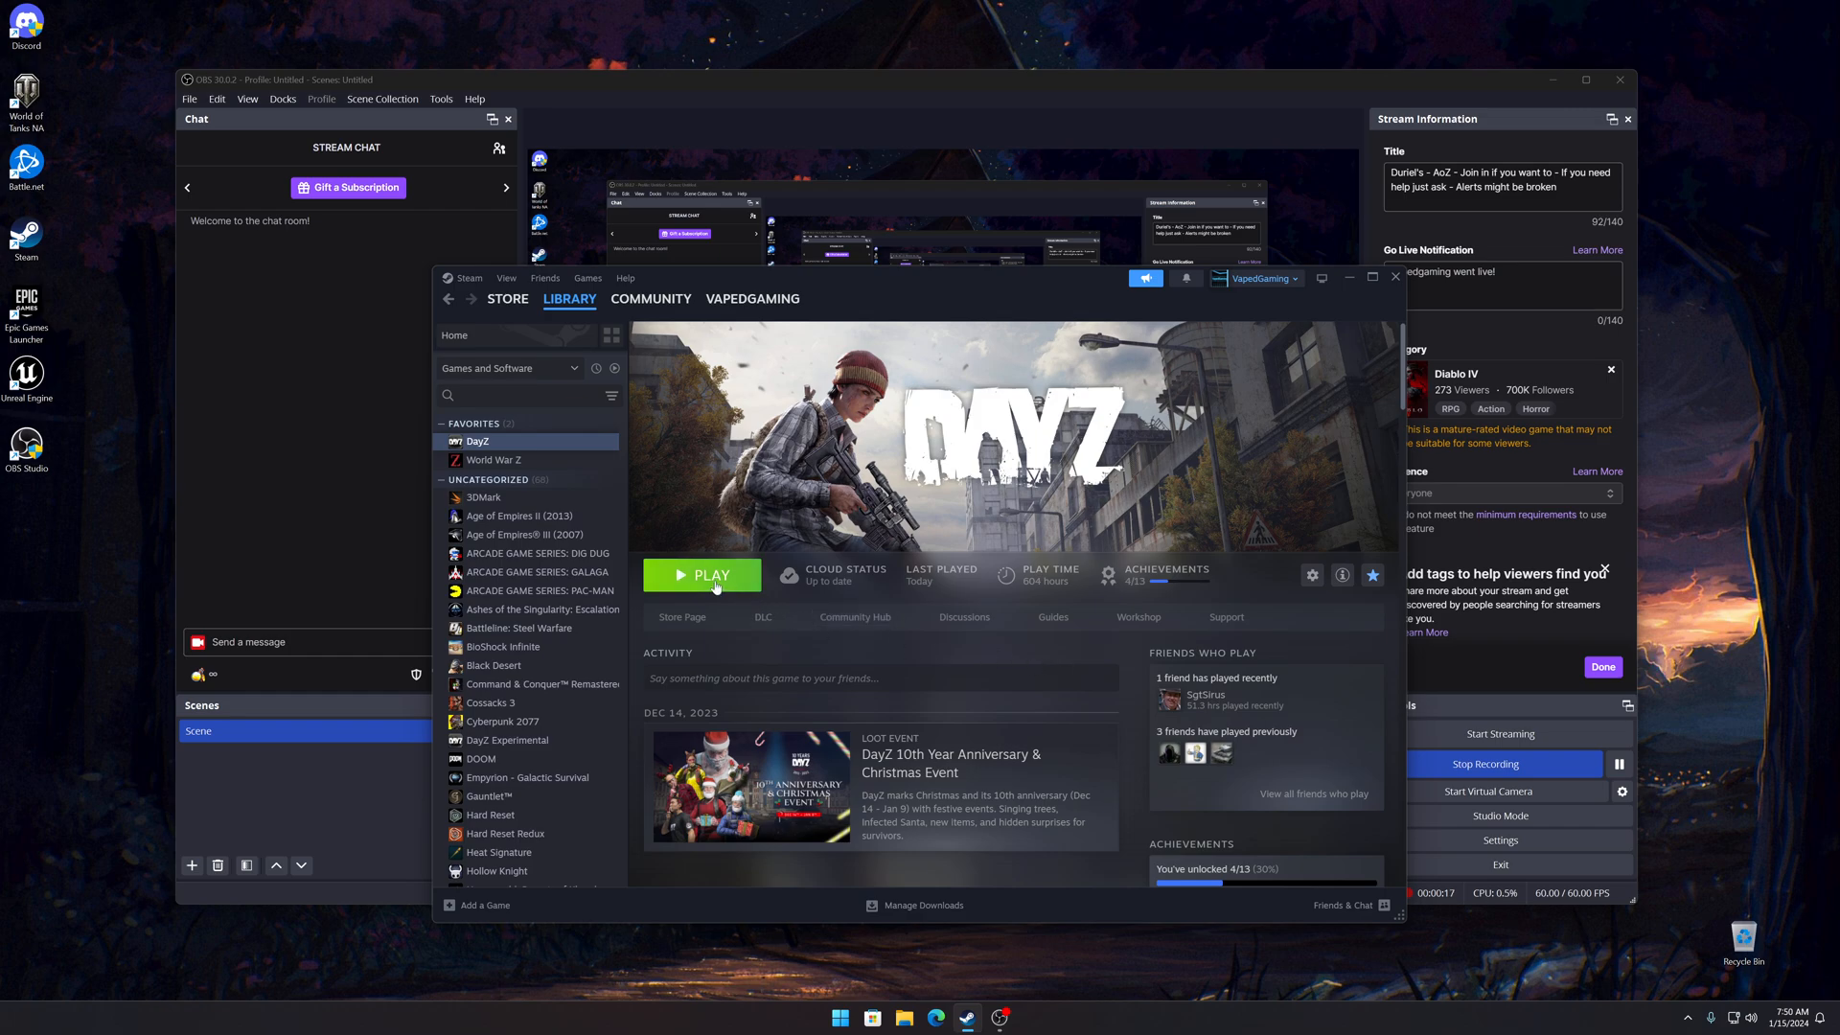
# Step: Launch DayZ from the Steam library so its launcher opens on the news feed
pyautogui.click(701, 575)
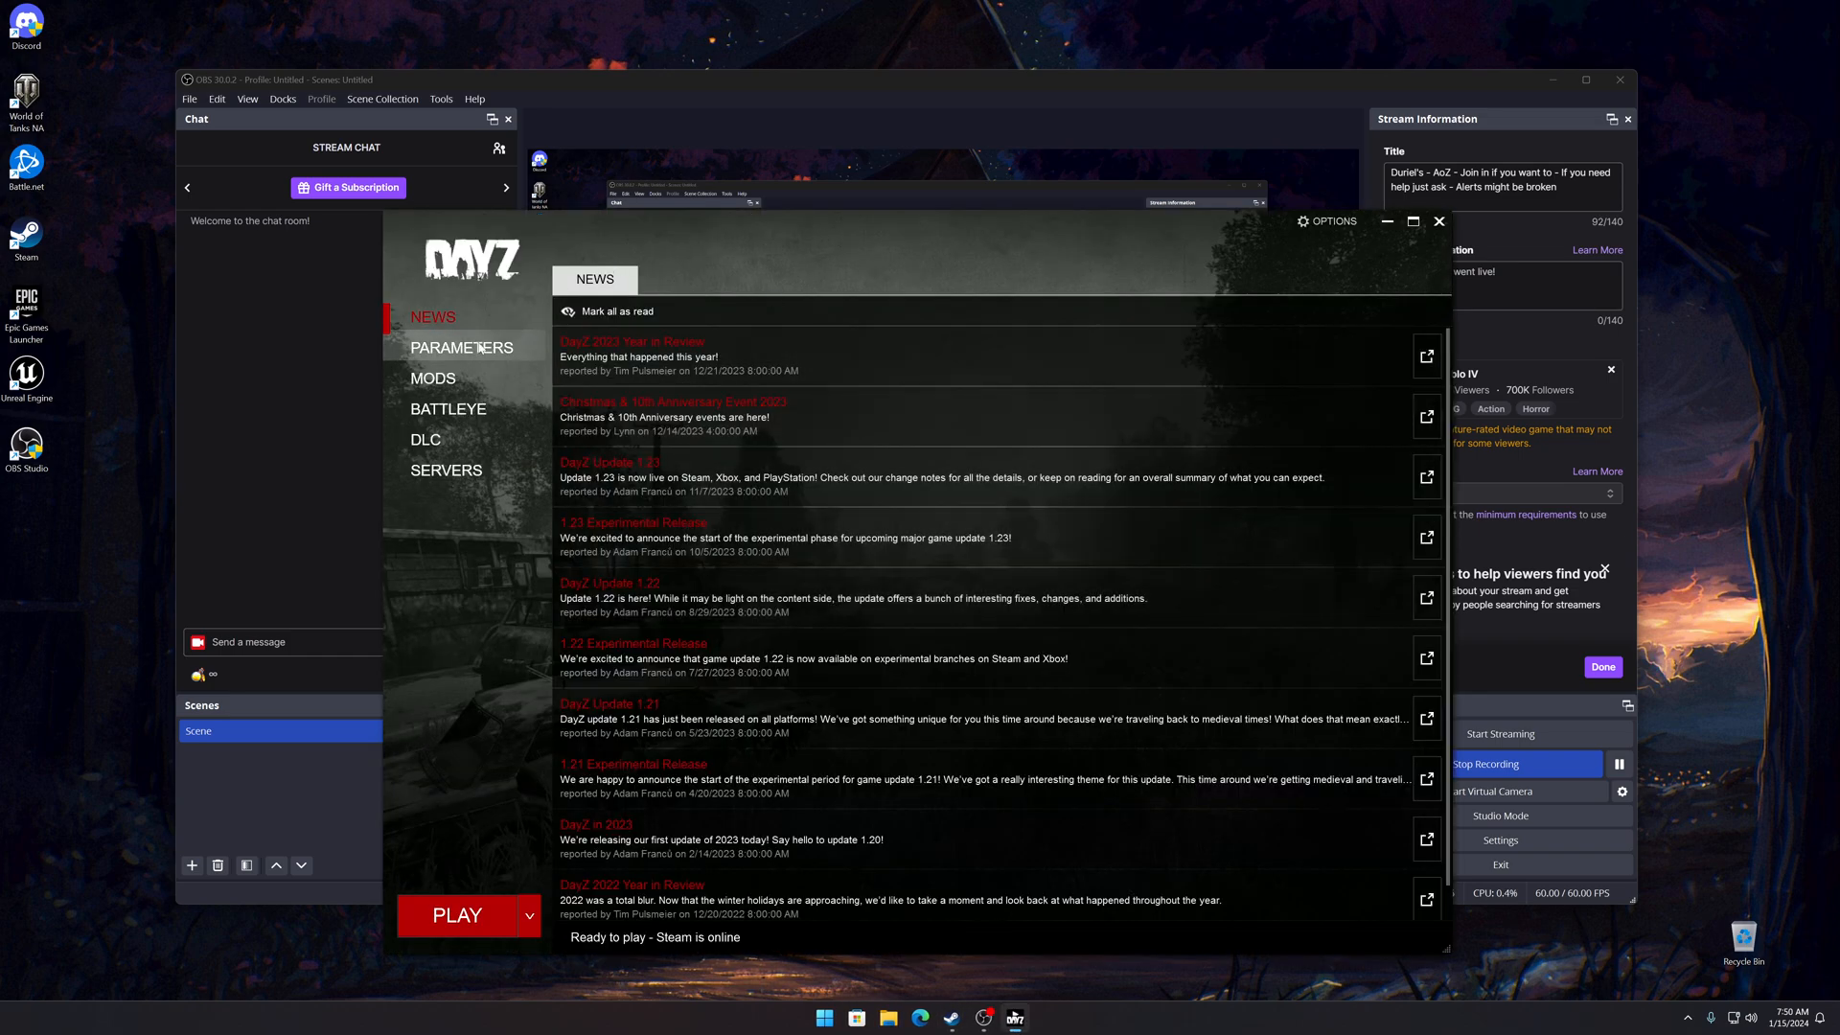
# Step: View the Parameters, Mods, BattlEye and DLC pages, ending on the owned Livonia DLC
pyautogui.click(462, 347)
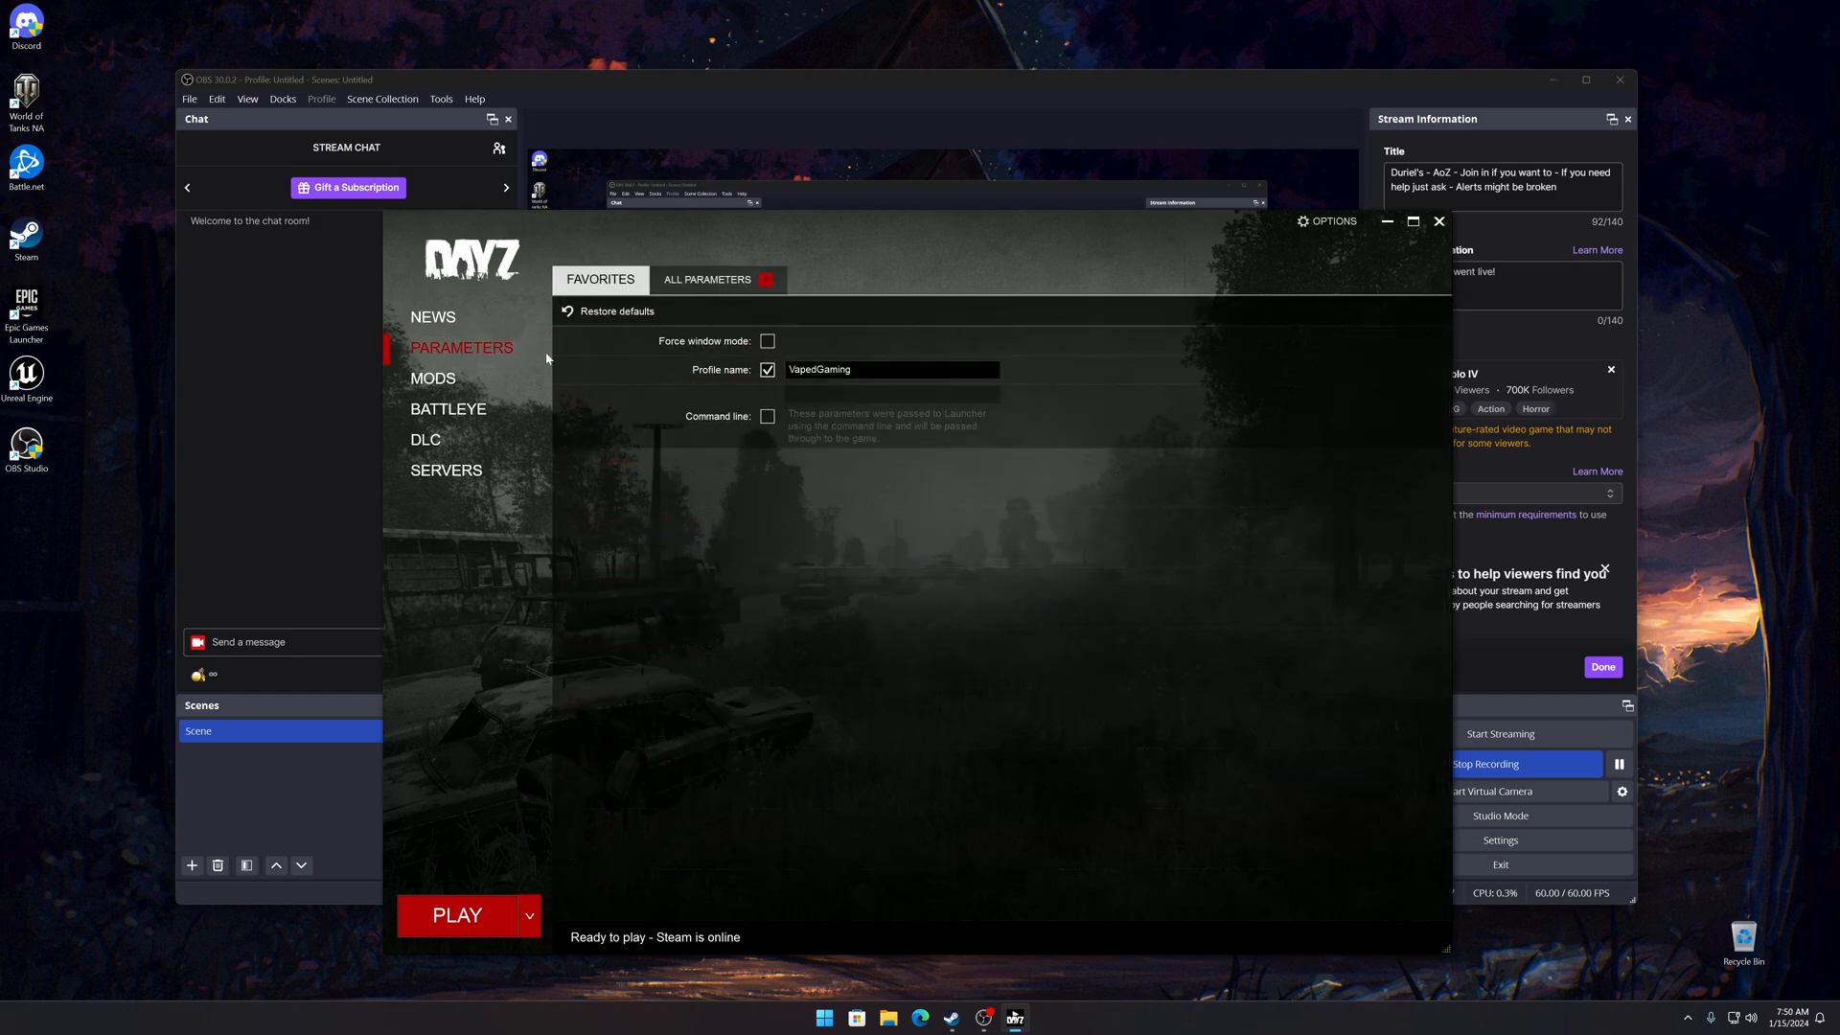
pyautogui.moveTo(567, 369)
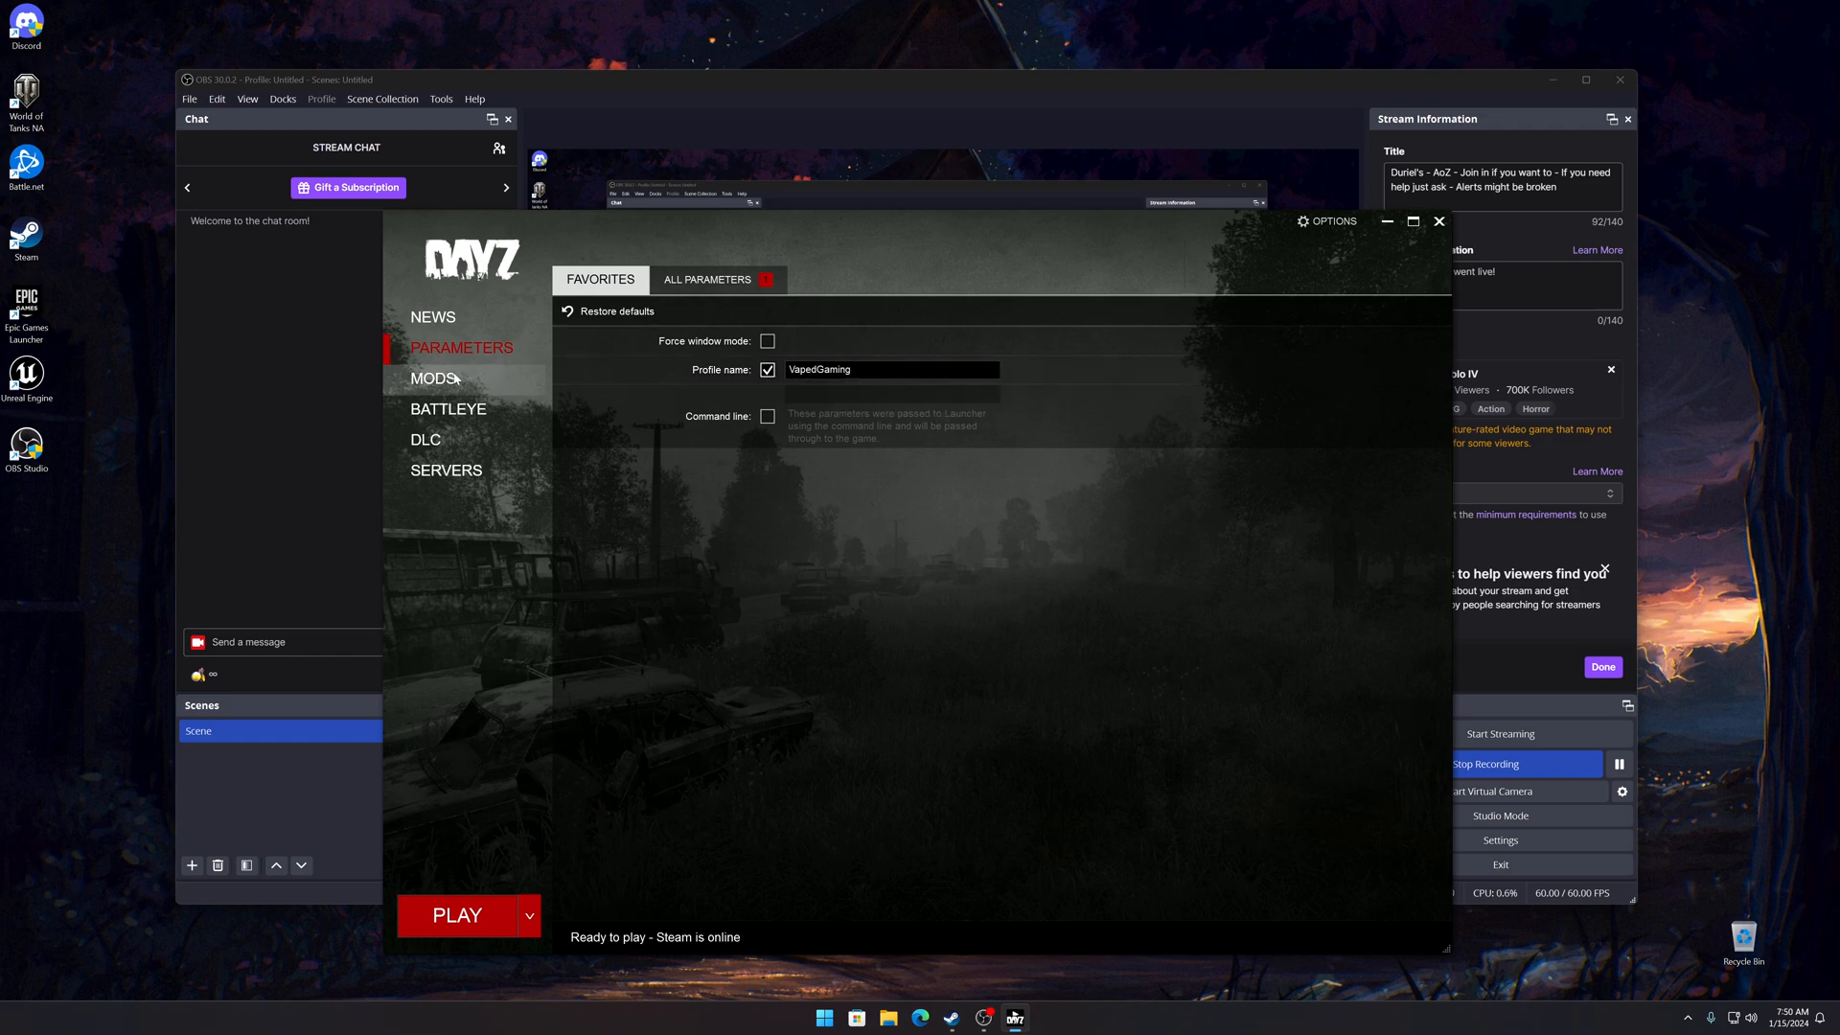
pyautogui.click(433, 378)
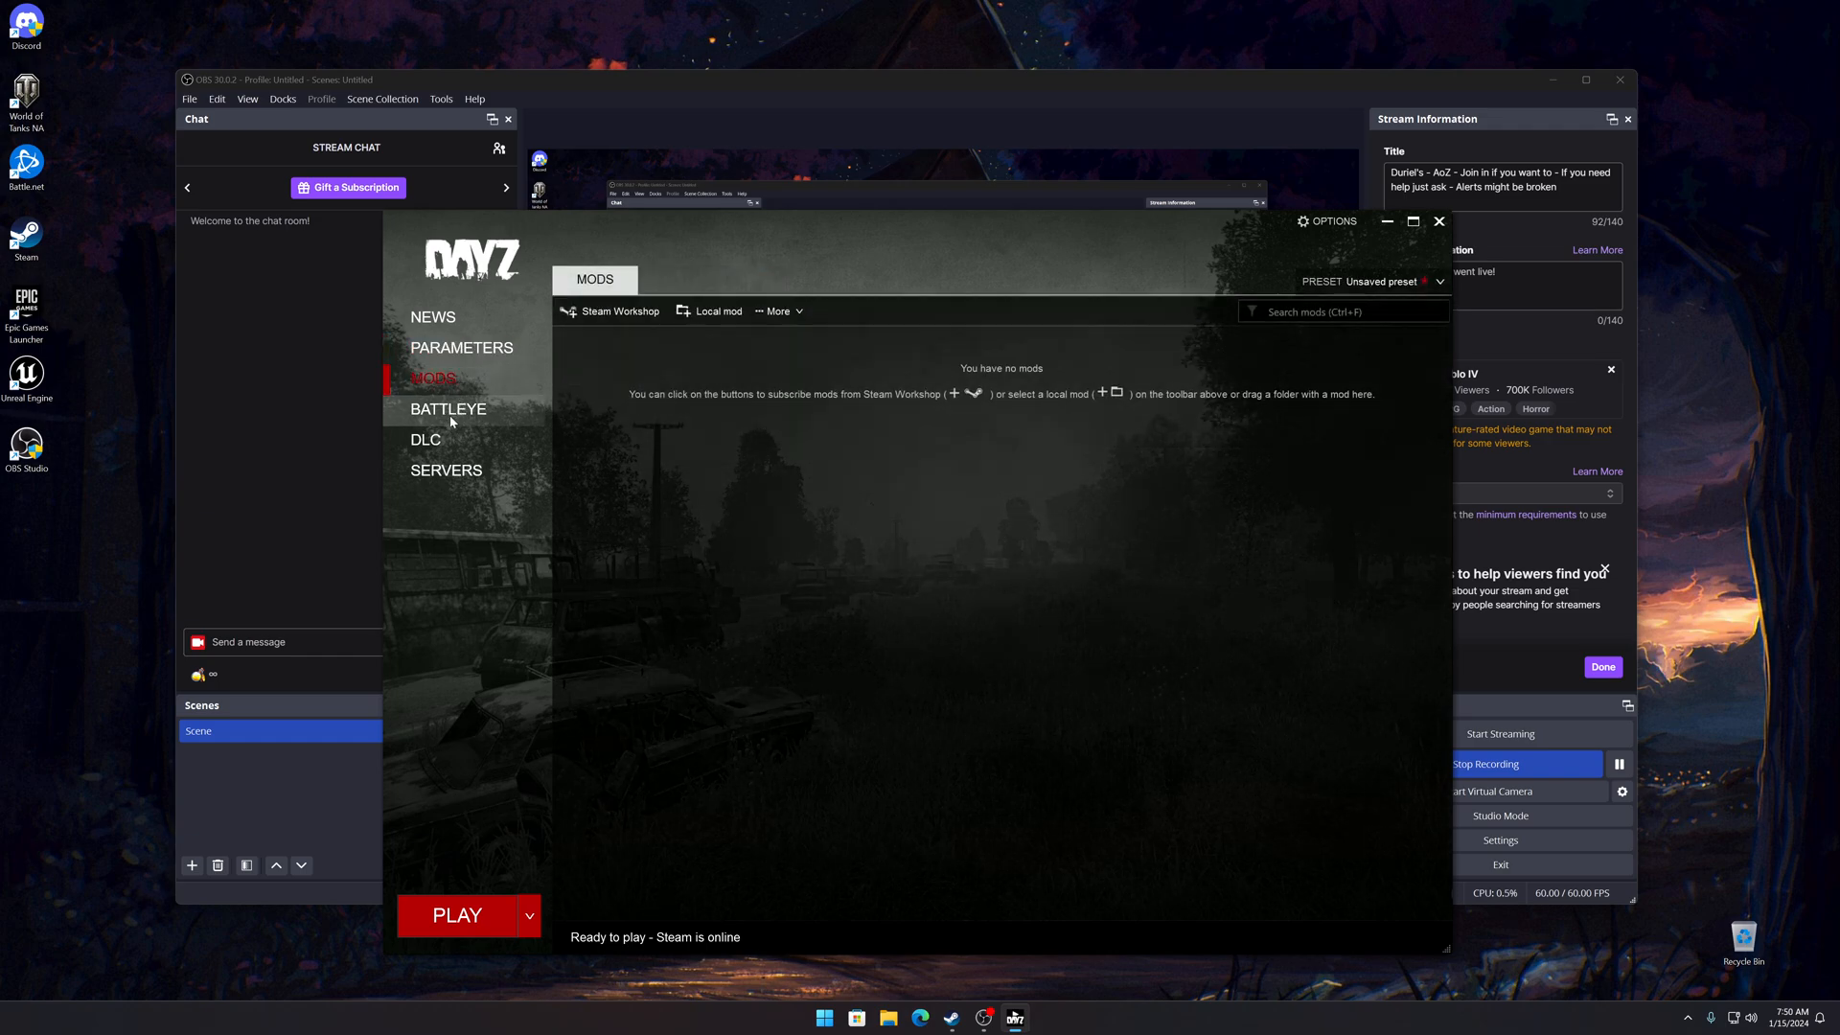
pyautogui.click(448, 409)
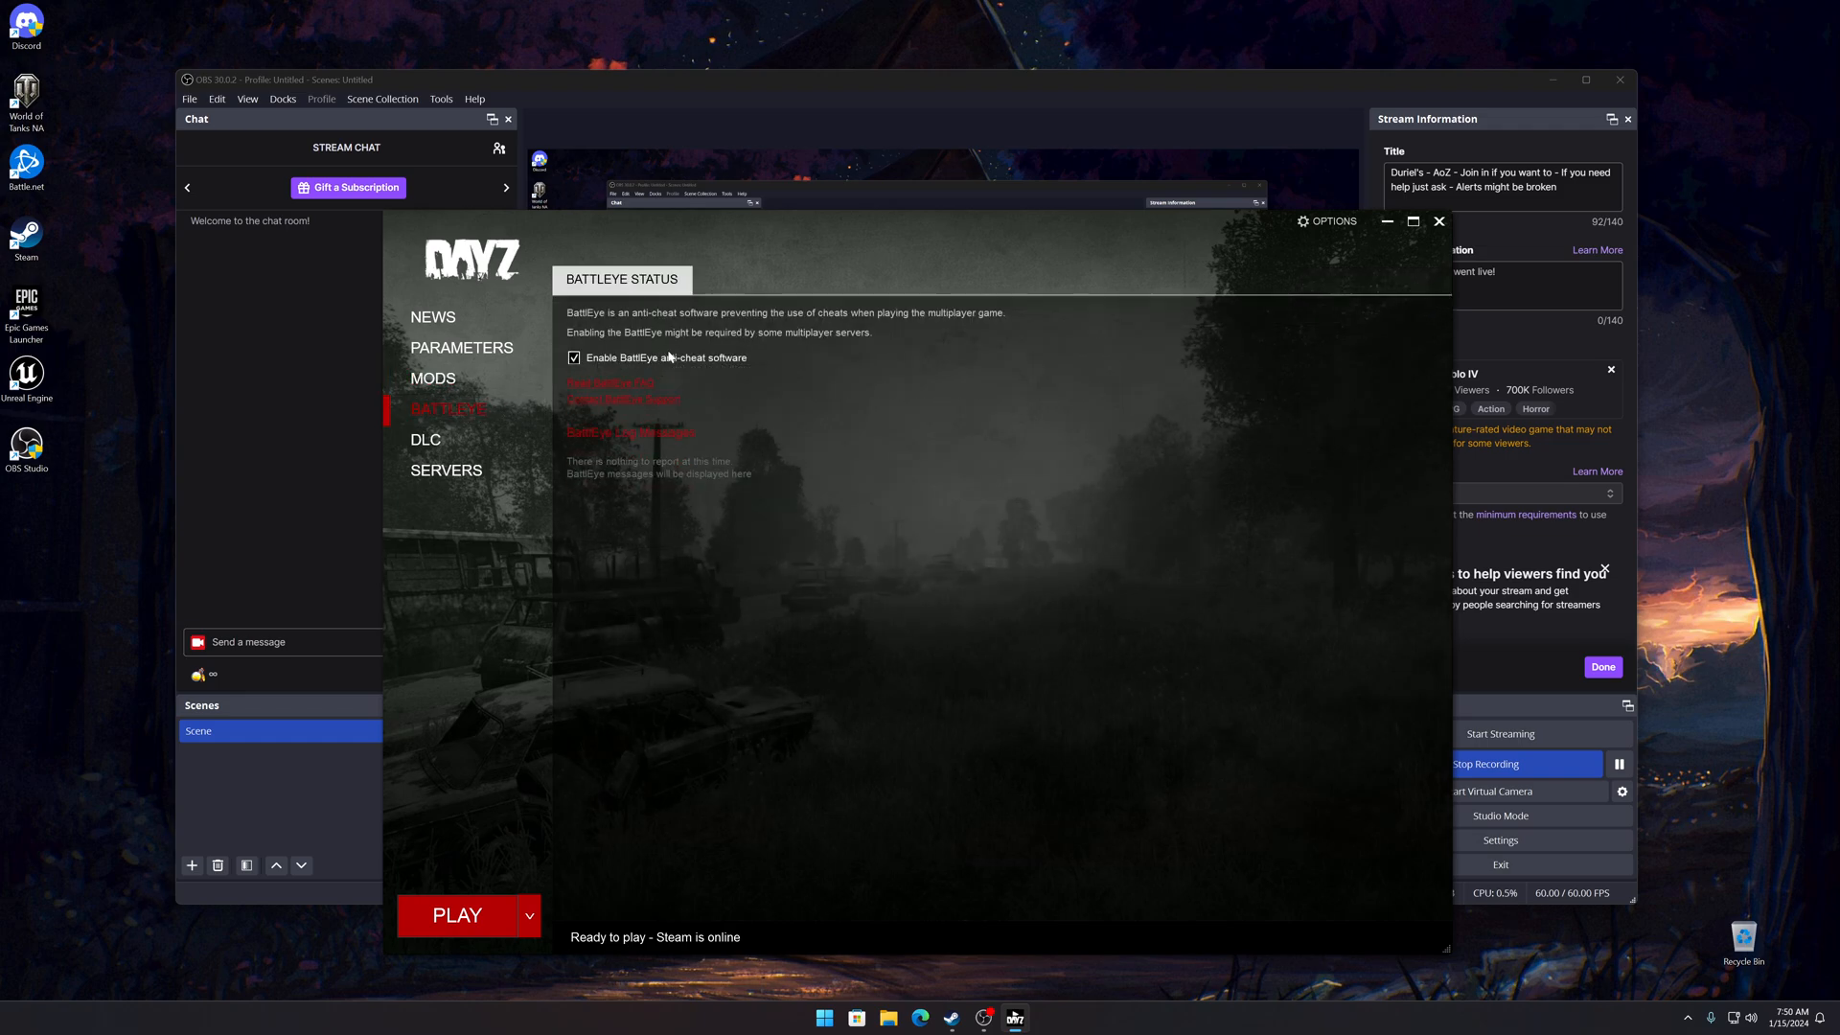
pyautogui.moveTo(447, 451)
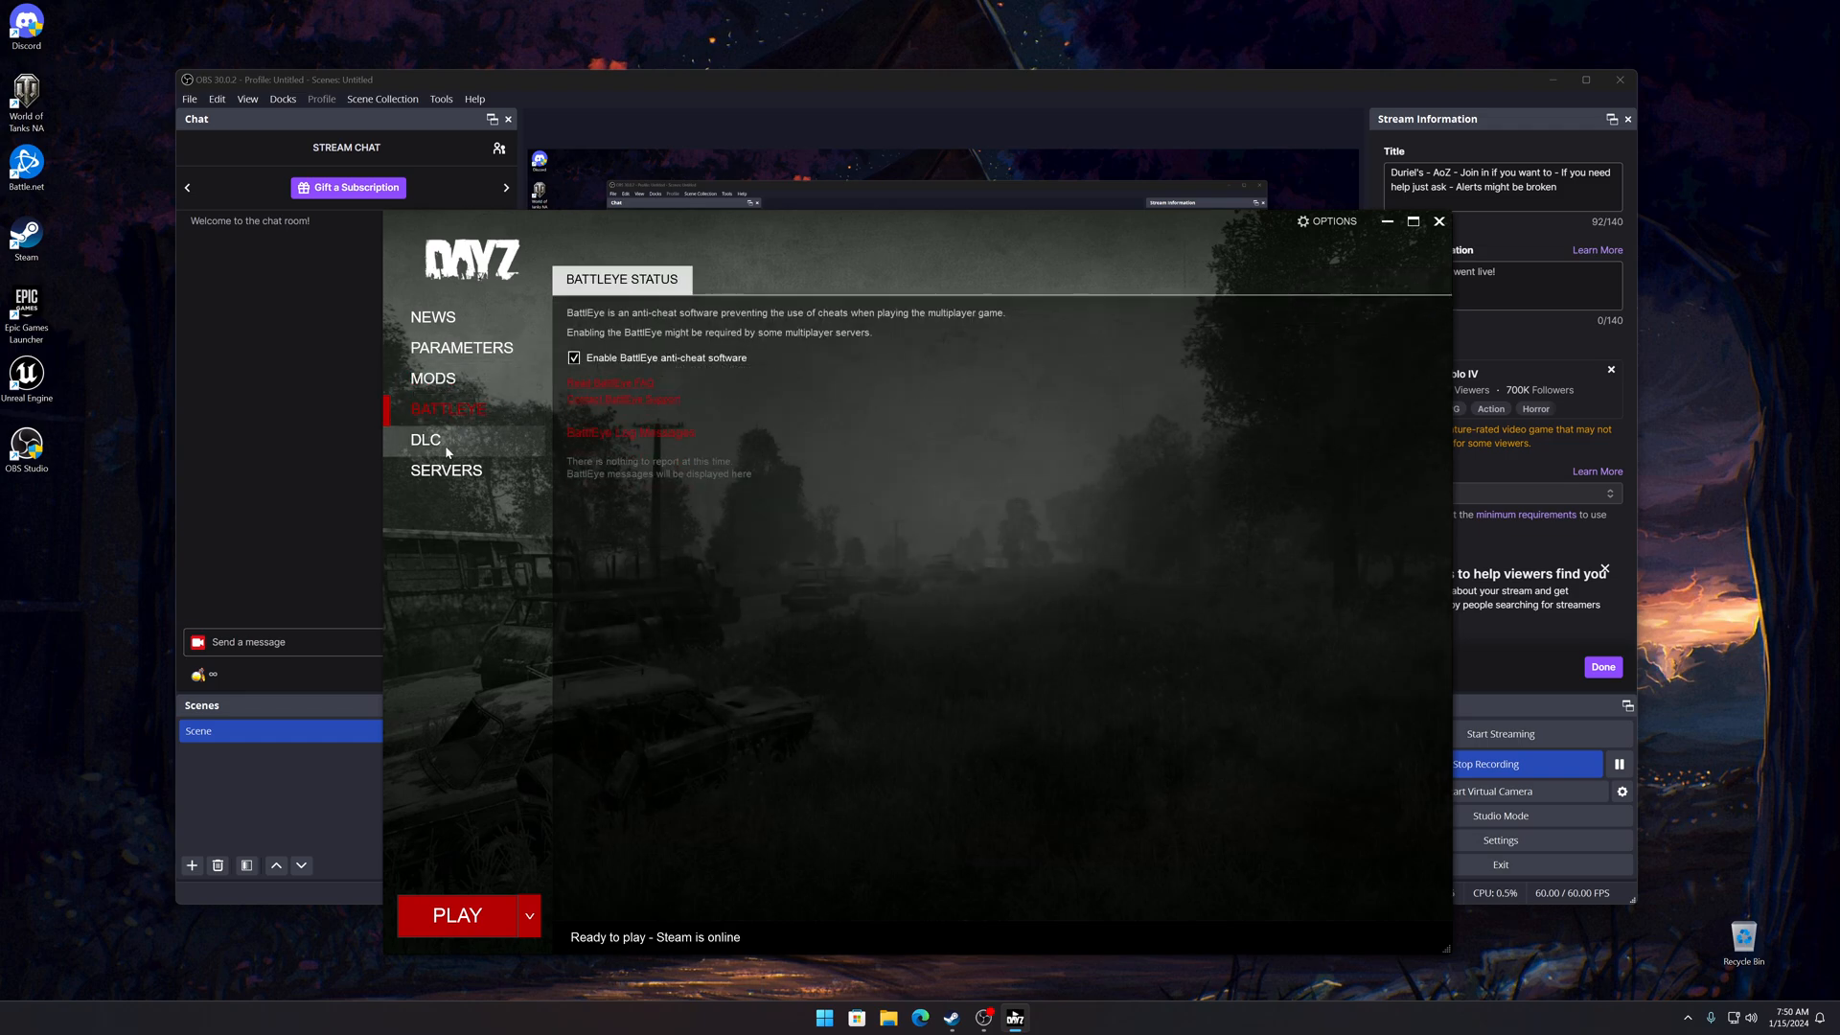
pyautogui.click(426, 439)
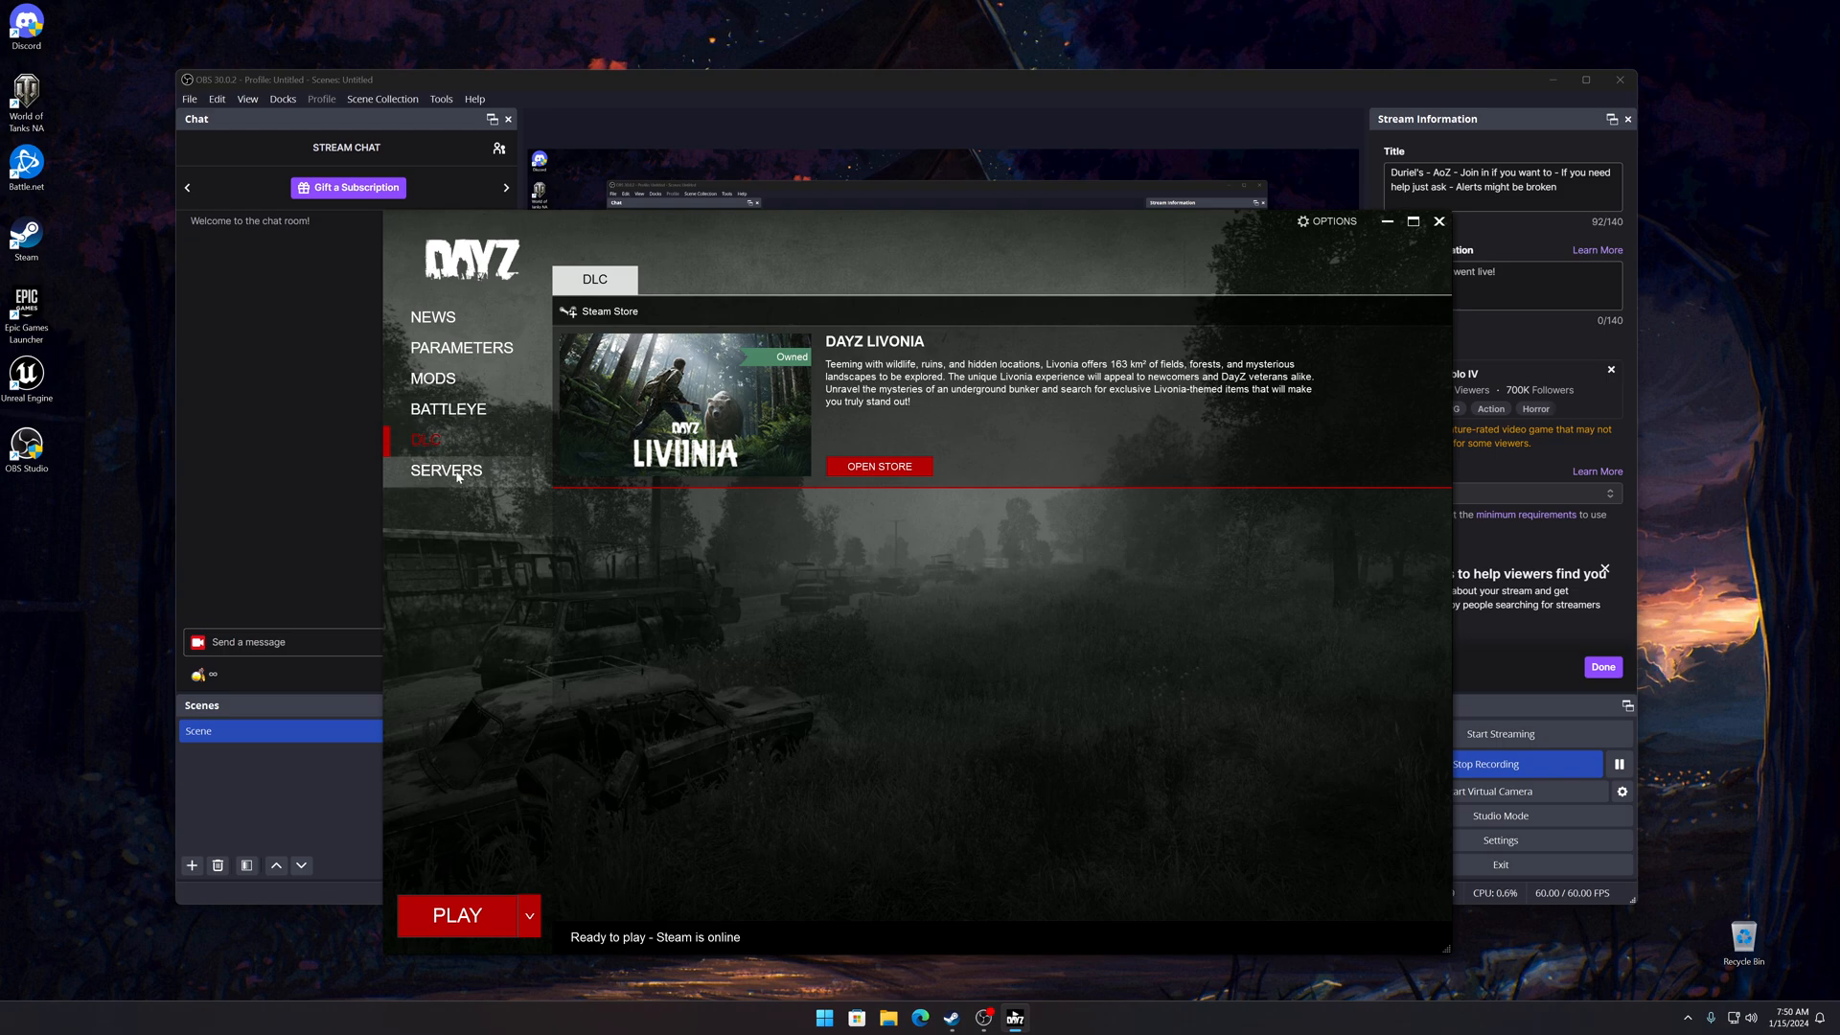
# Step: Show the server browser's Favorites list with the starred Sunnyvale #11 server
pyautogui.click(445, 471)
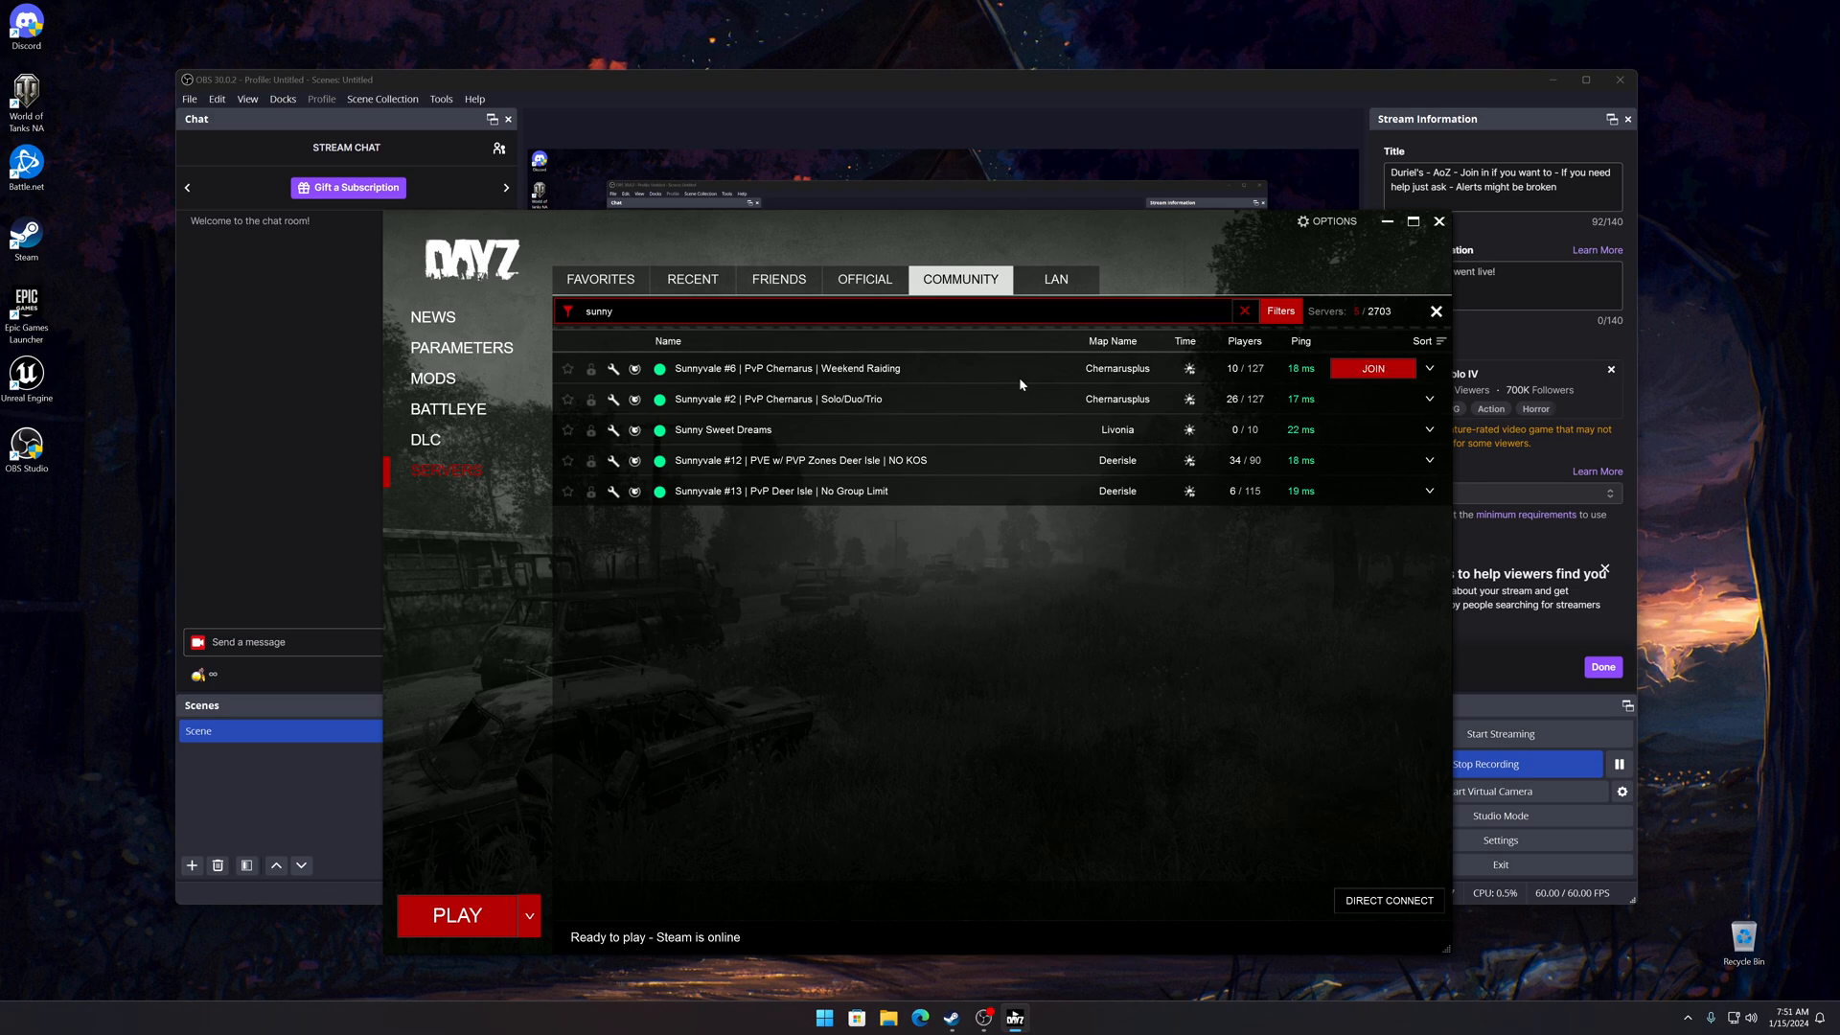
pyautogui.moveTo(832, 497)
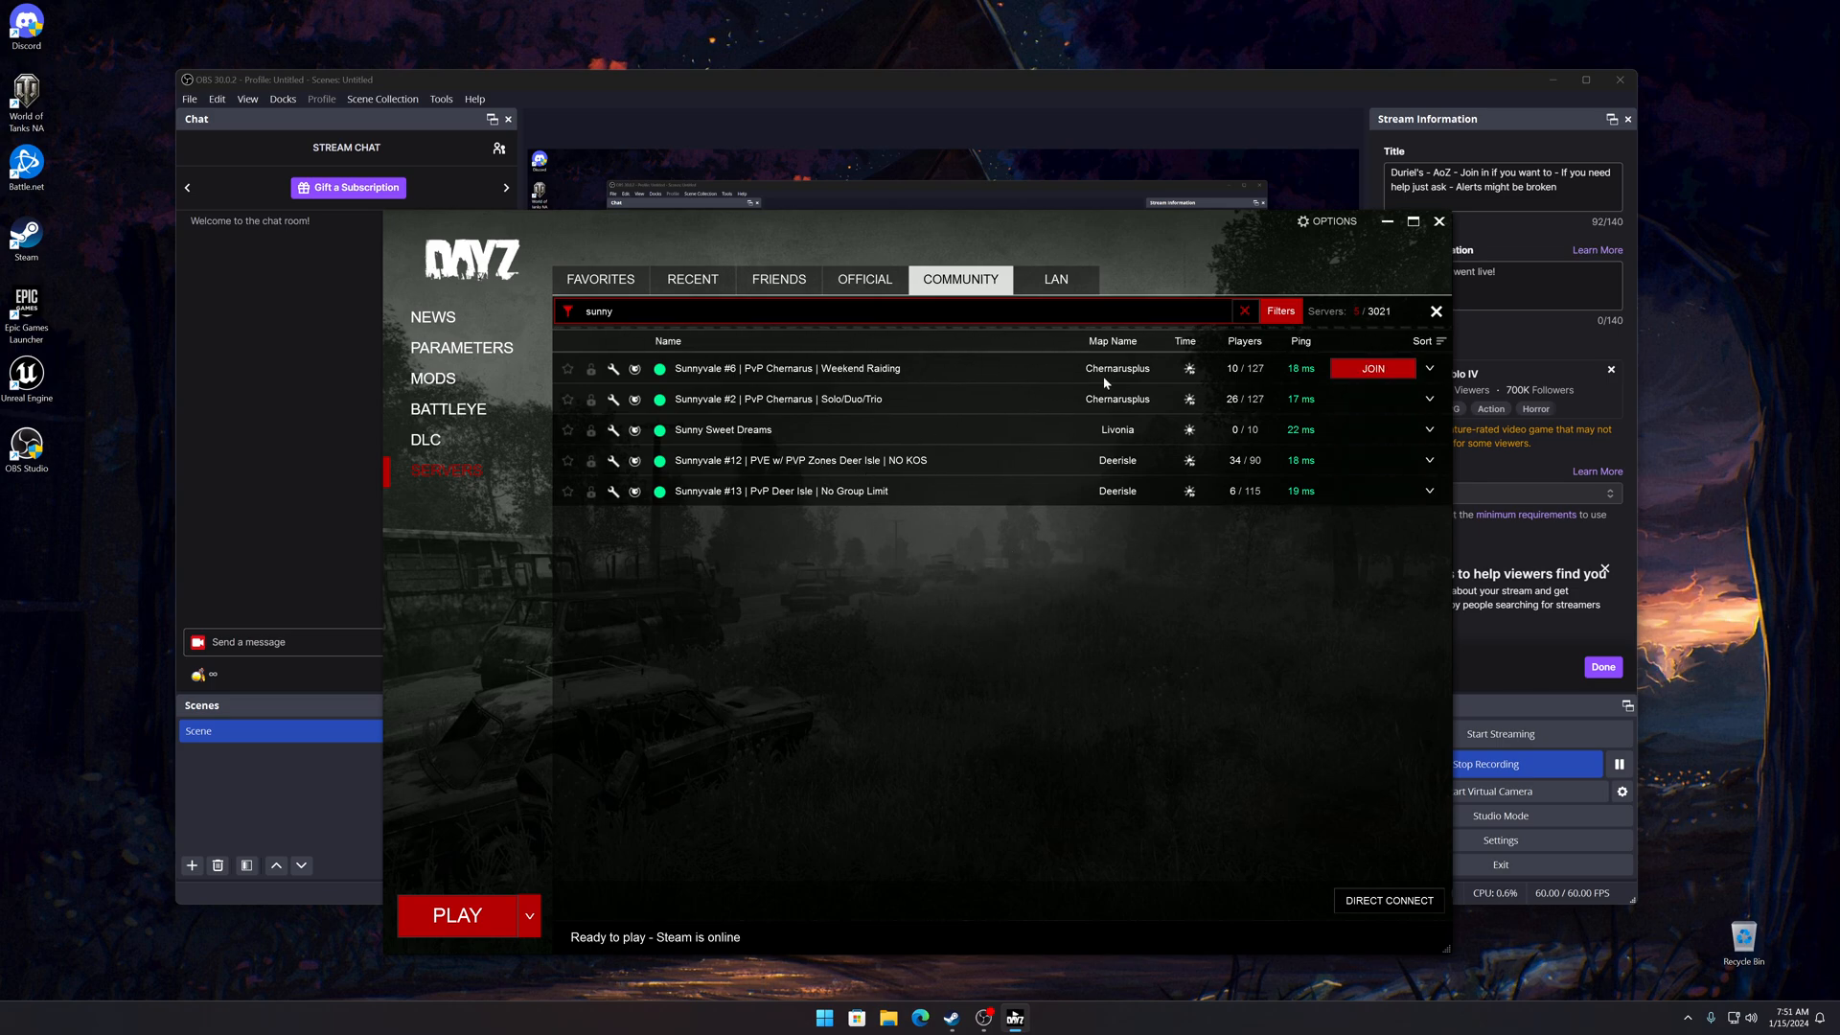
pyautogui.moveTo(795, 405)
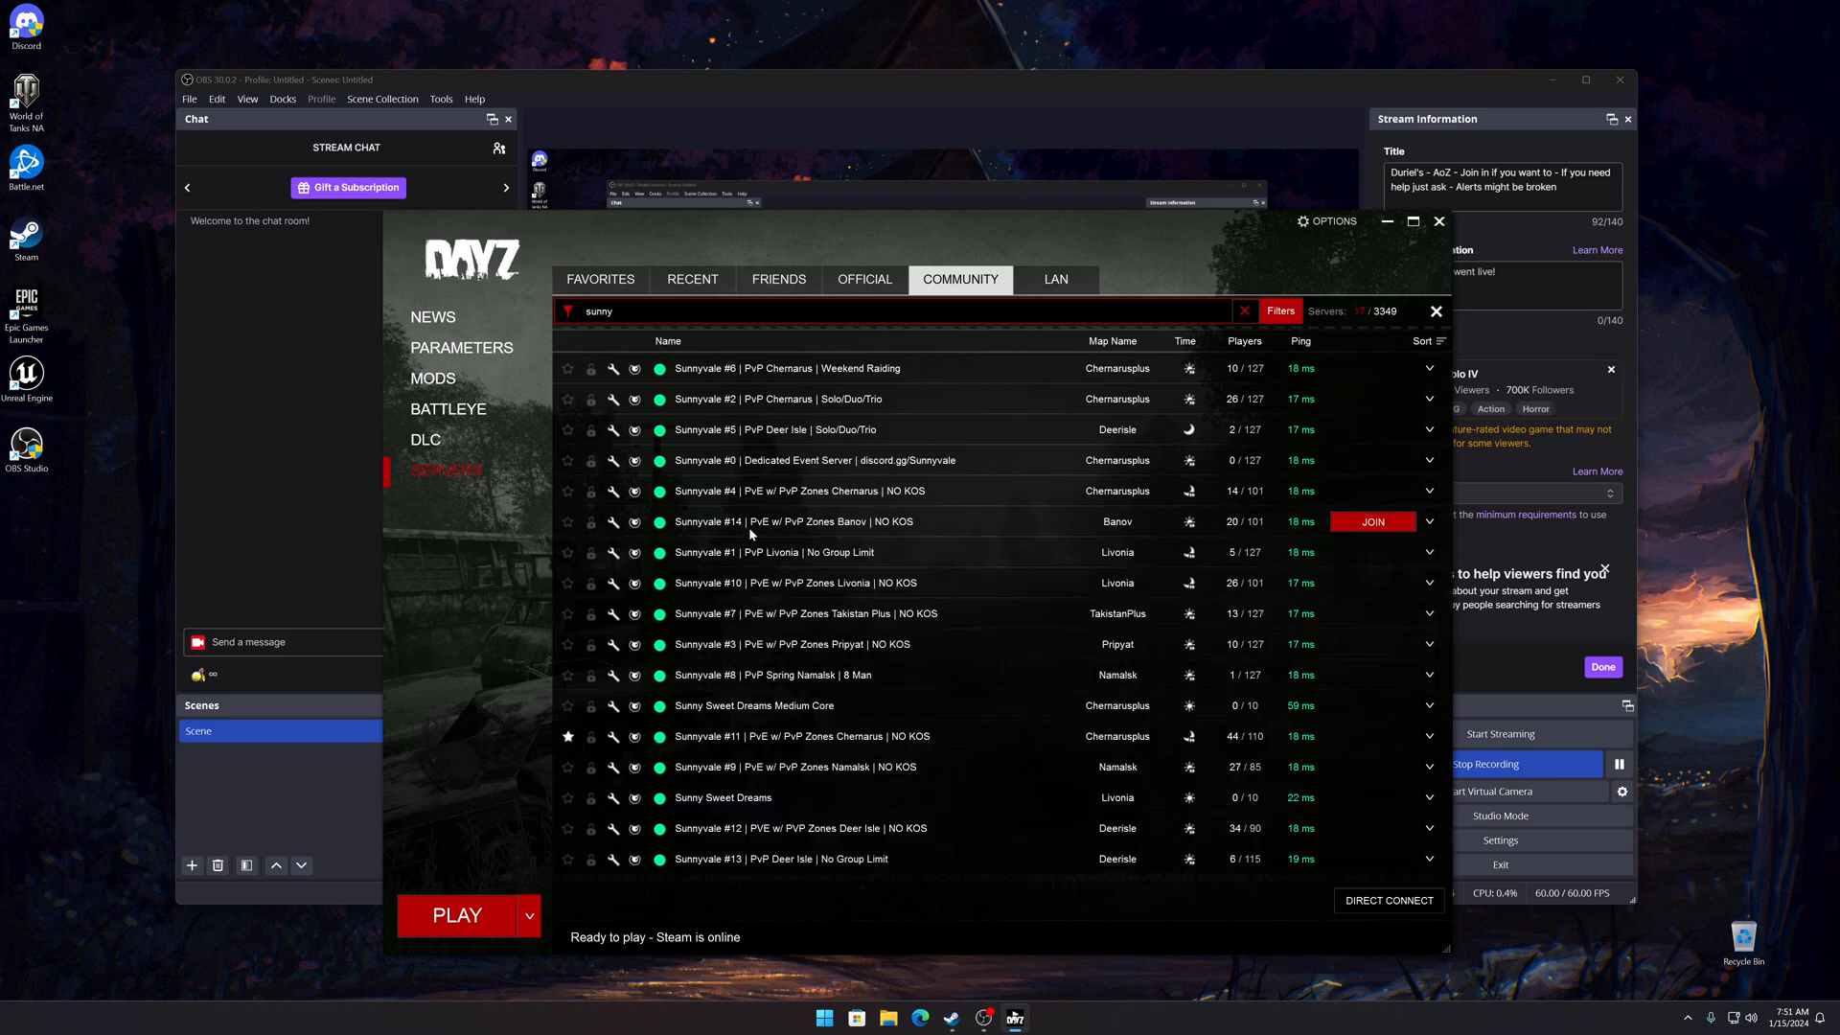
pyautogui.moveTo(870, 676)
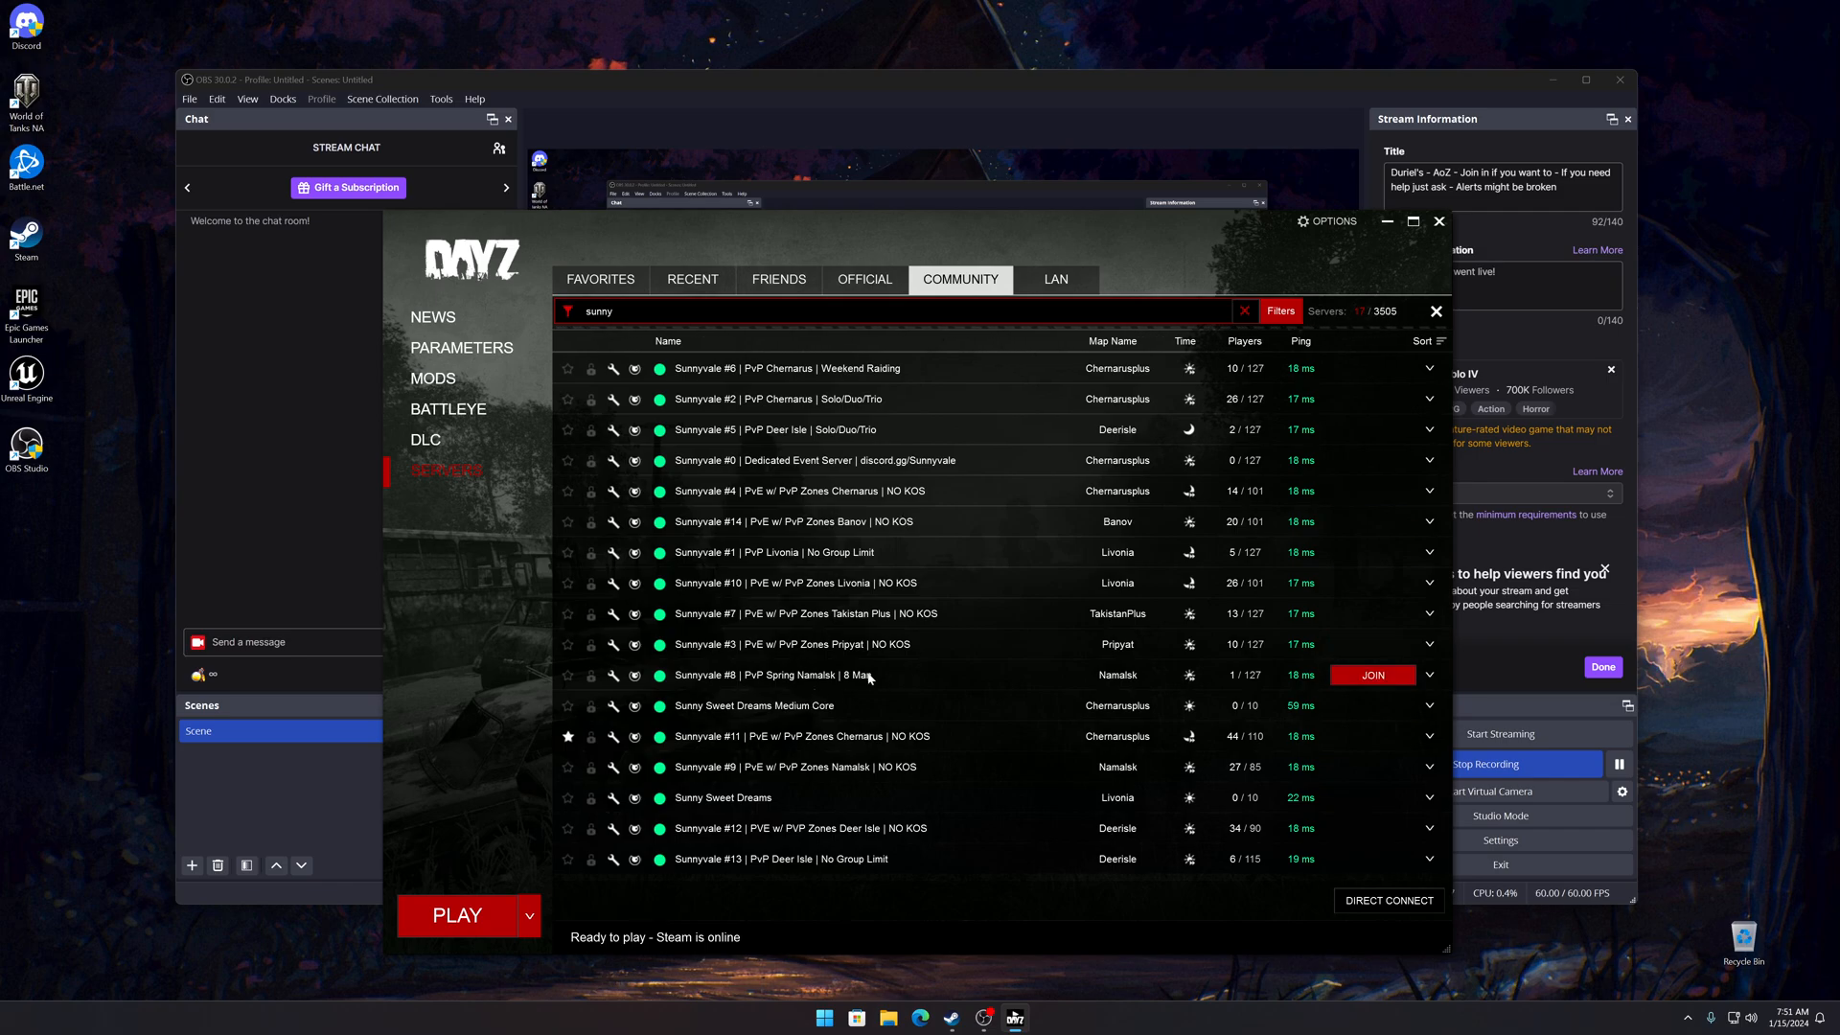
pyautogui.moveTo(904, 536)
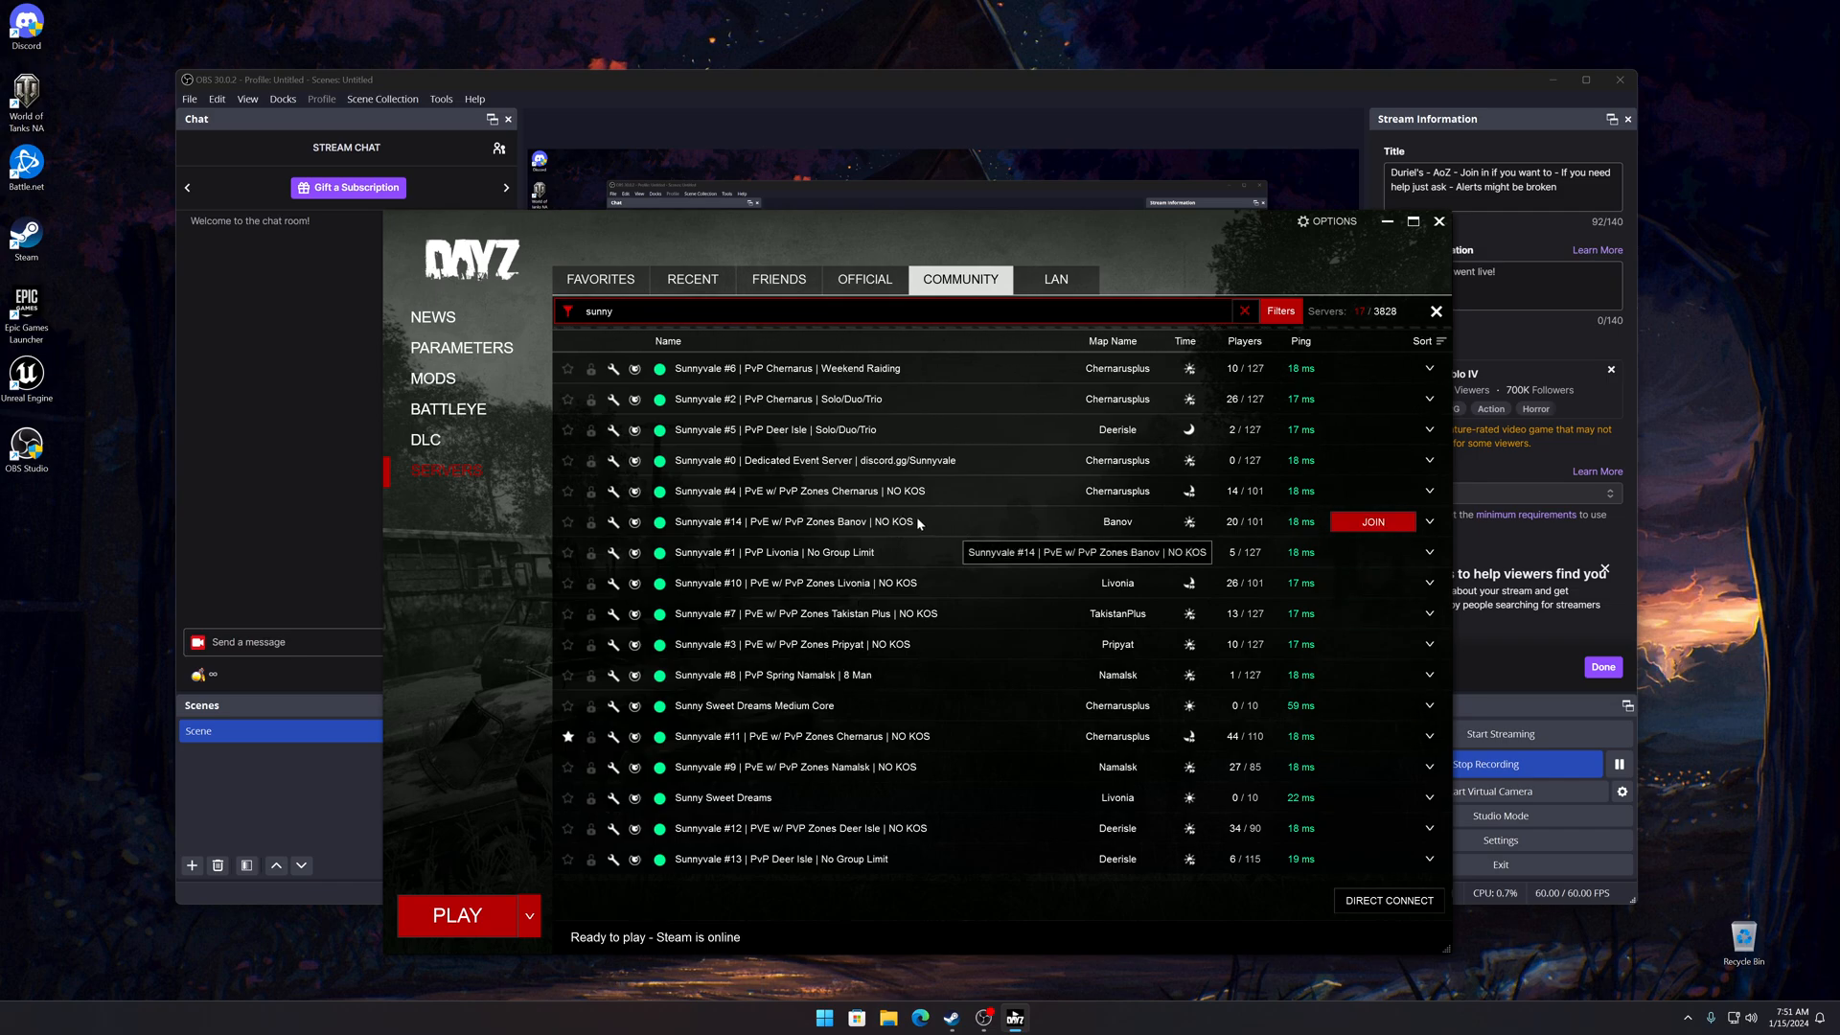
pyautogui.click(602, 279)
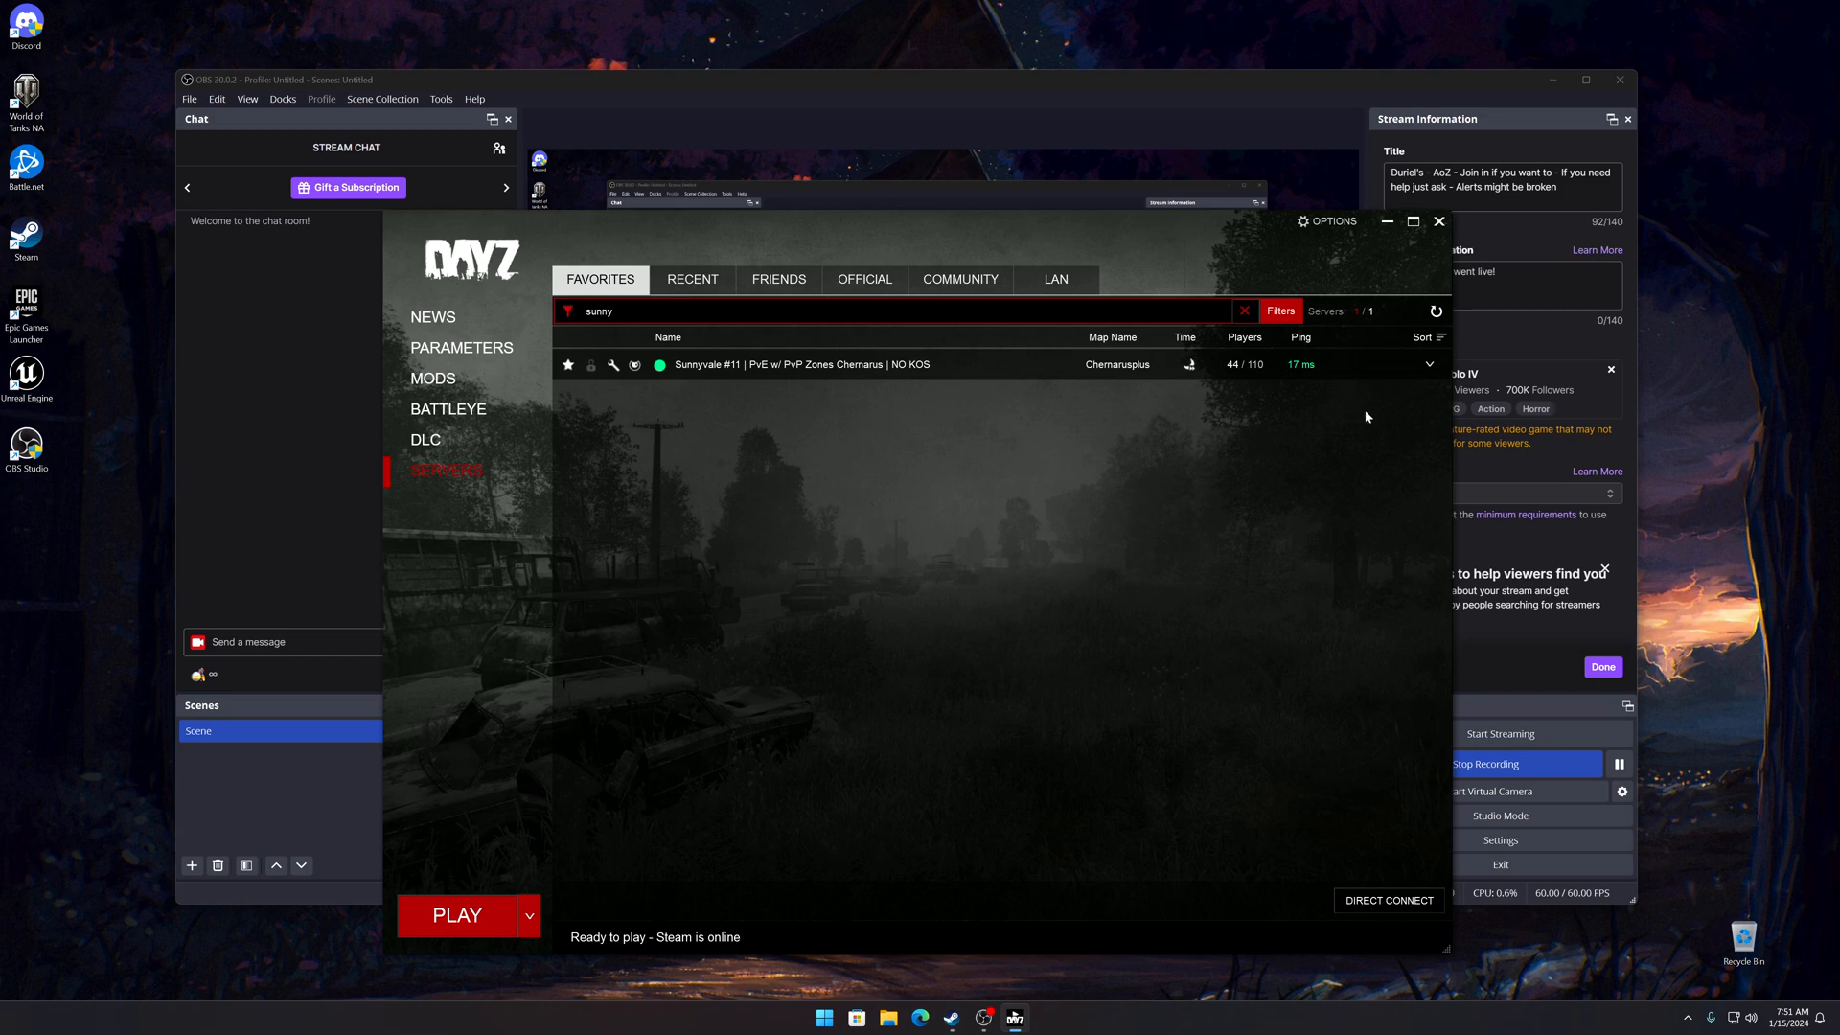
pyautogui.moveTo(1189, 397)
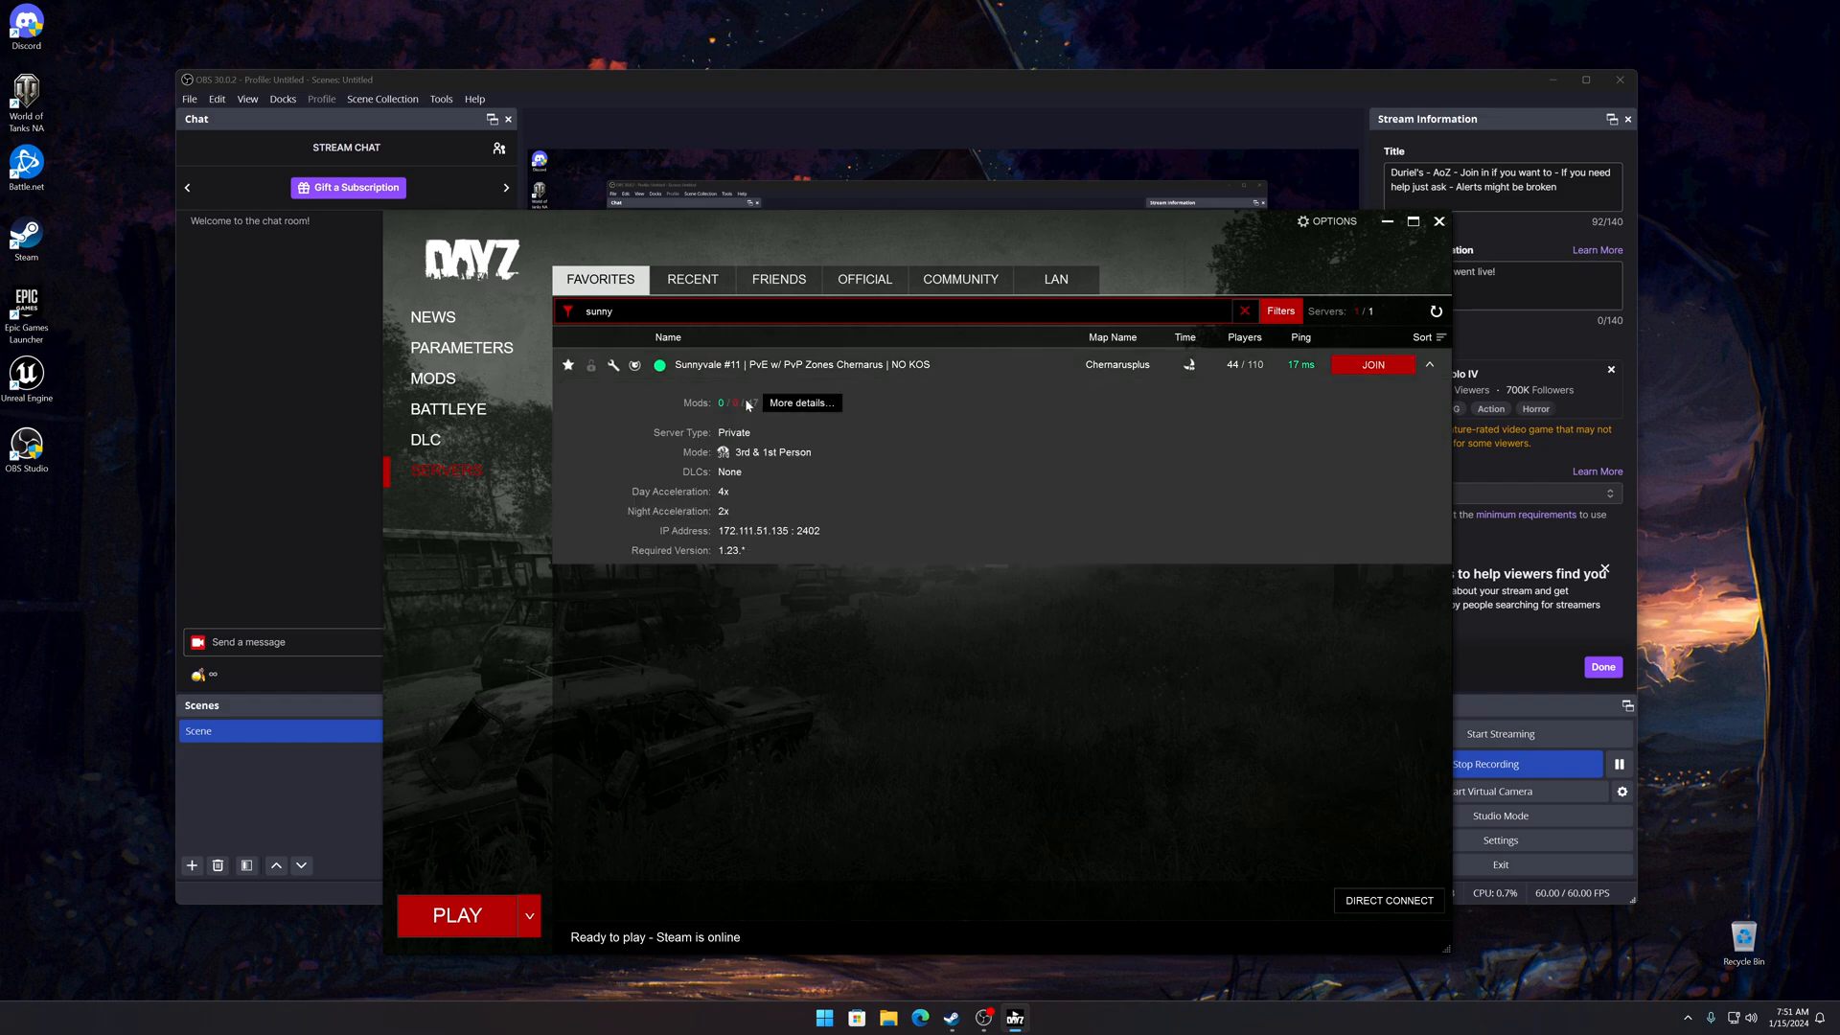
# Step: Expand the Sunnyvale #11 row to show its private type, address and required version
pyautogui.click(736, 403)
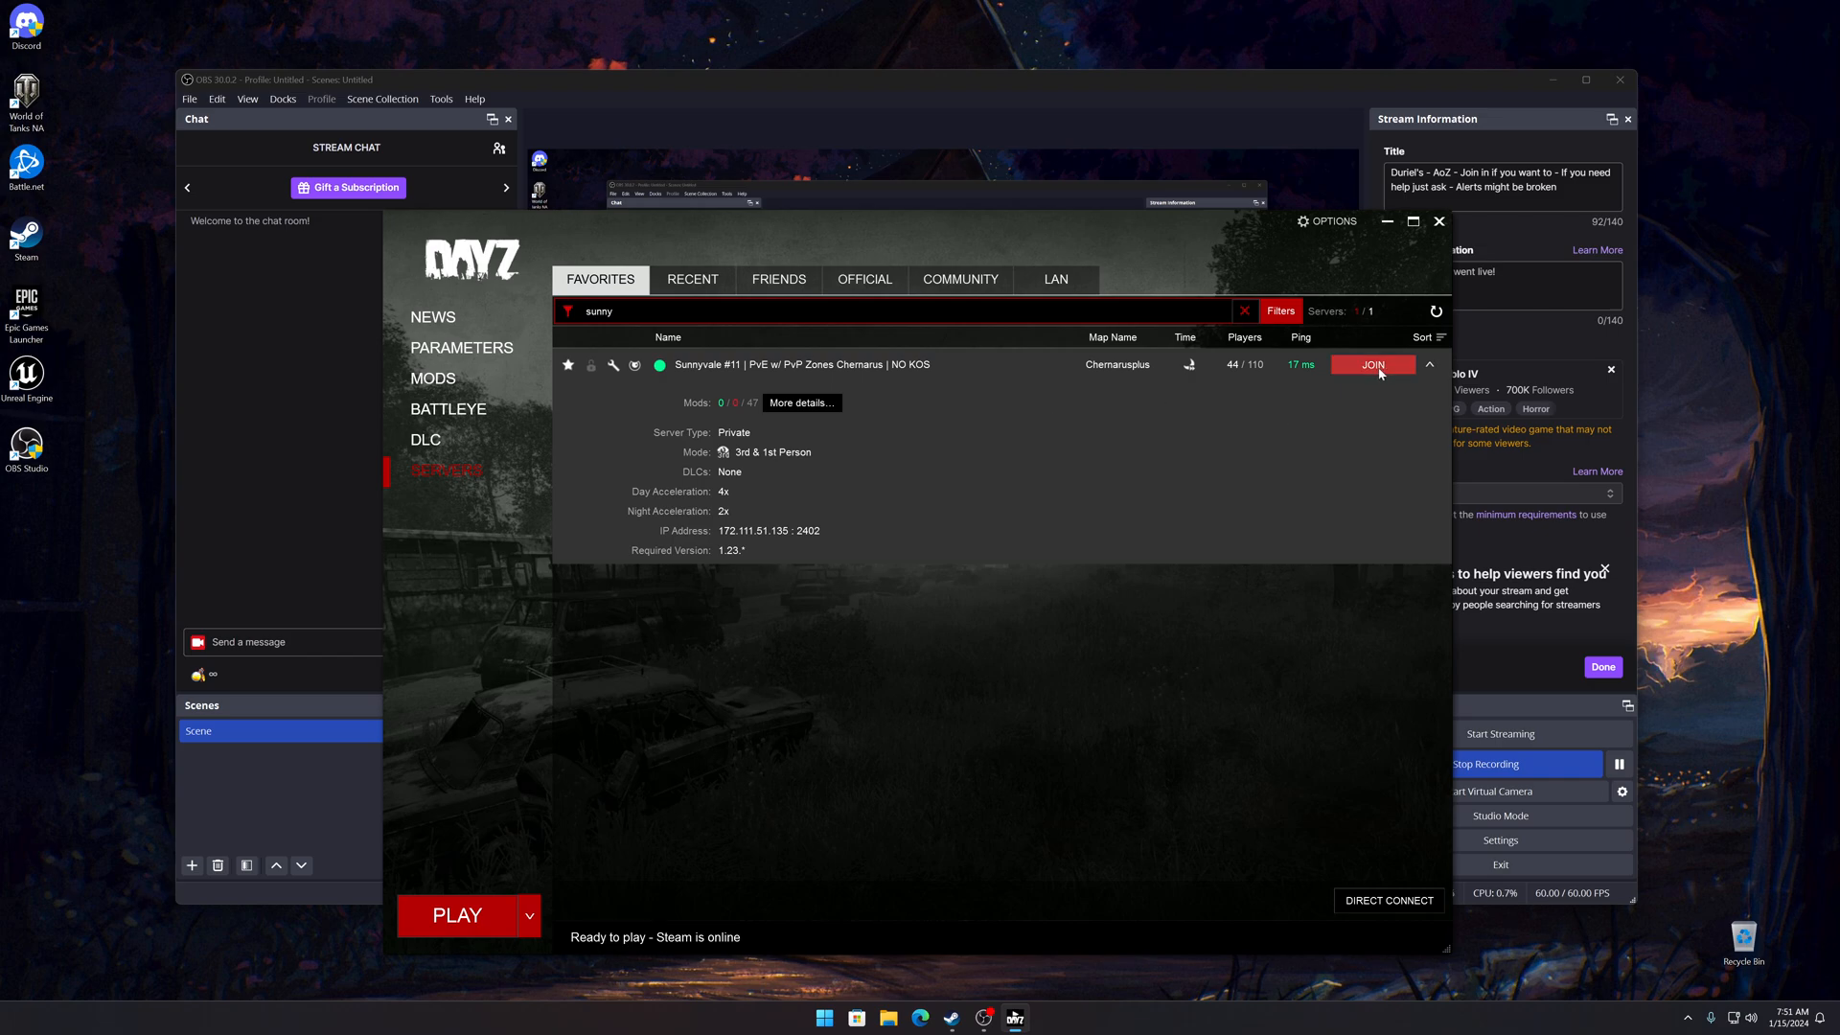
# Step: Join Sunnyvale #11 to bring up its required-content list of mods
pyautogui.click(1372, 364)
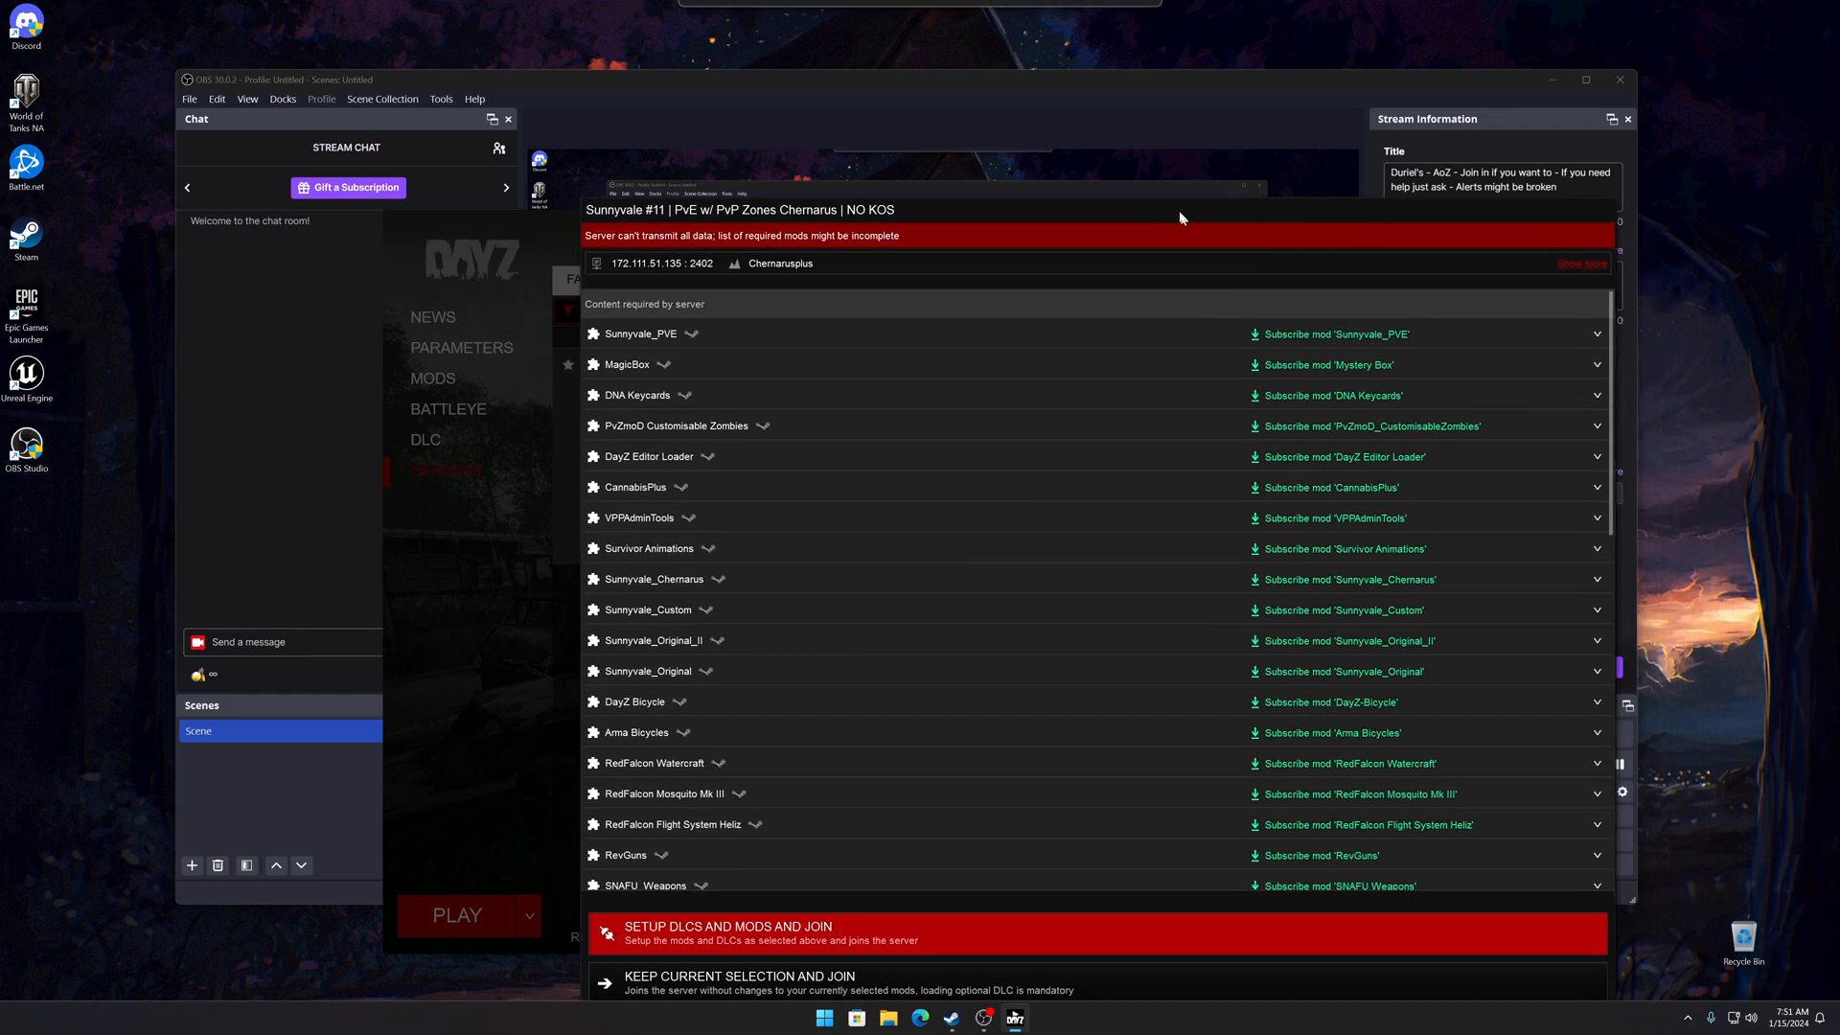
pyautogui.scroll(-3)
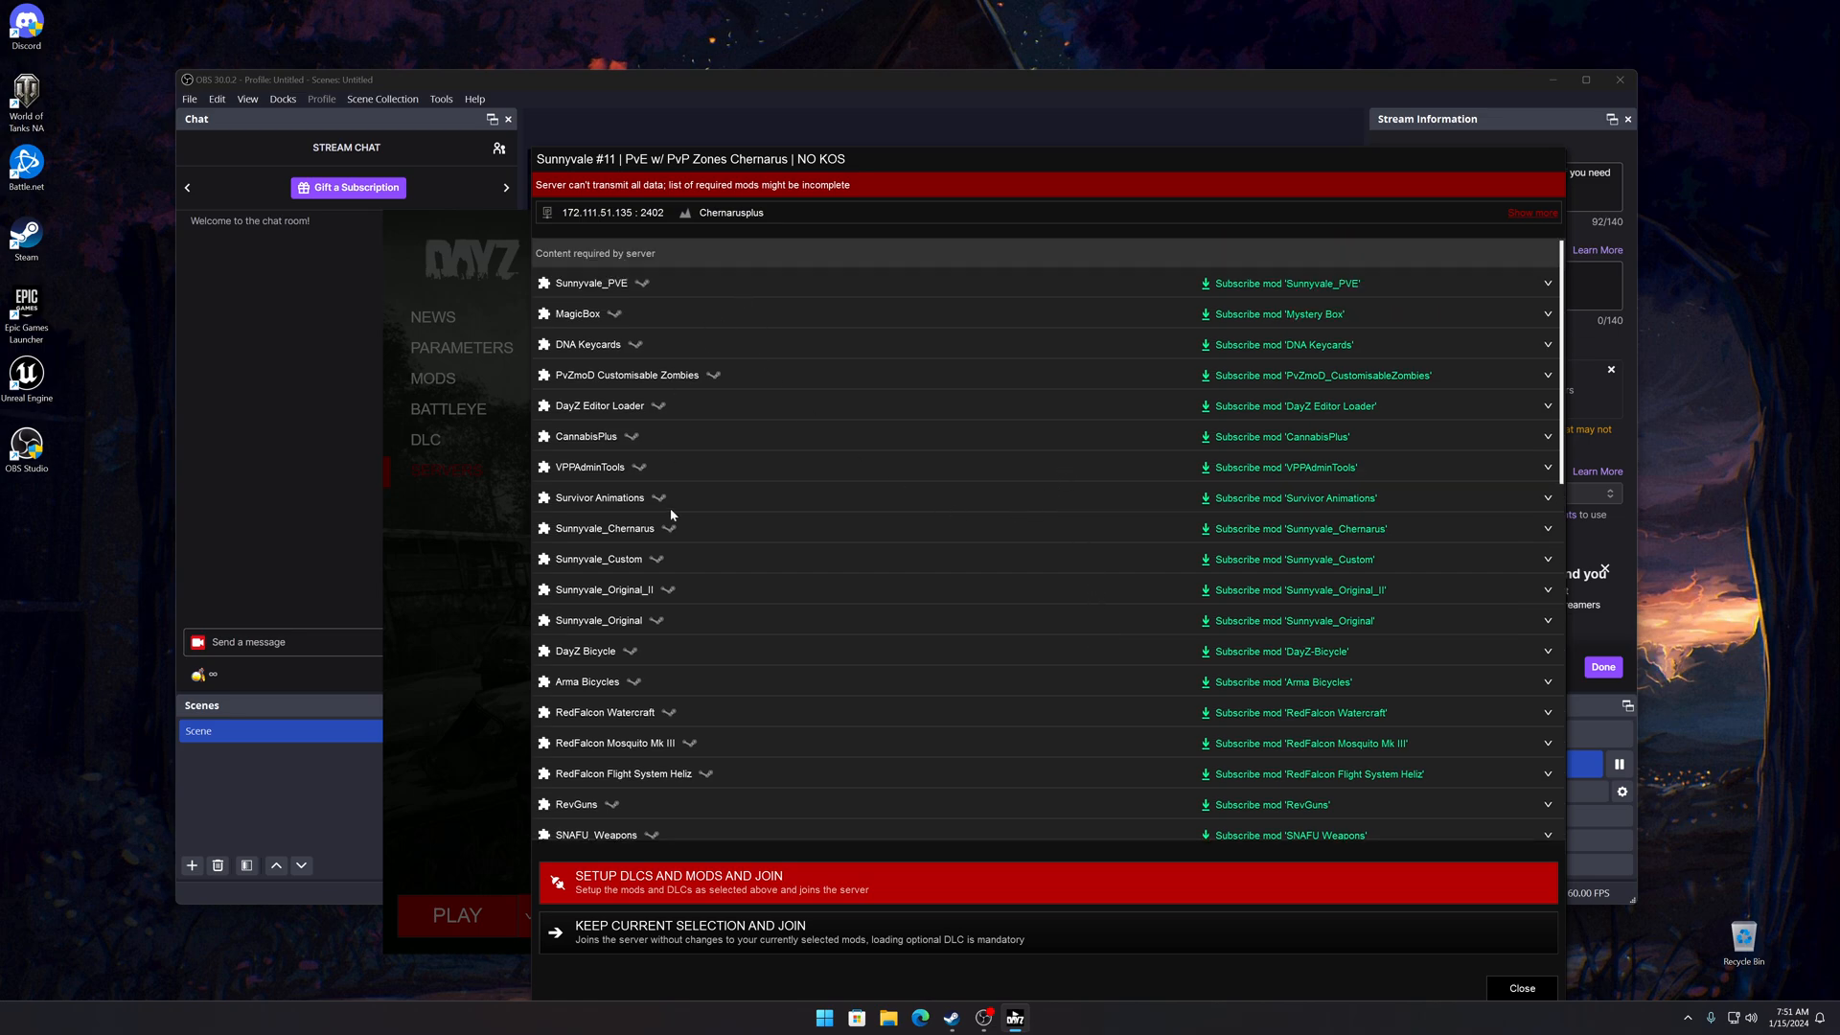
pyautogui.moveTo(601, 881)
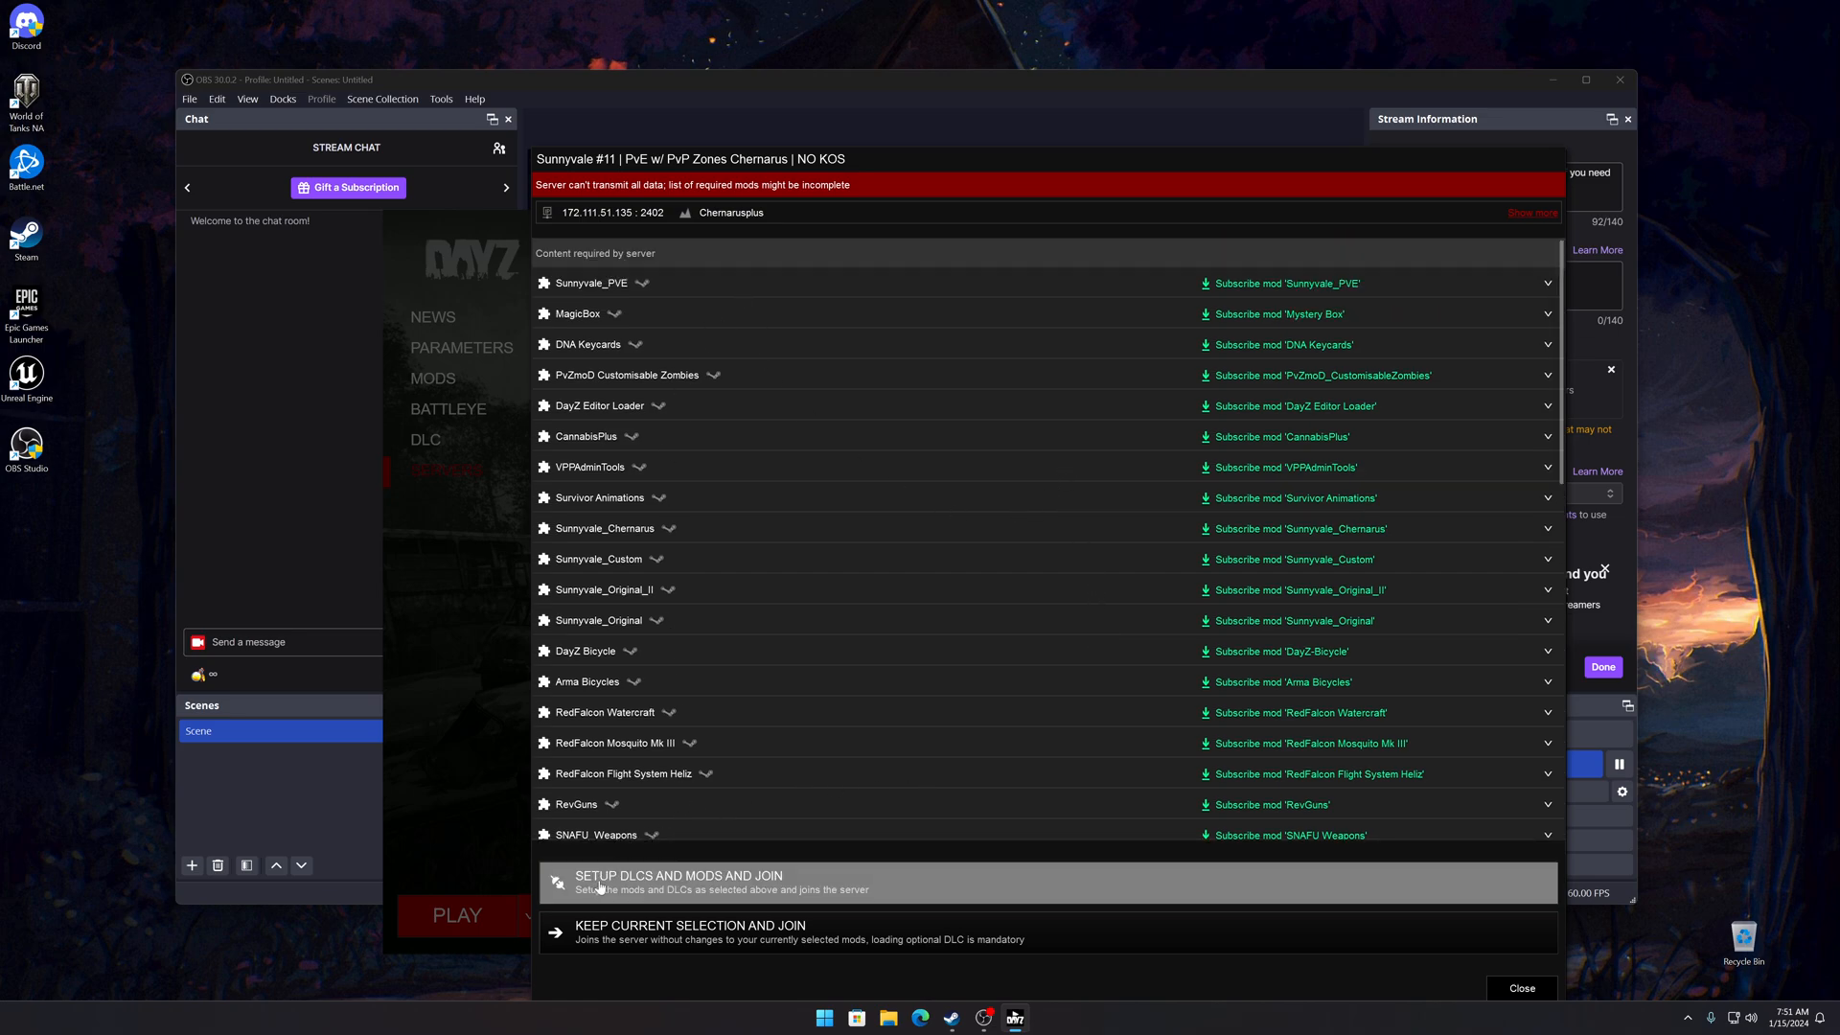
pyautogui.moveTo(660, 885)
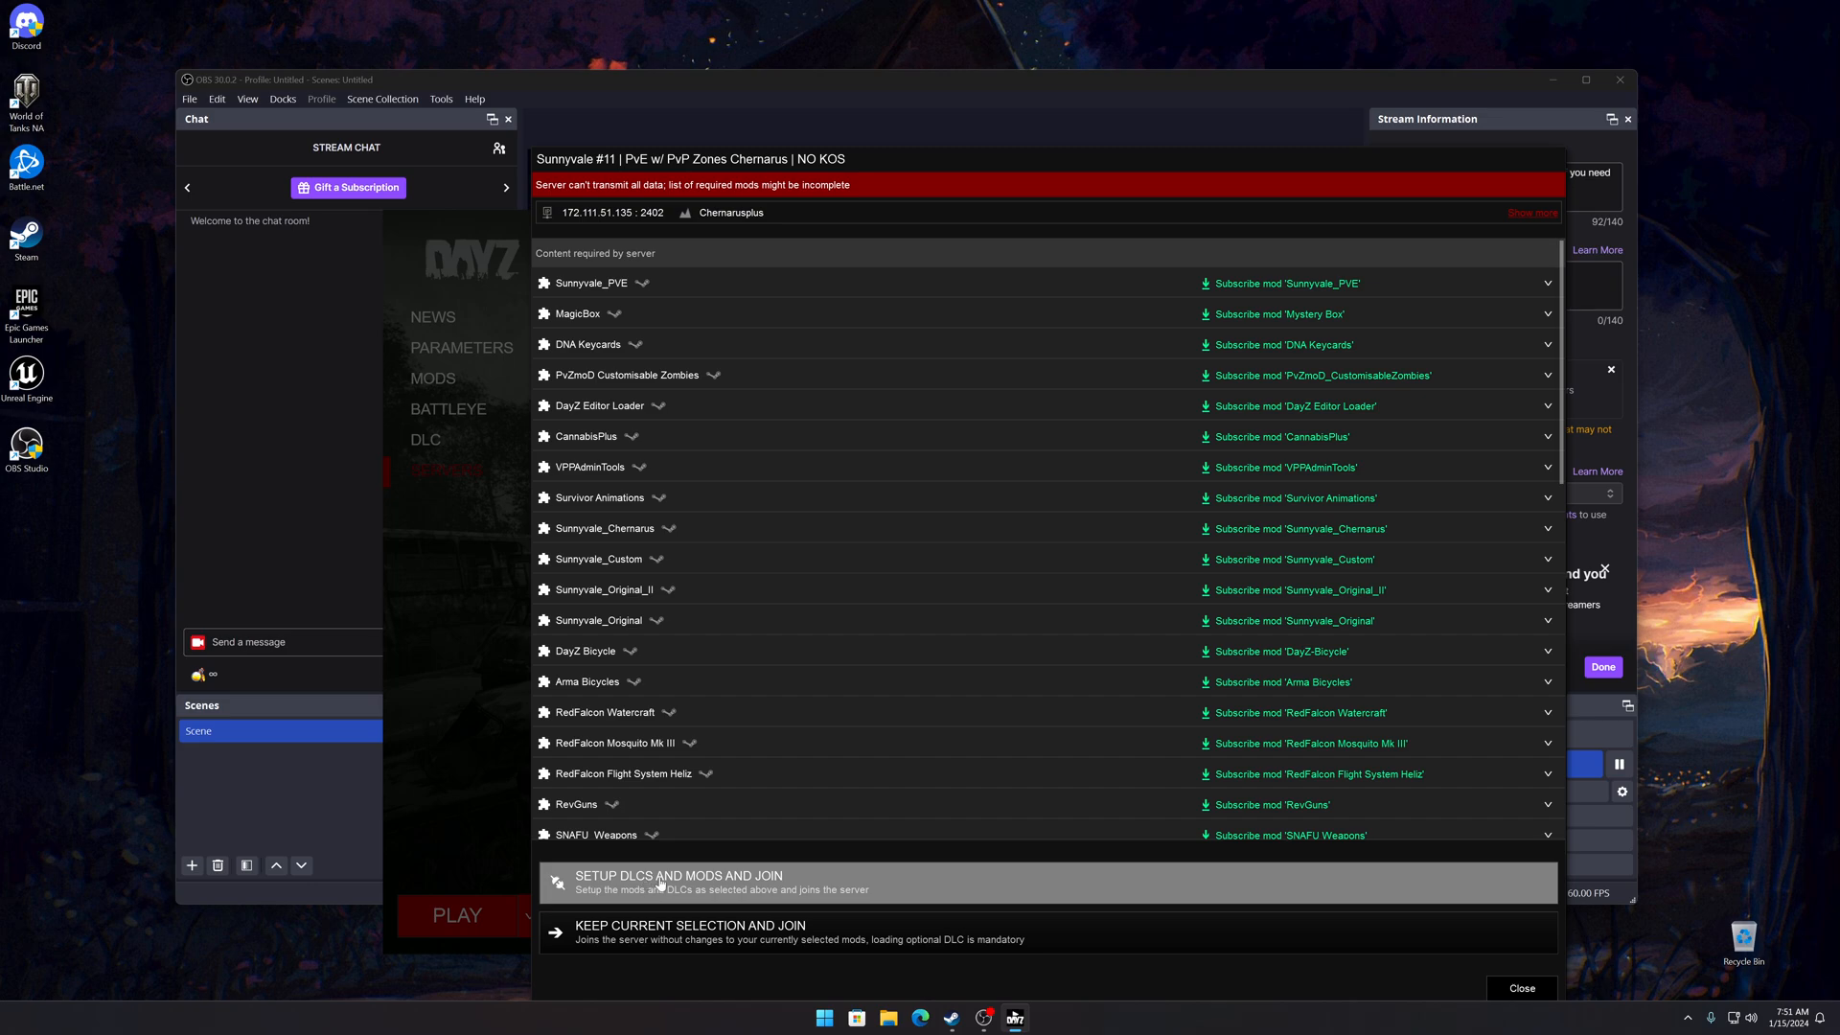
pyautogui.moveTo(762, 890)
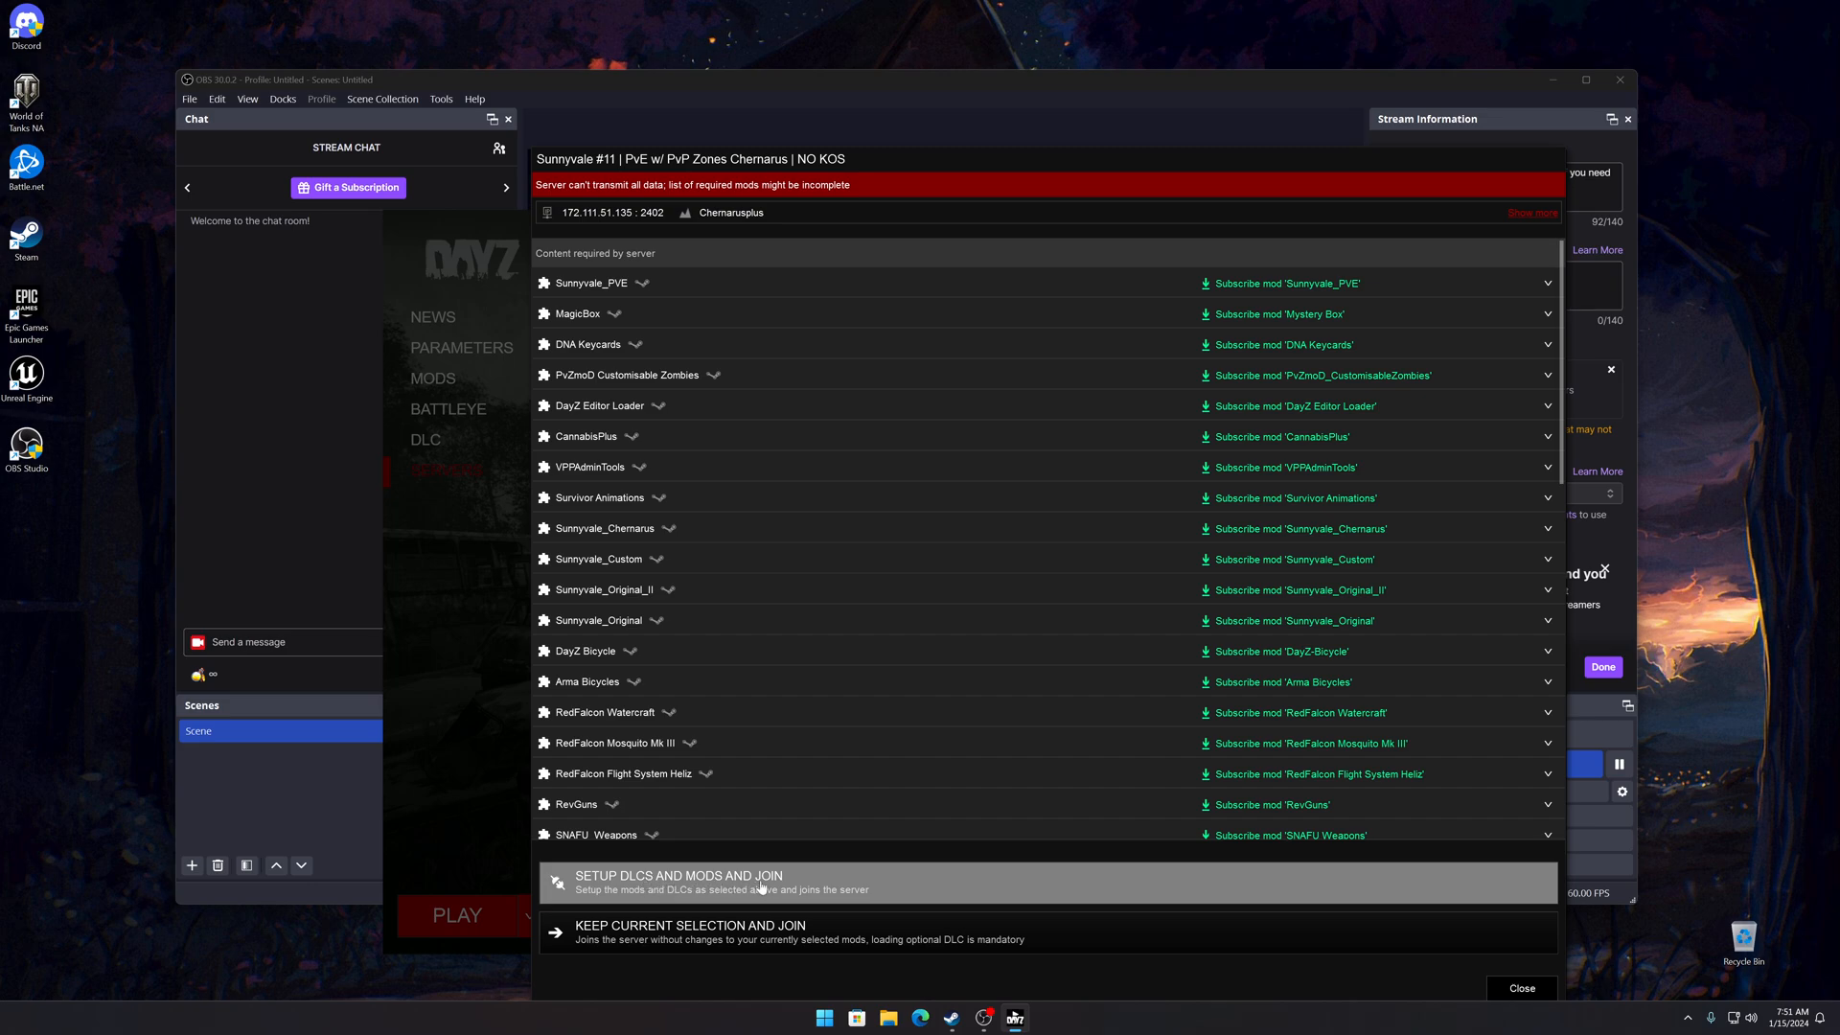
pyautogui.moveTo(632, 891)
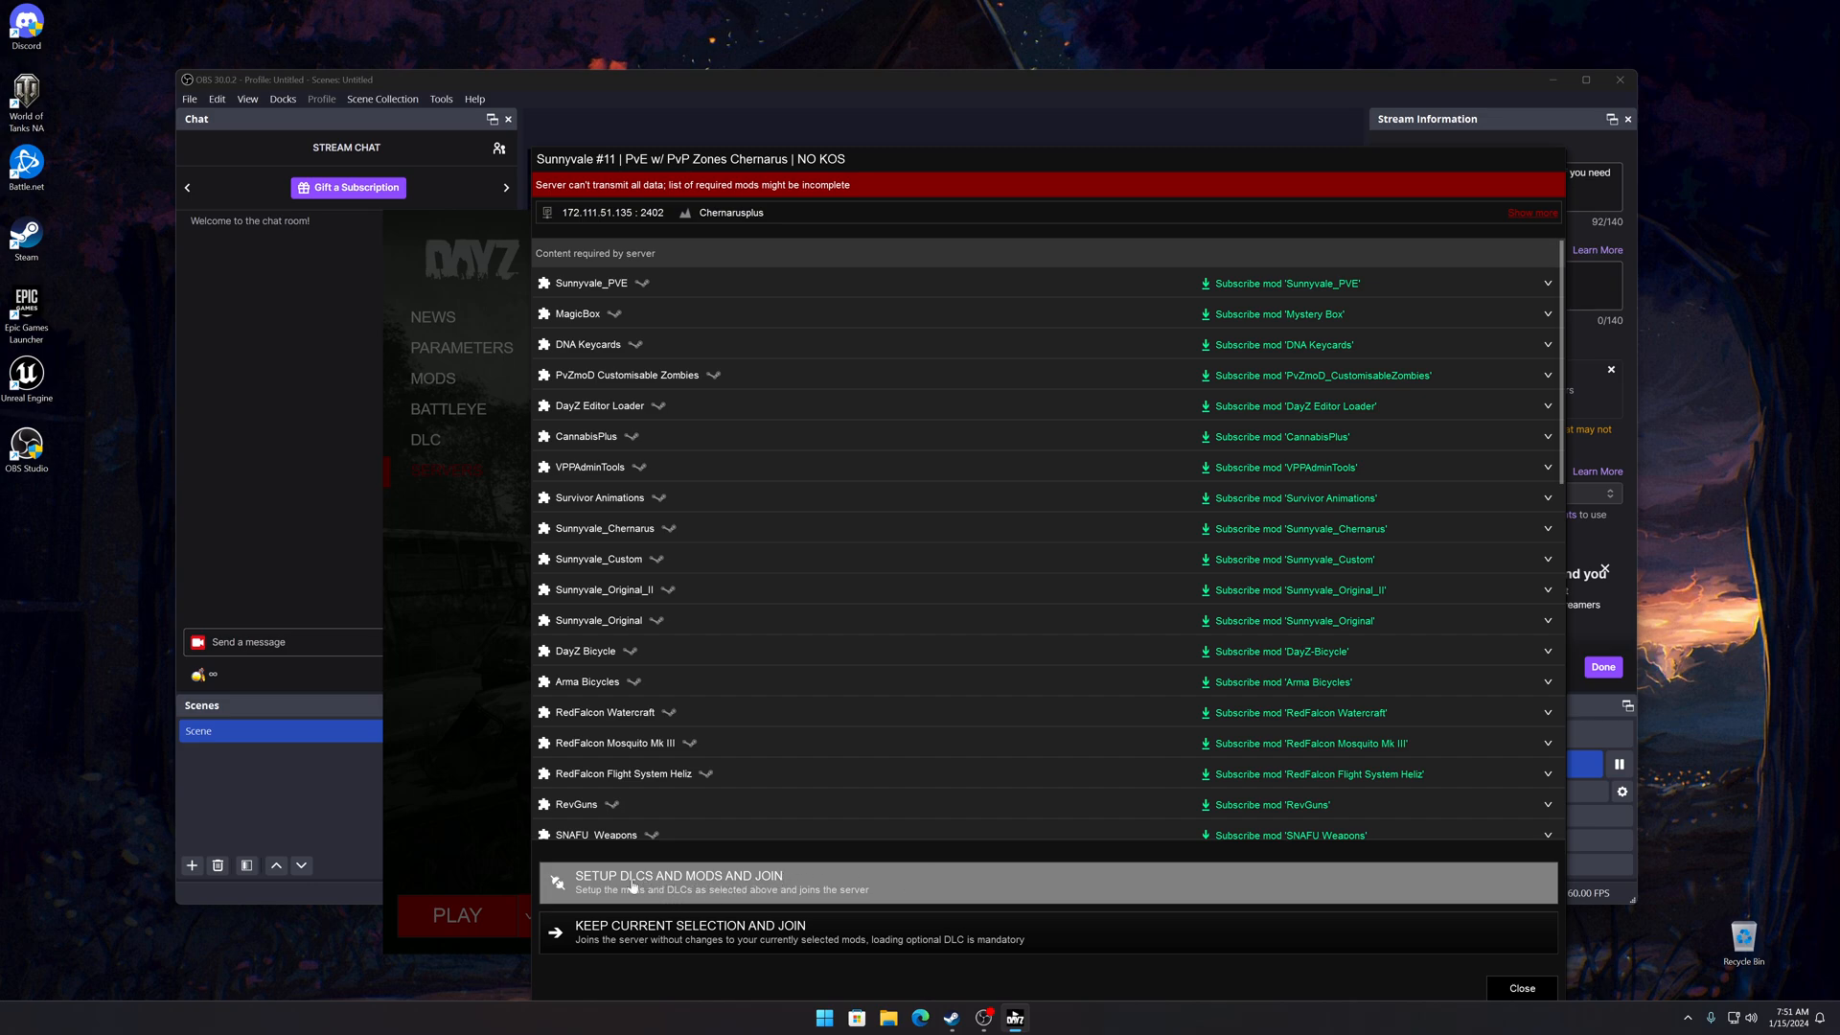
pyautogui.moveTo(863, 879)
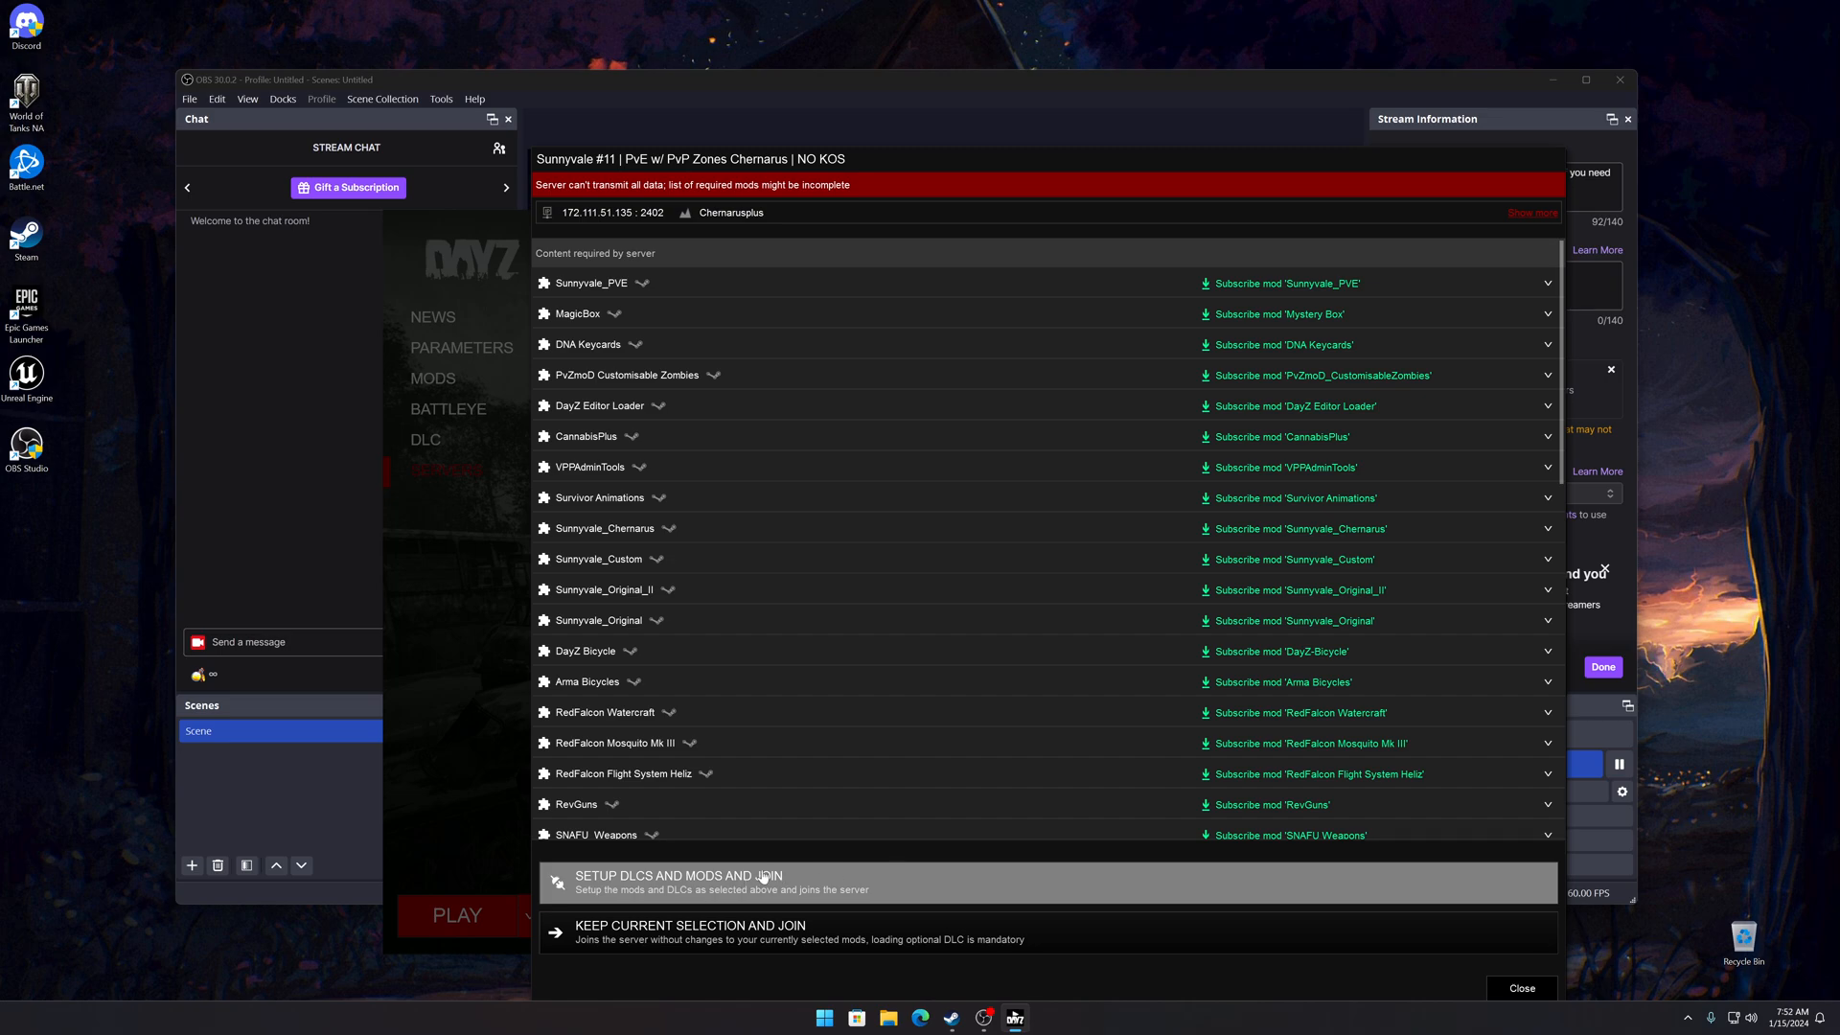
# Step: Subscribe to all of Sunnyvale #11's required mods and queue them for download
pyautogui.click(686, 881)
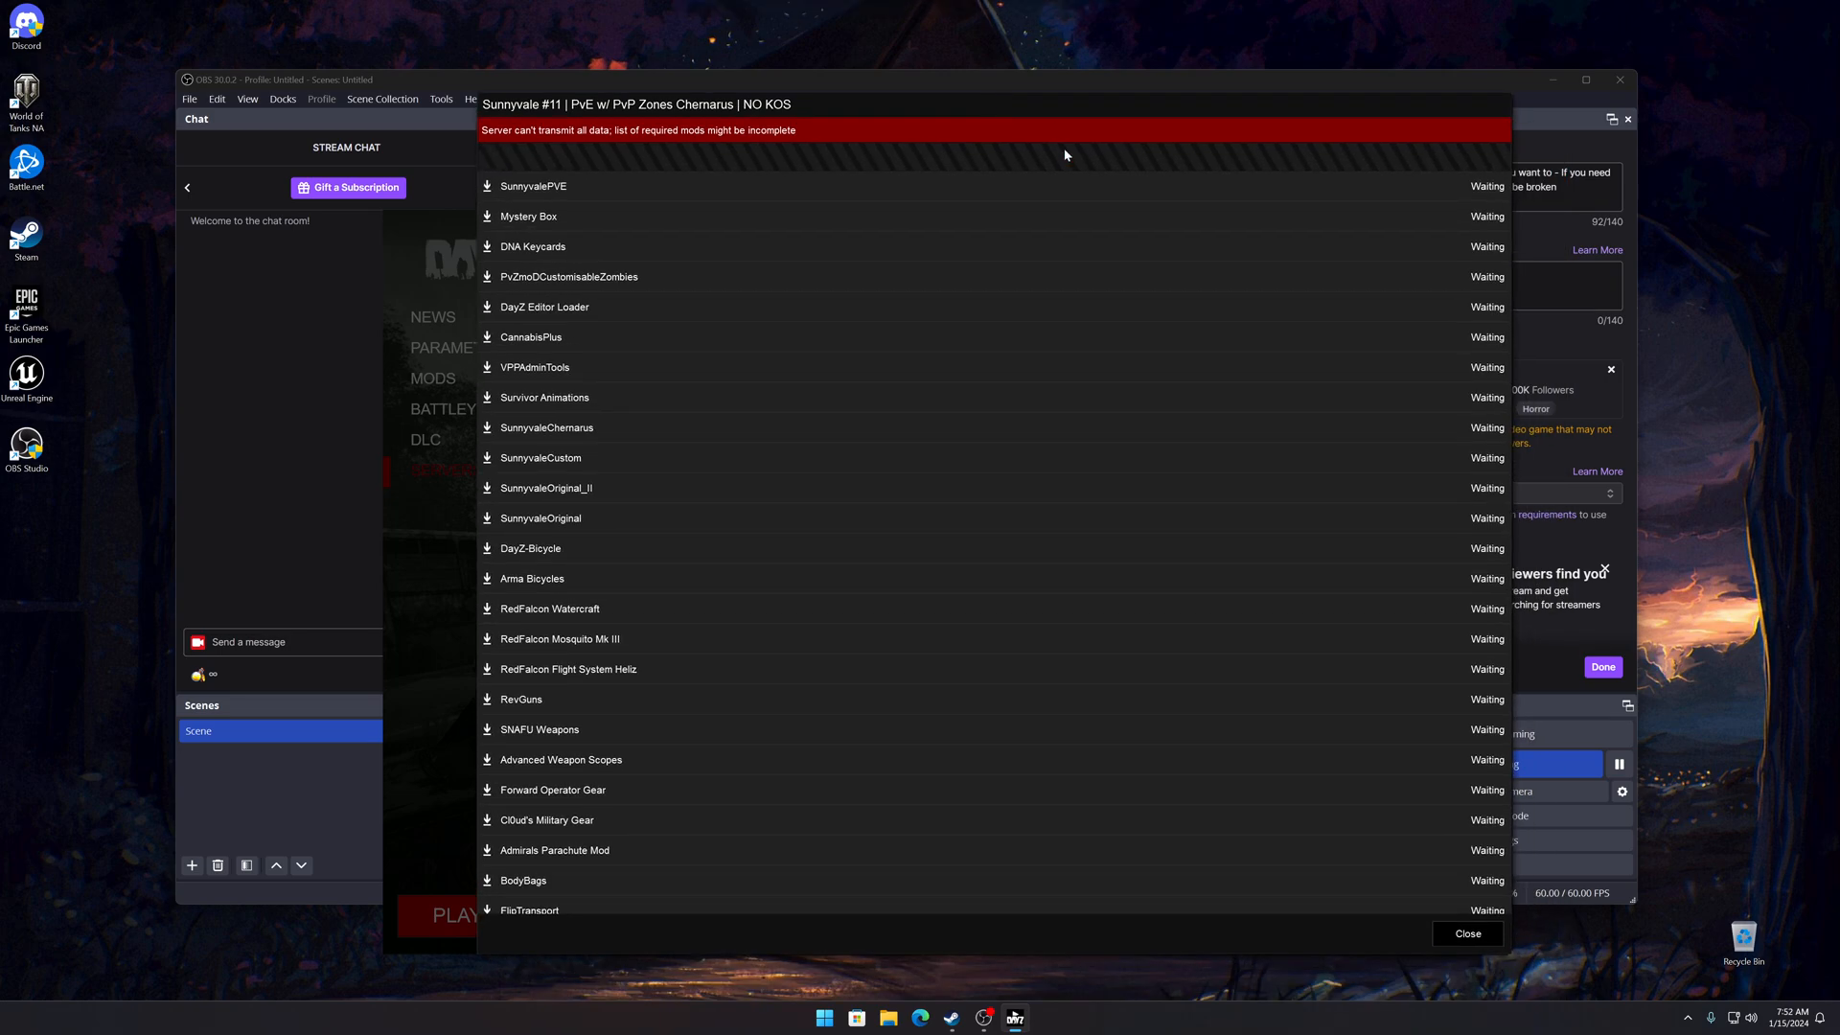
pyautogui.moveTo(955, 402)
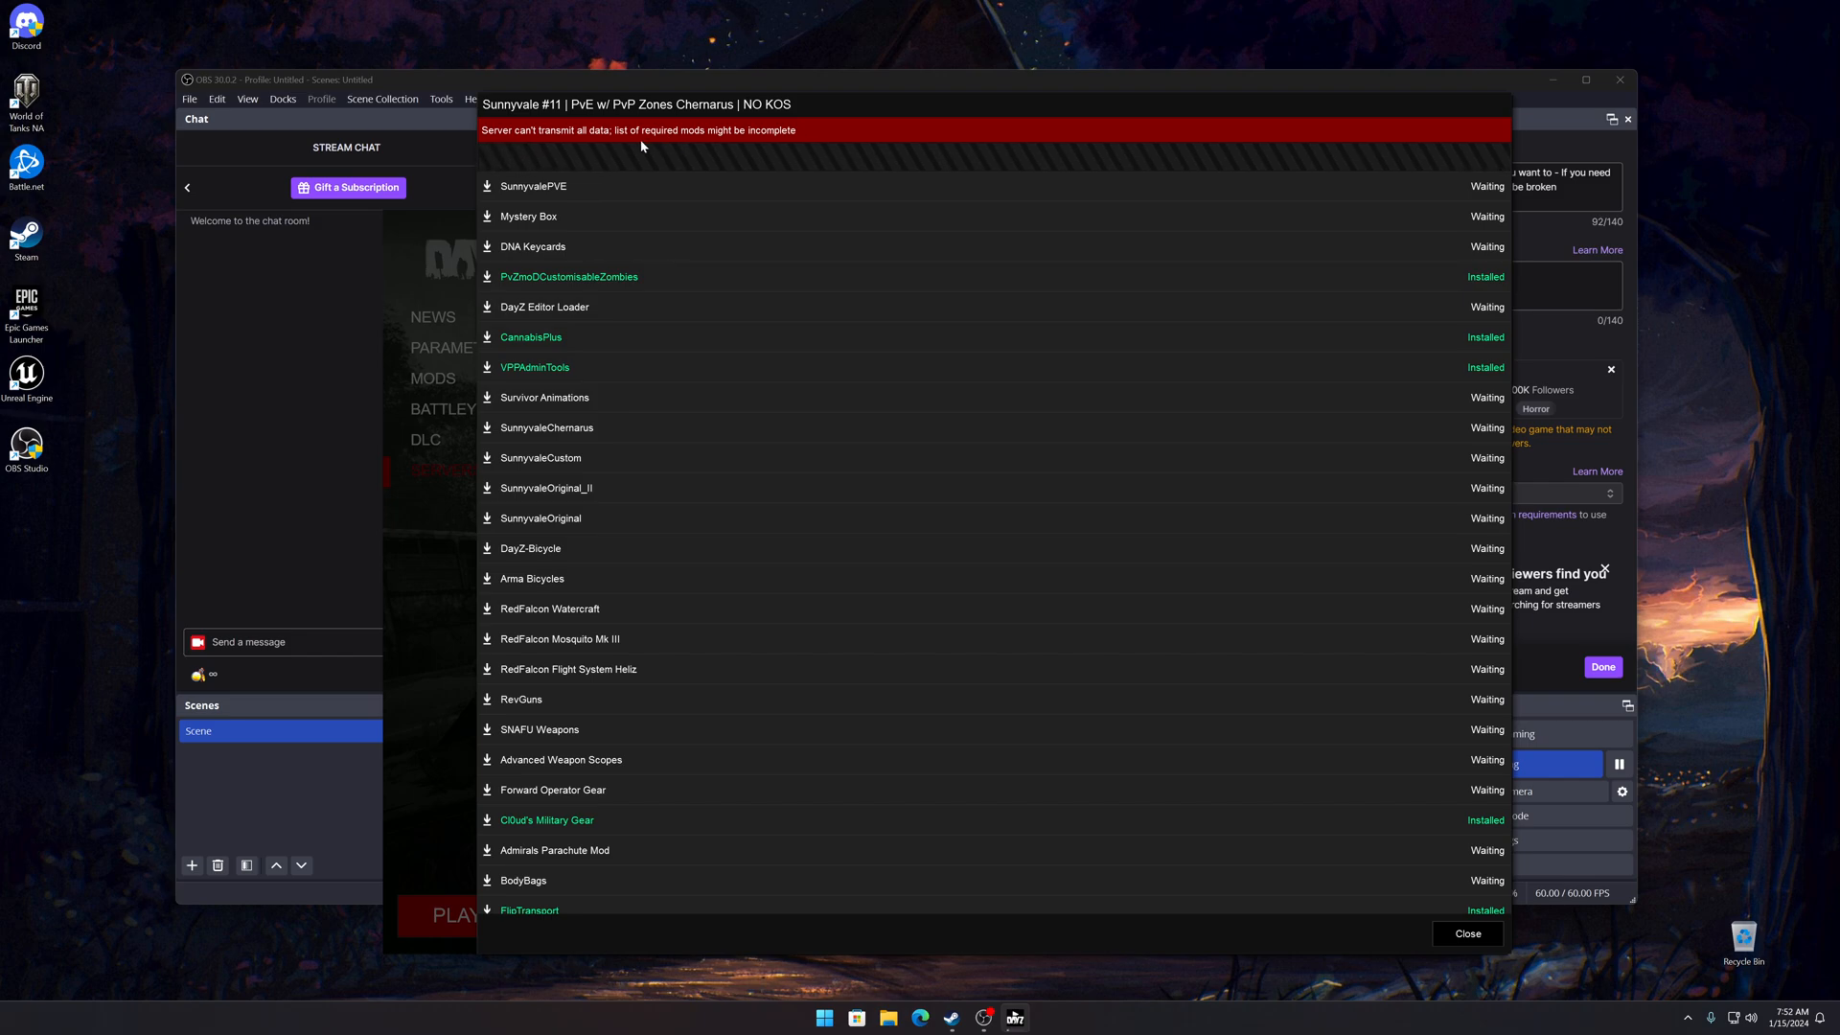
pyautogui.moveTo(1119, 801)
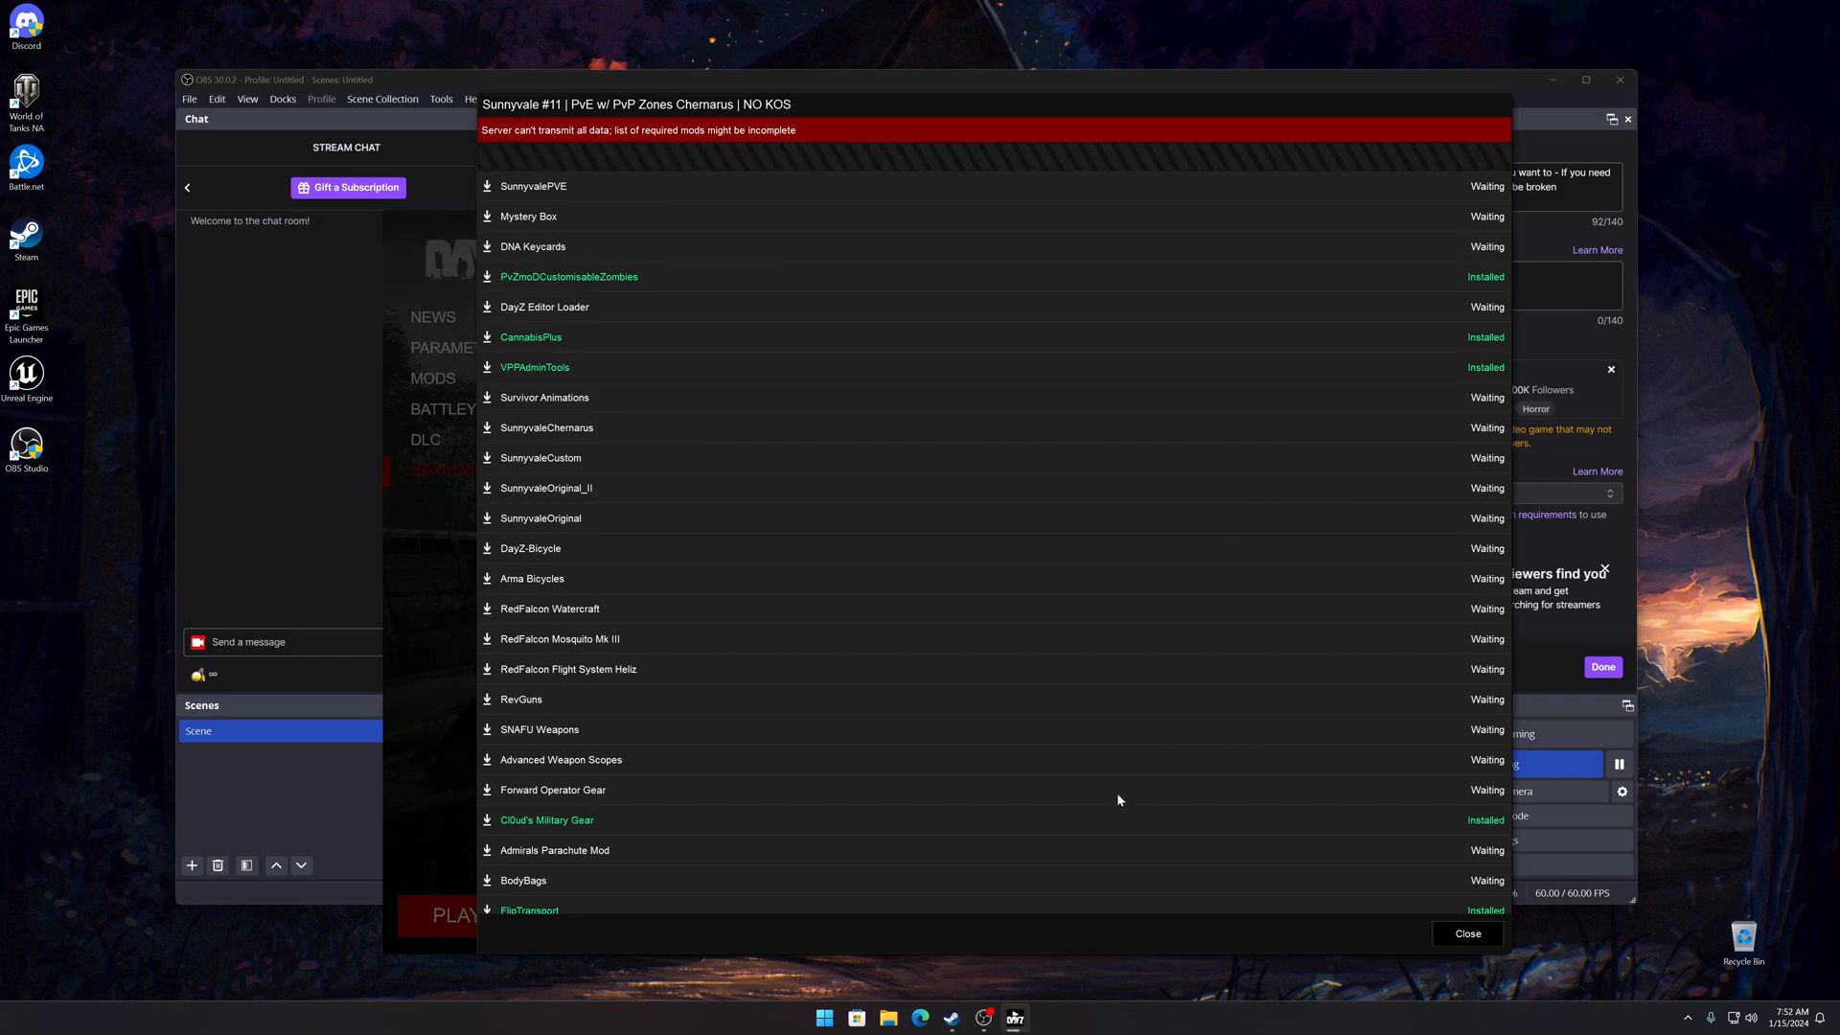
pyautogui.moveTo(1068, 780)
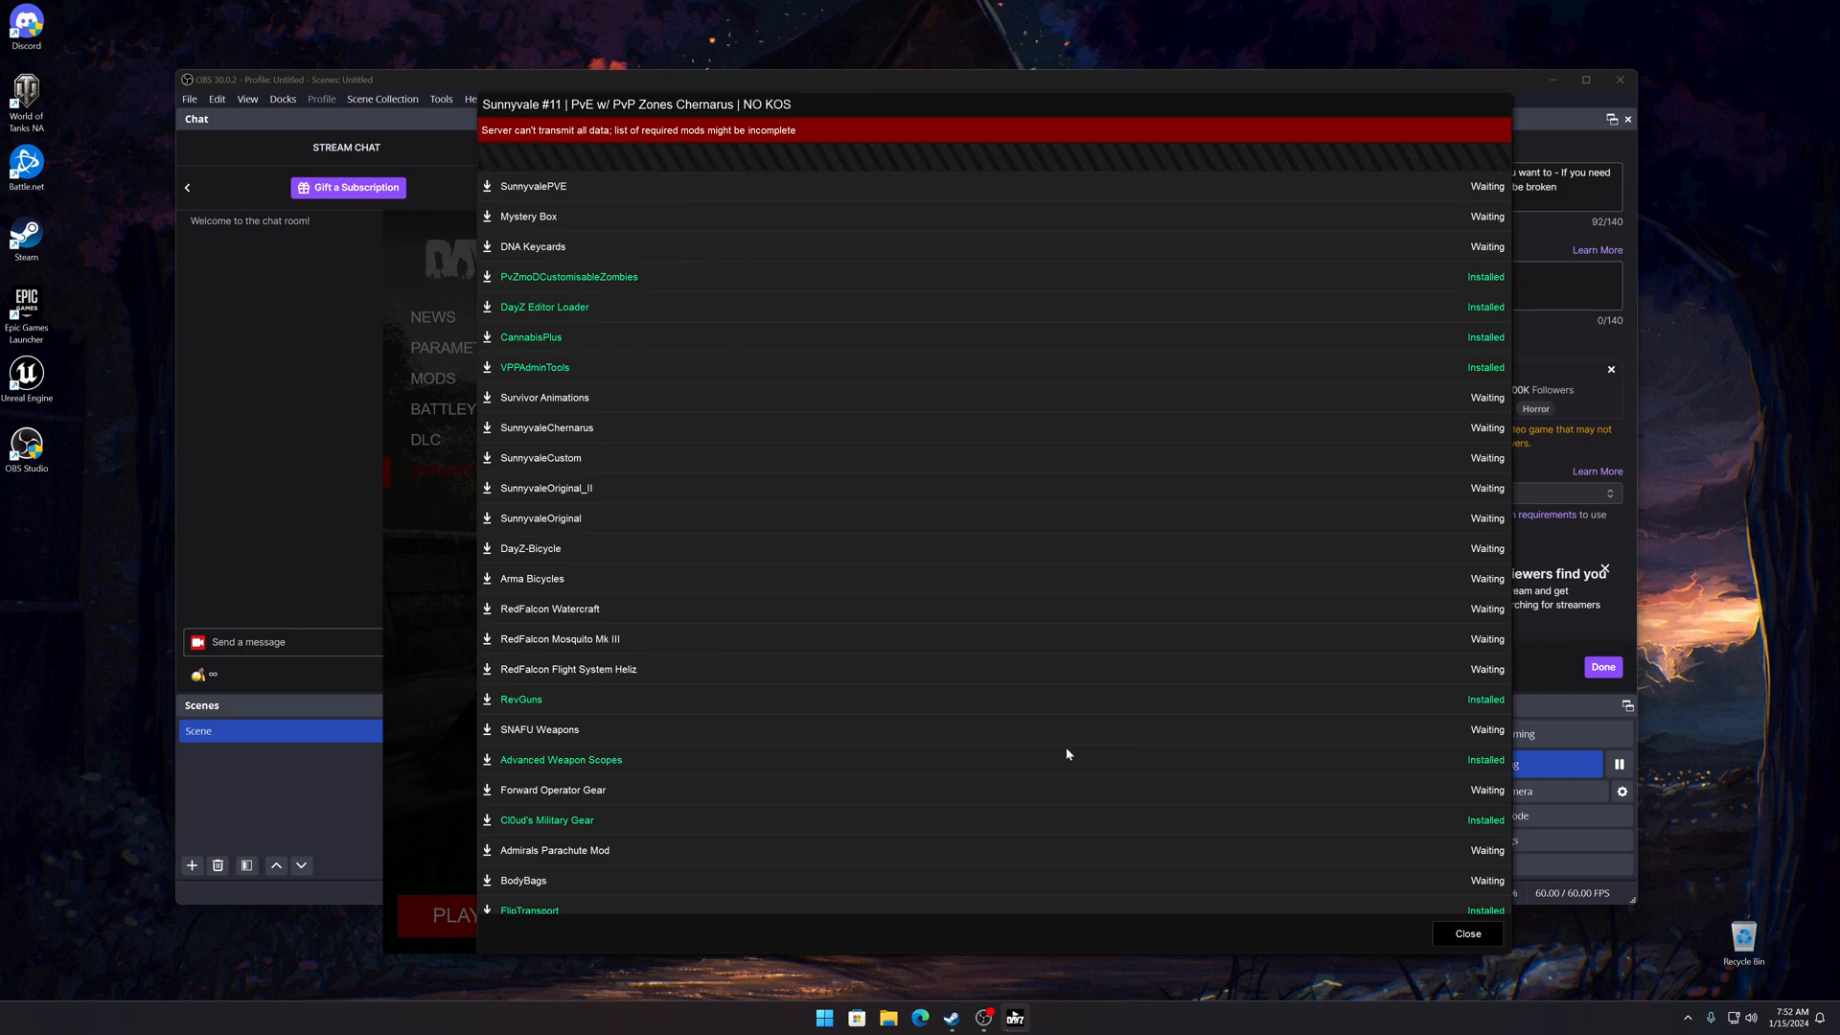
pyautogui.moveTo(818, 372)
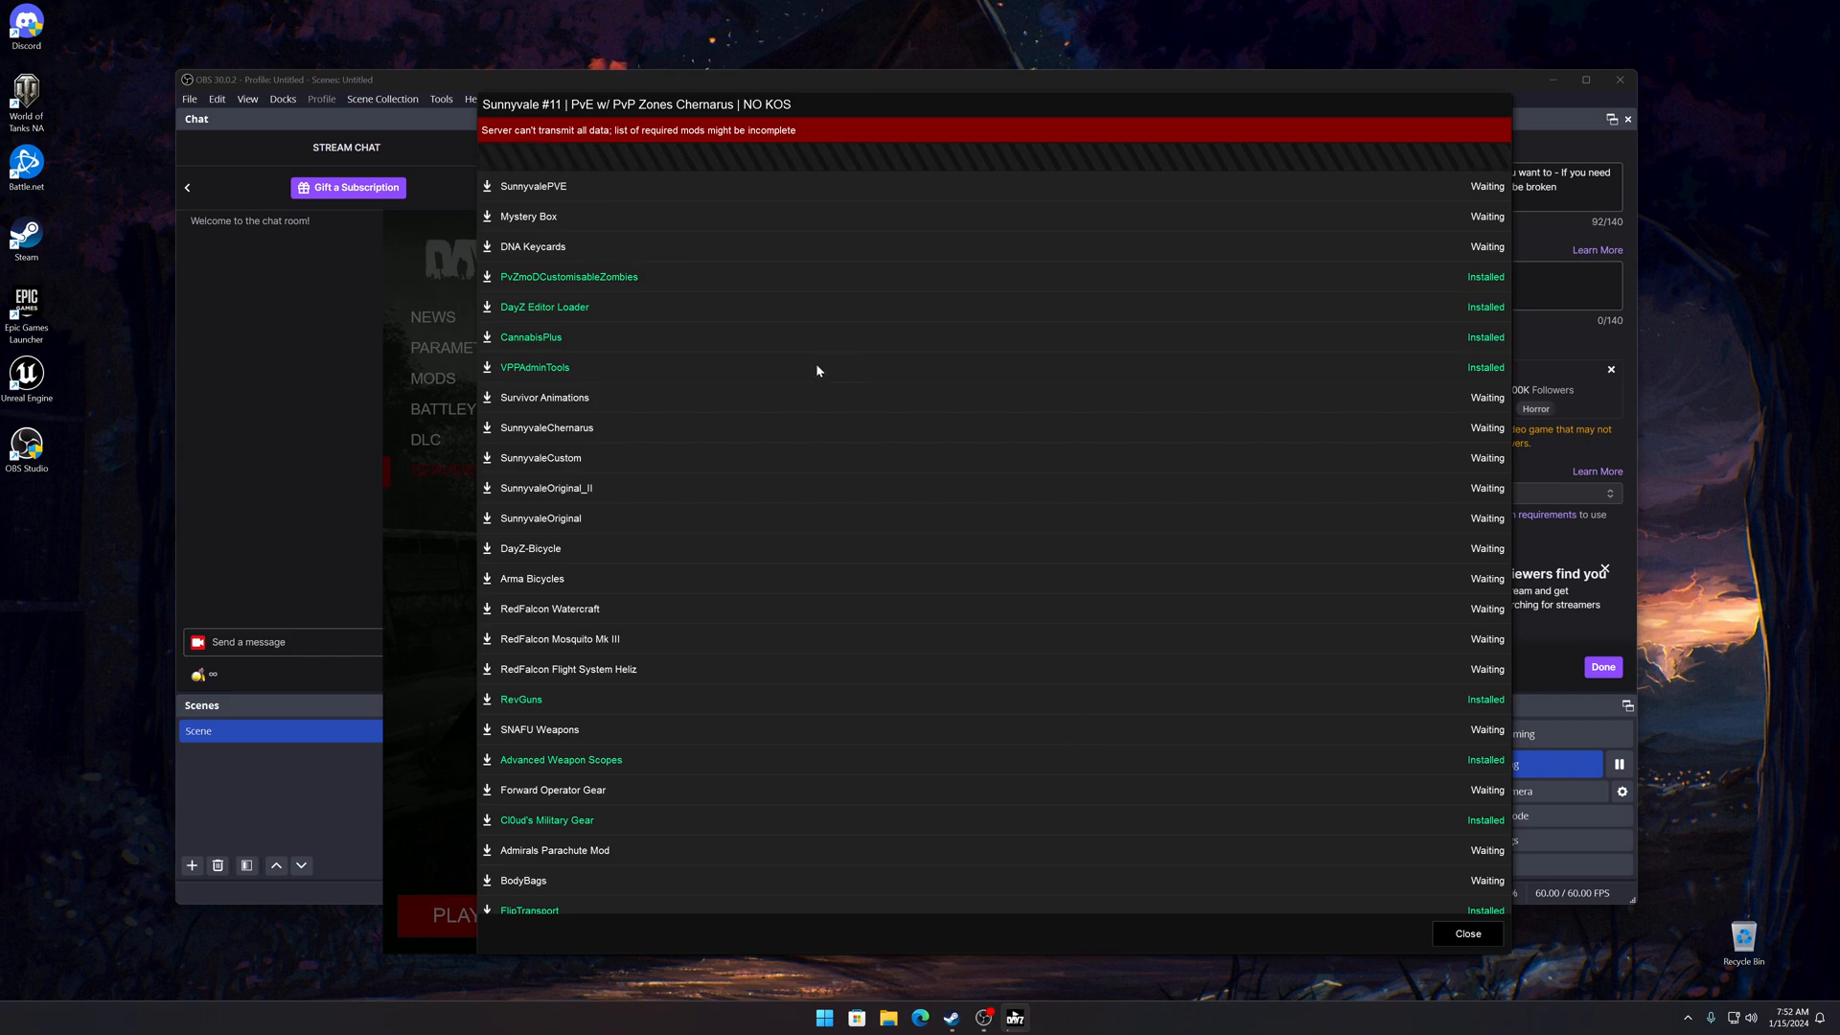
pyautogui.moveTo(1277, 693)
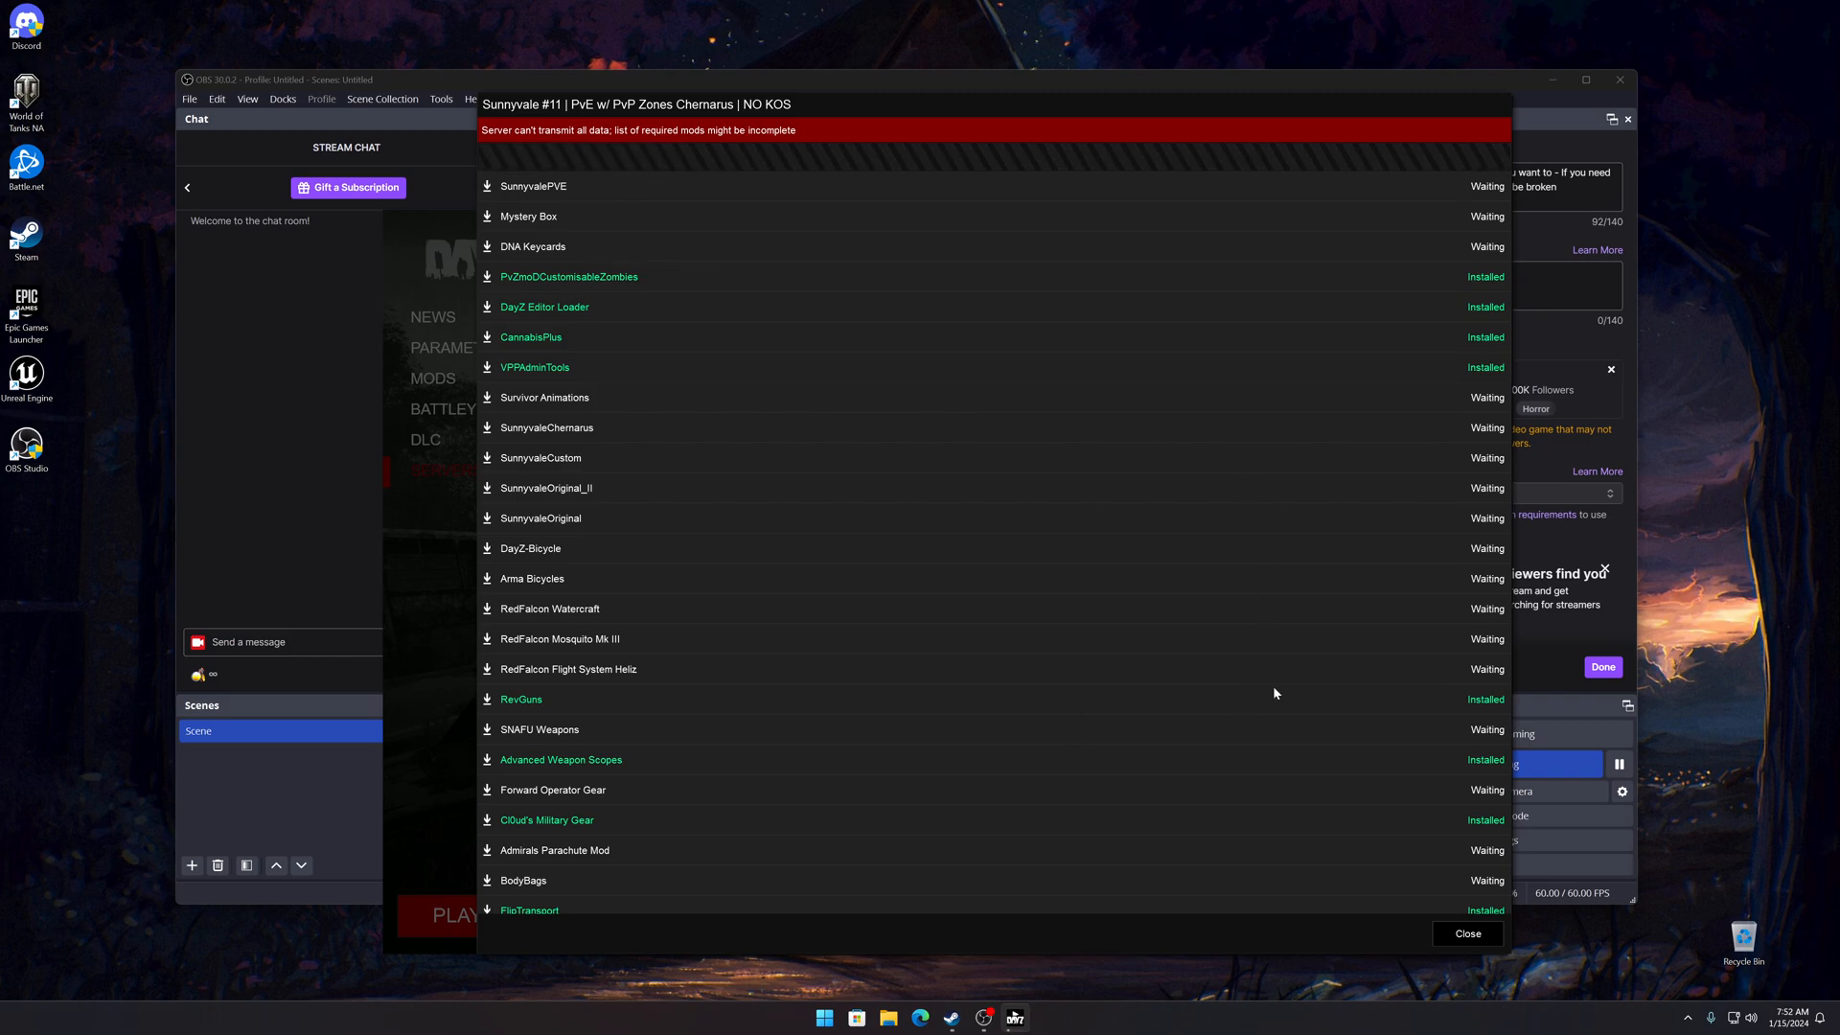
pyautogui.moveTo(1157, 378)
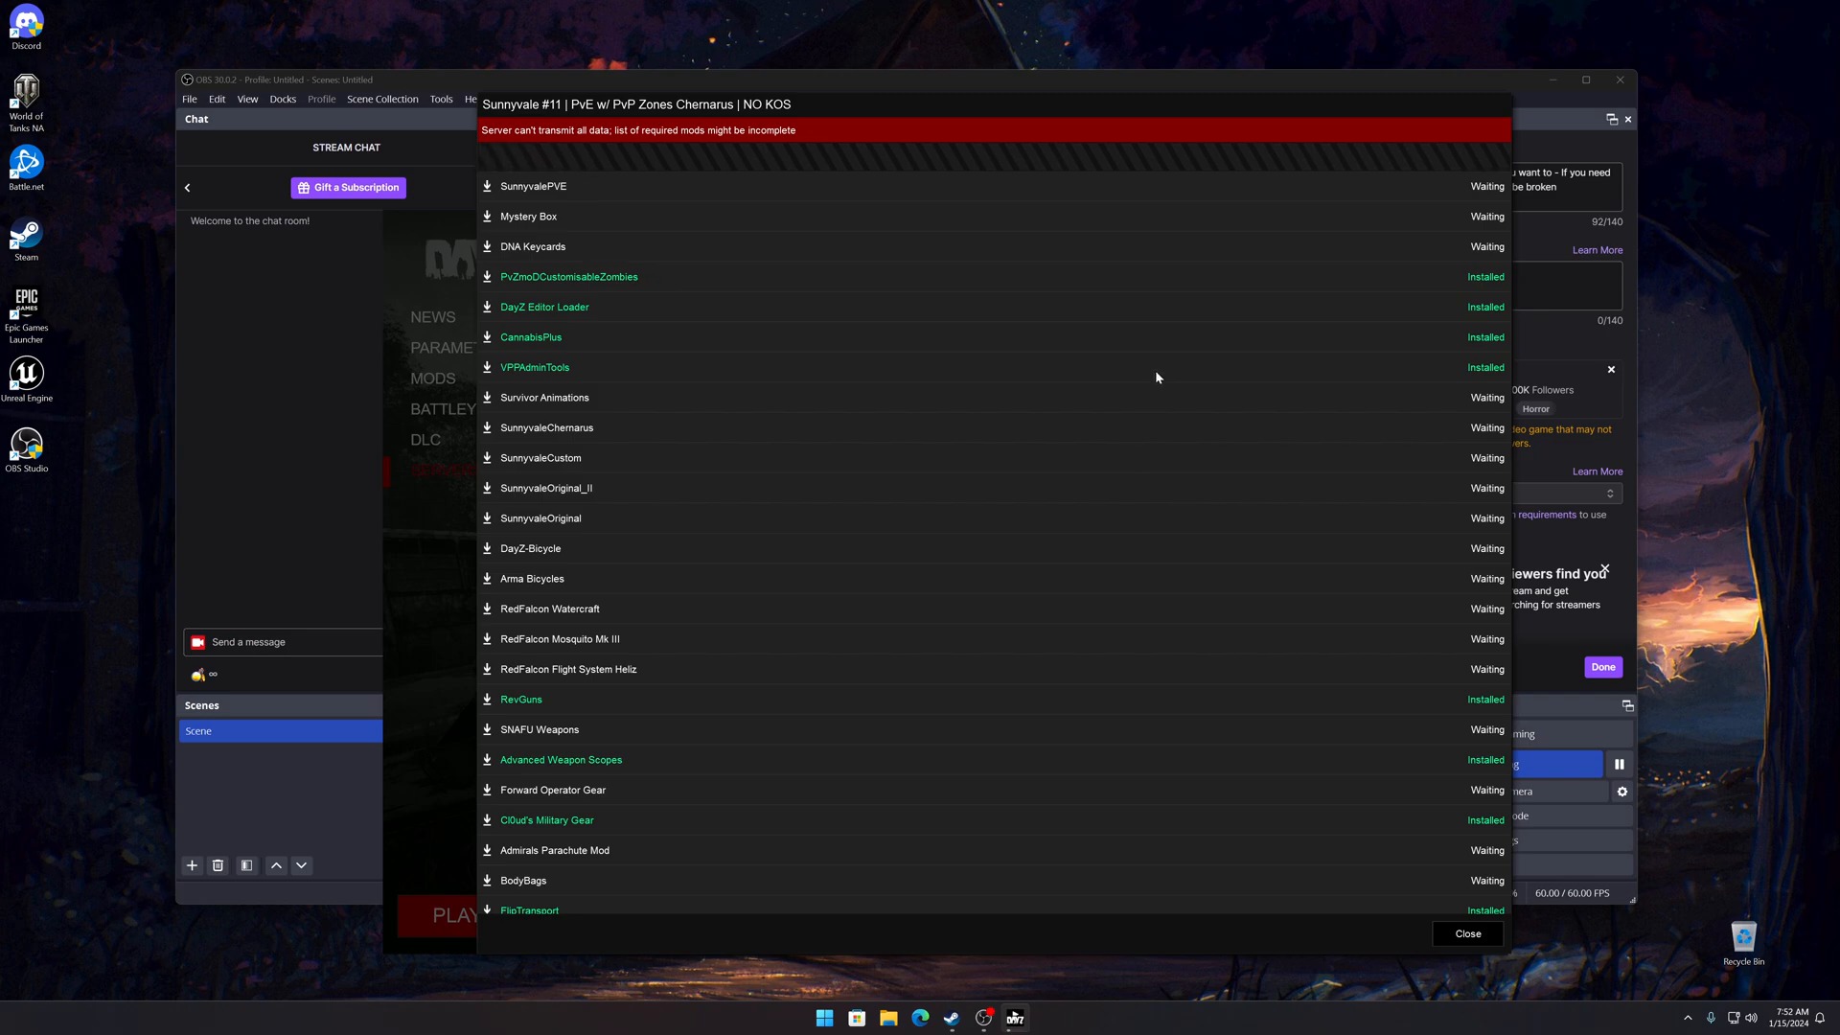
pyautogui.moveTo(981, 366)
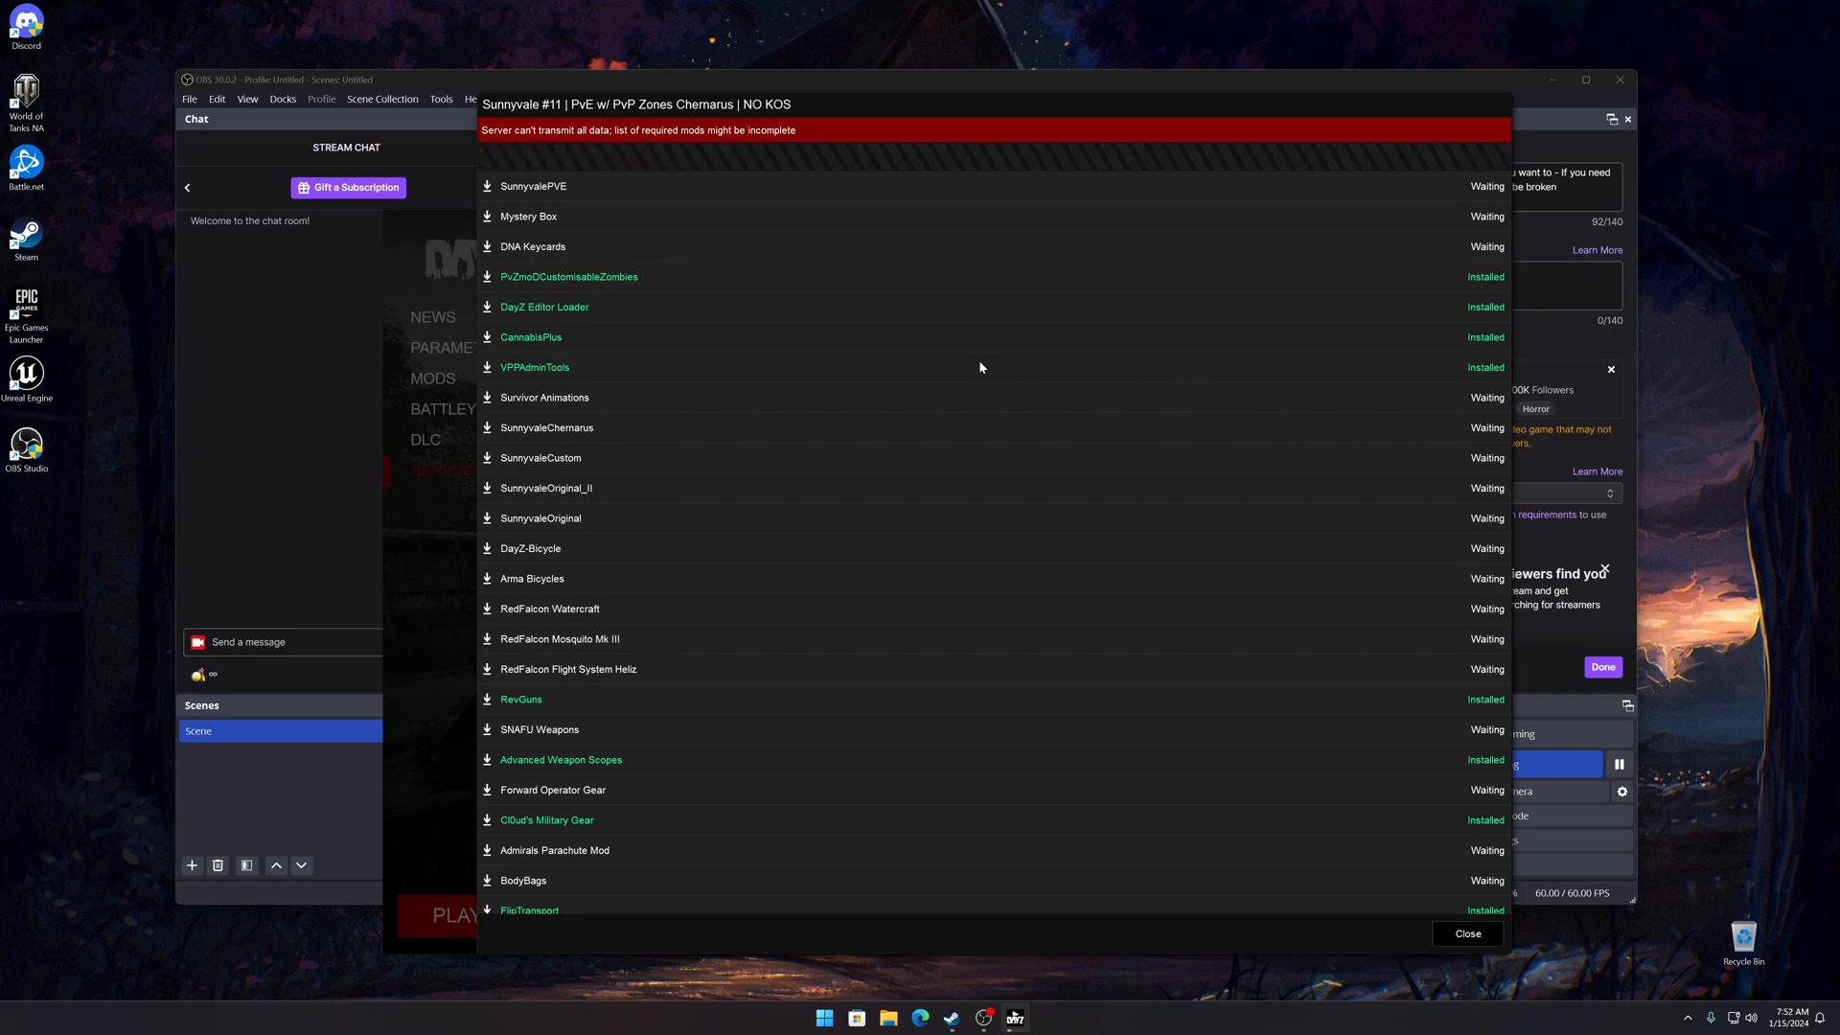
pyautogui.moveTo(985, 378)
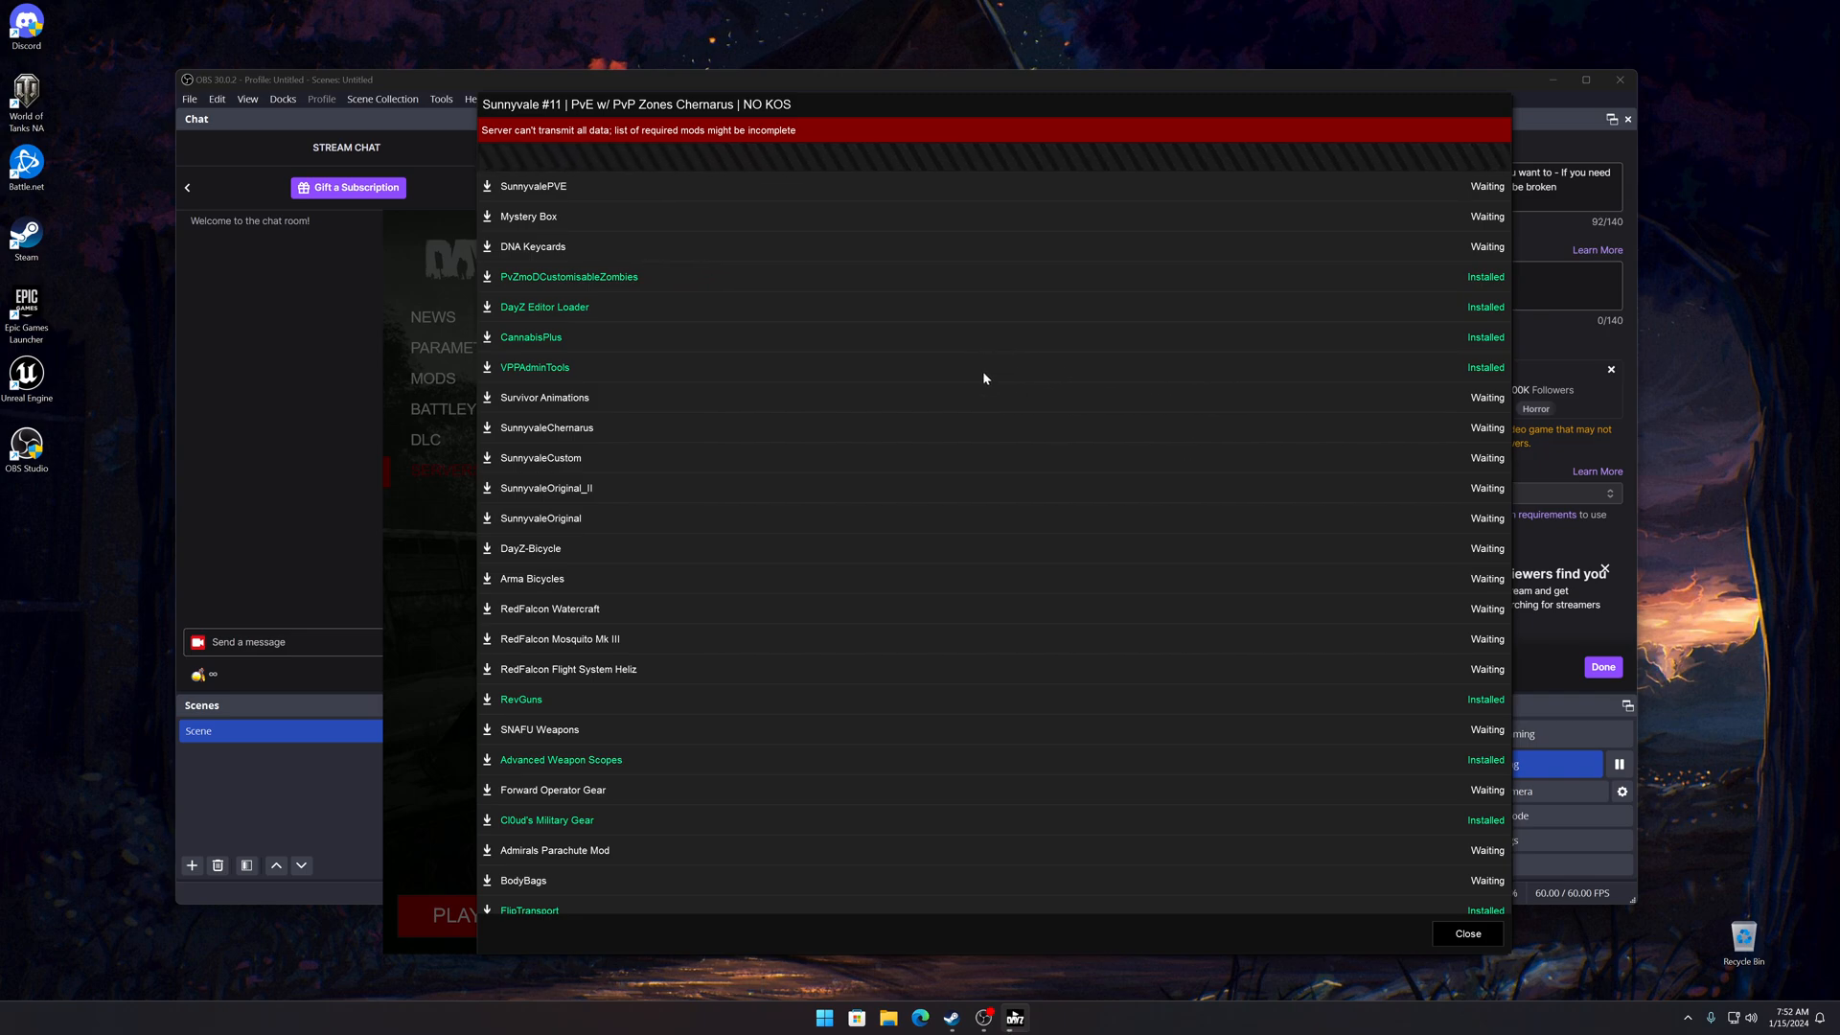
pyautogui.moveTo(1000, 334)
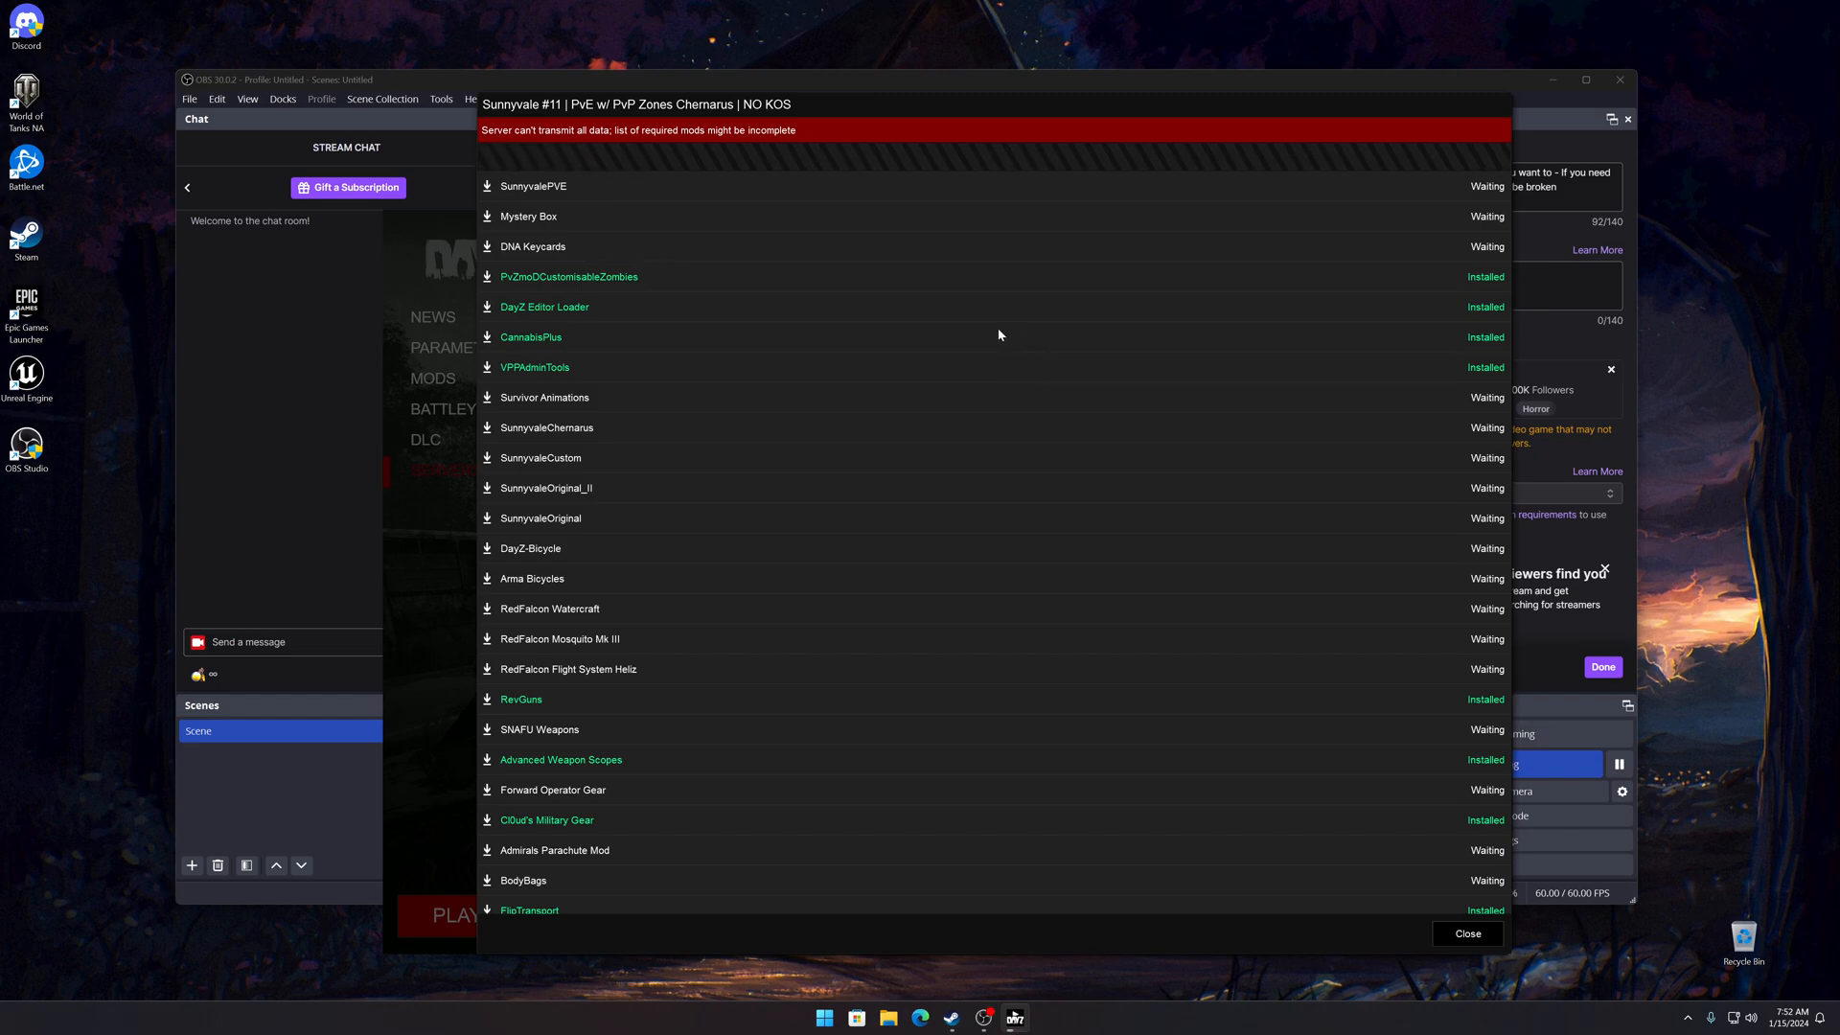
pyautogui.moveTo(1016, 341)
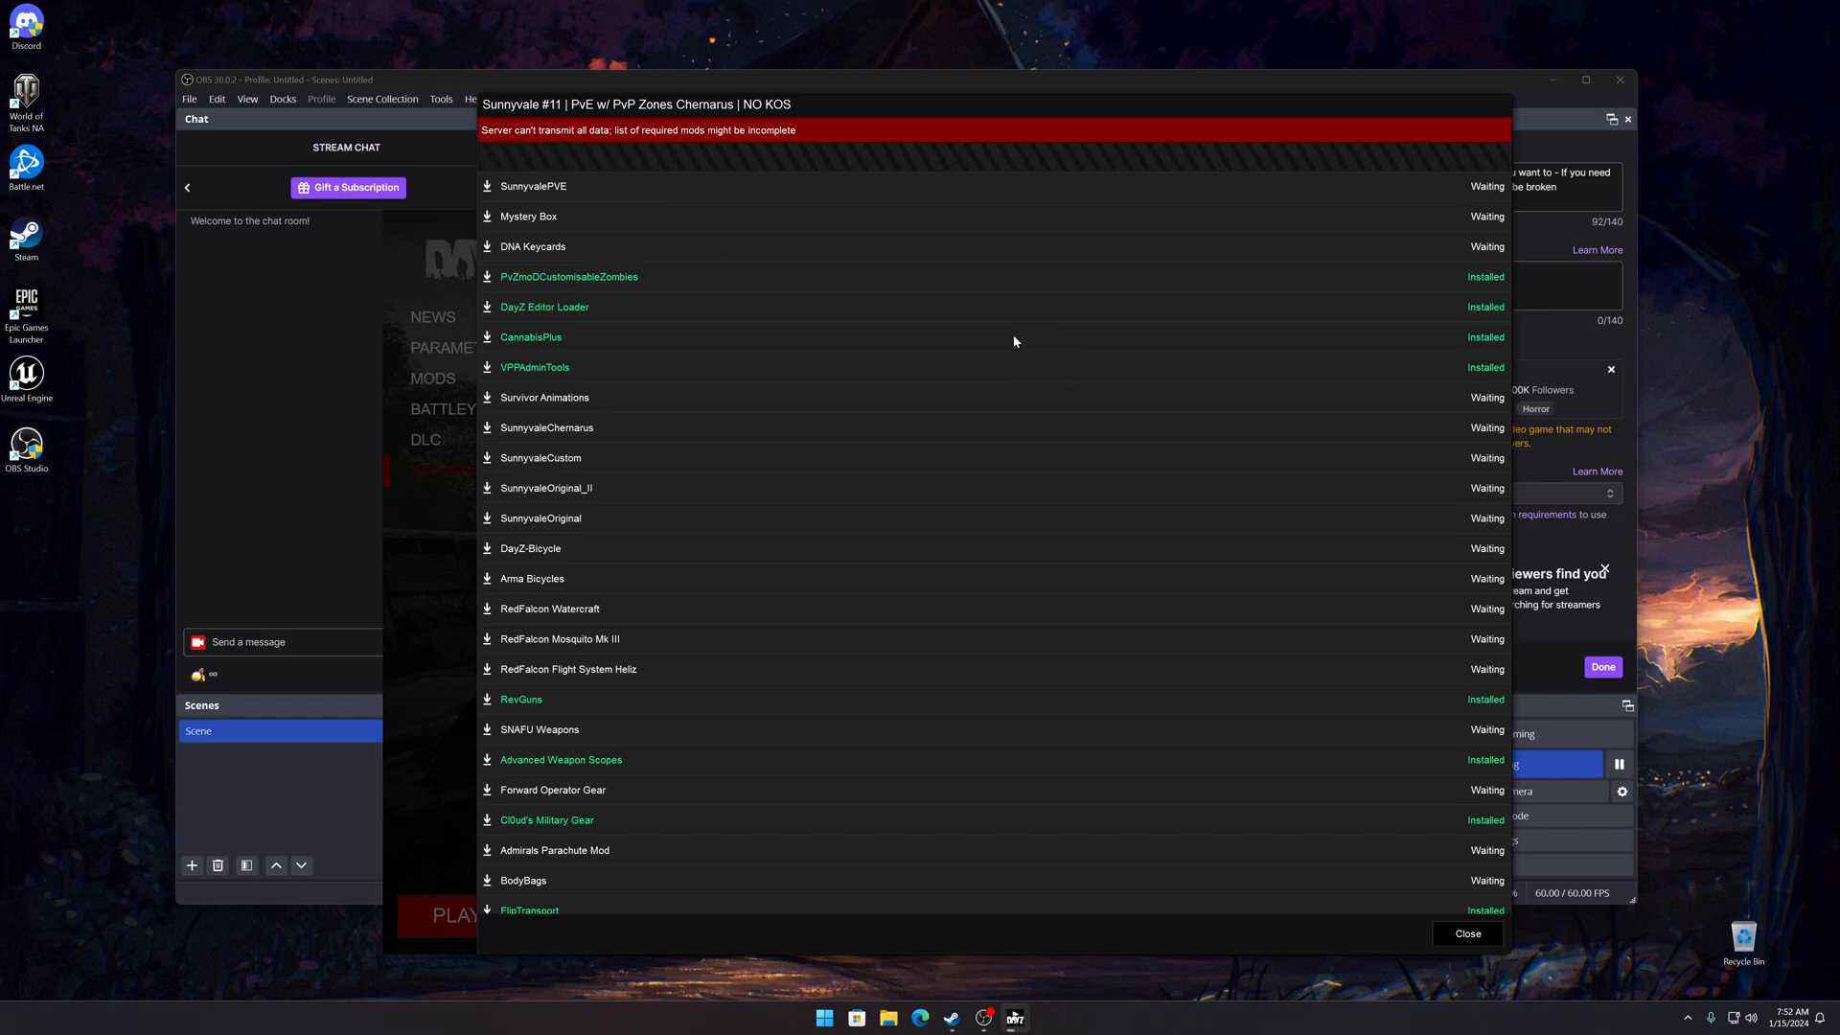
pyautogui.moveTo(1043, 334)
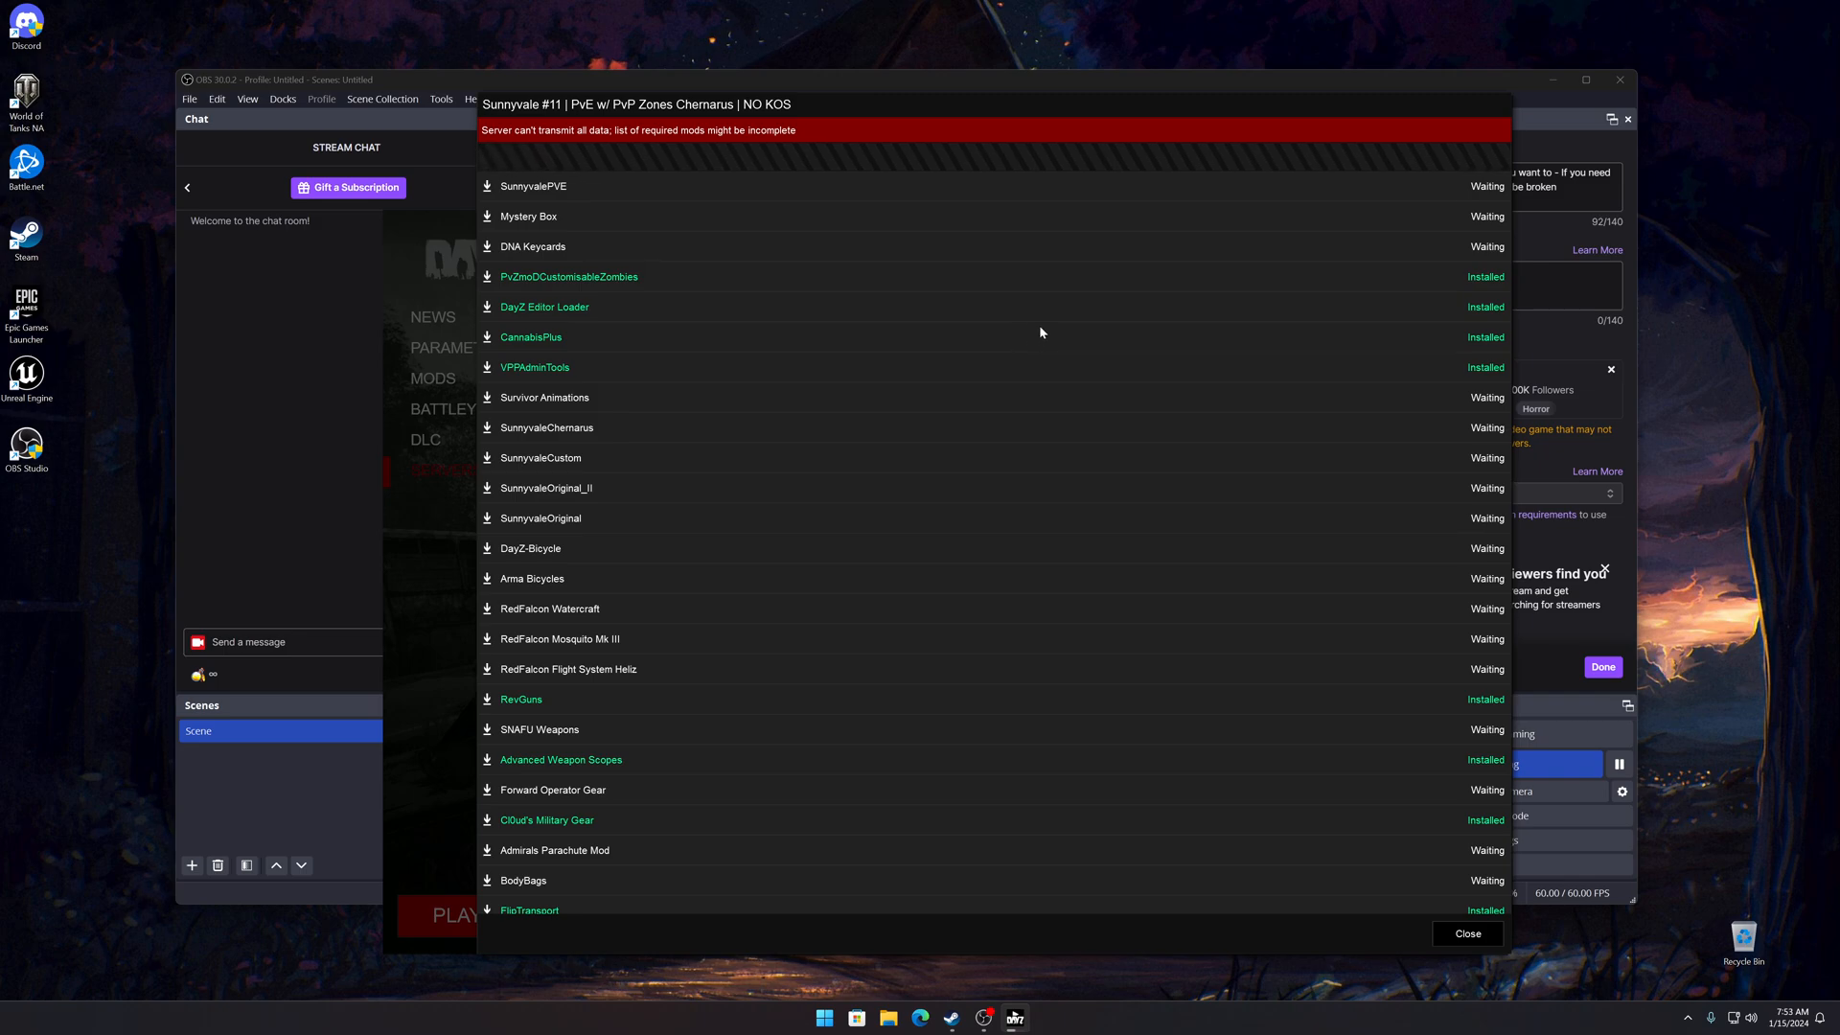
pyautogui.moveTo(998, 342)
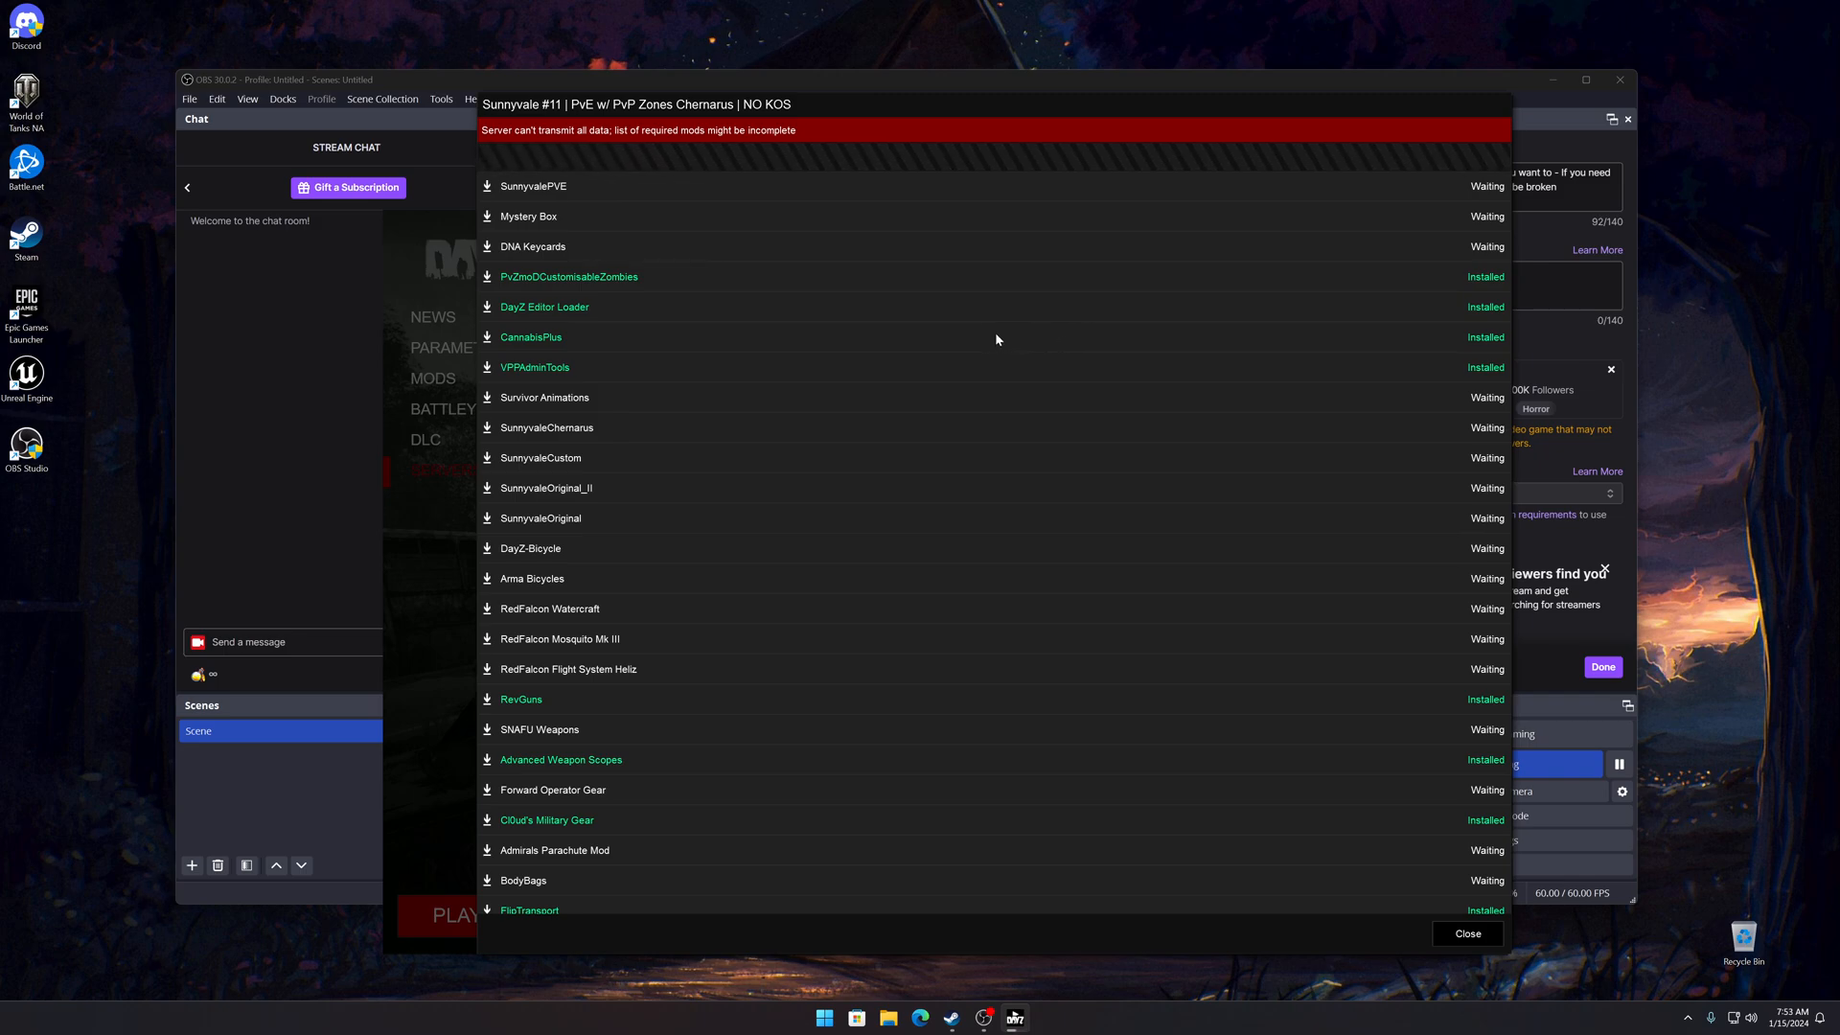
pyautogui.moveTo(1016, 376)
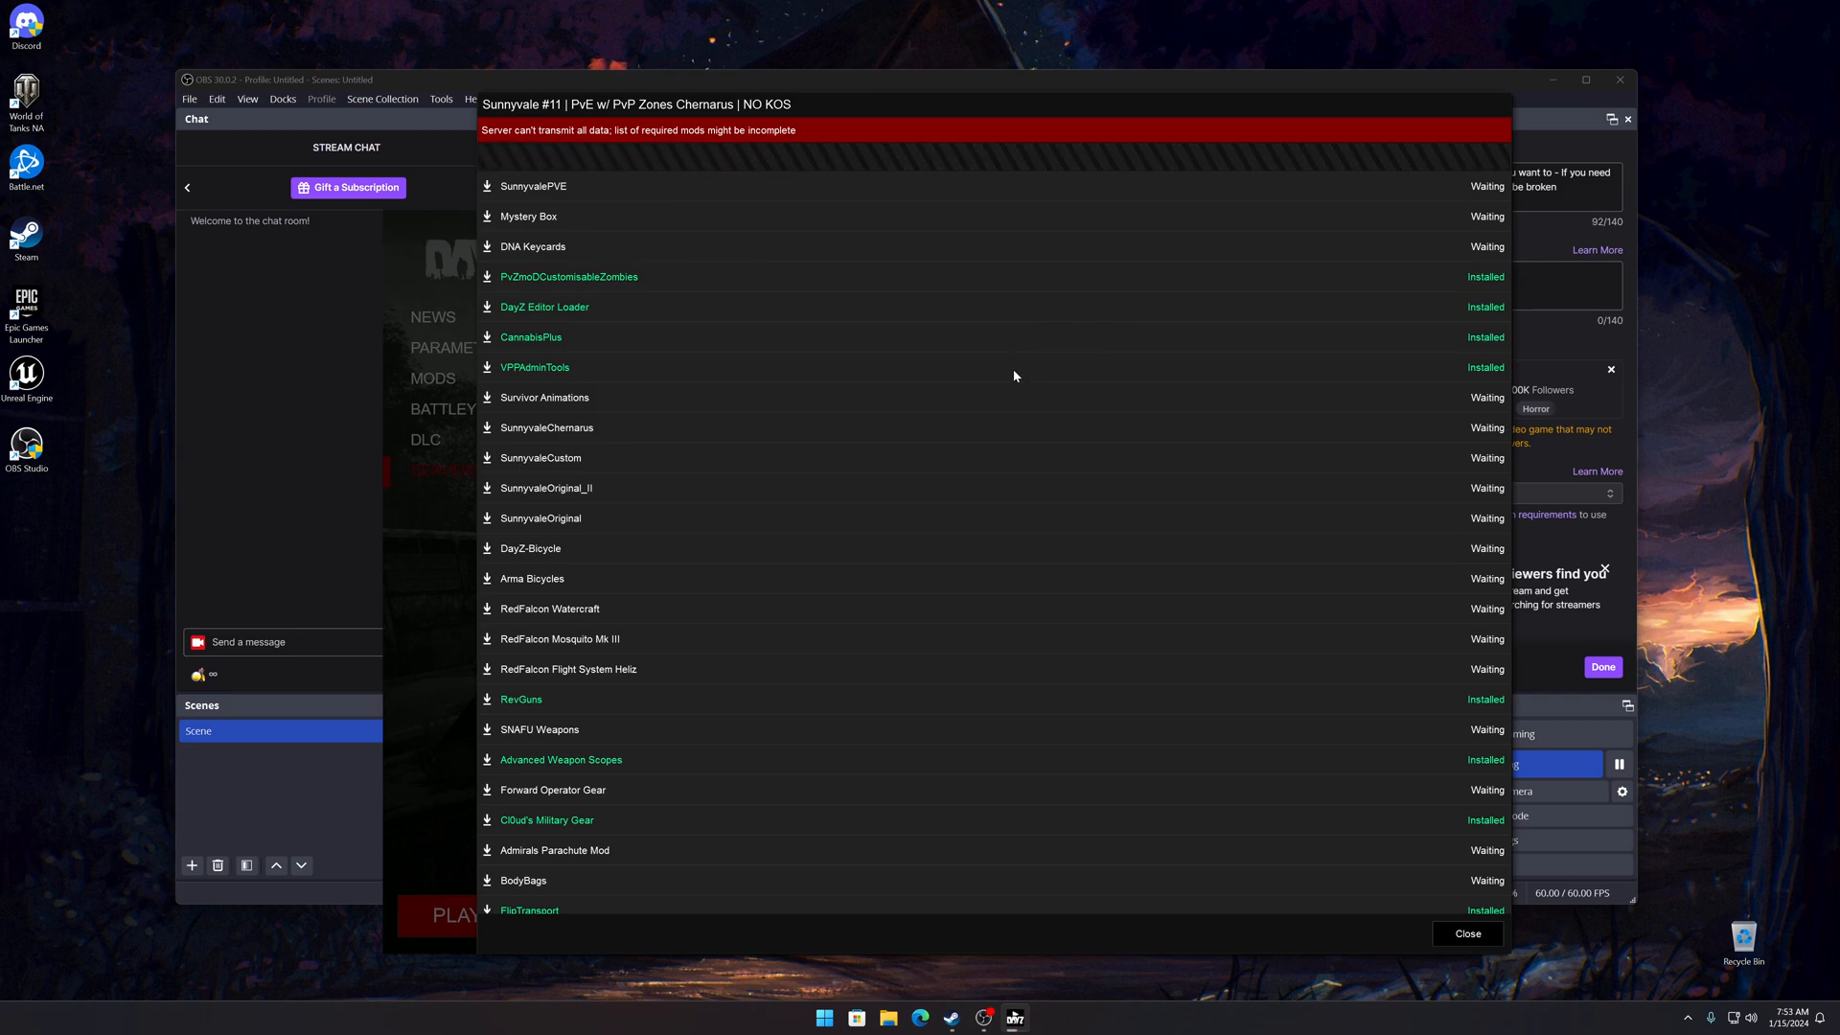
pyautogui.moveTo(983, 330)
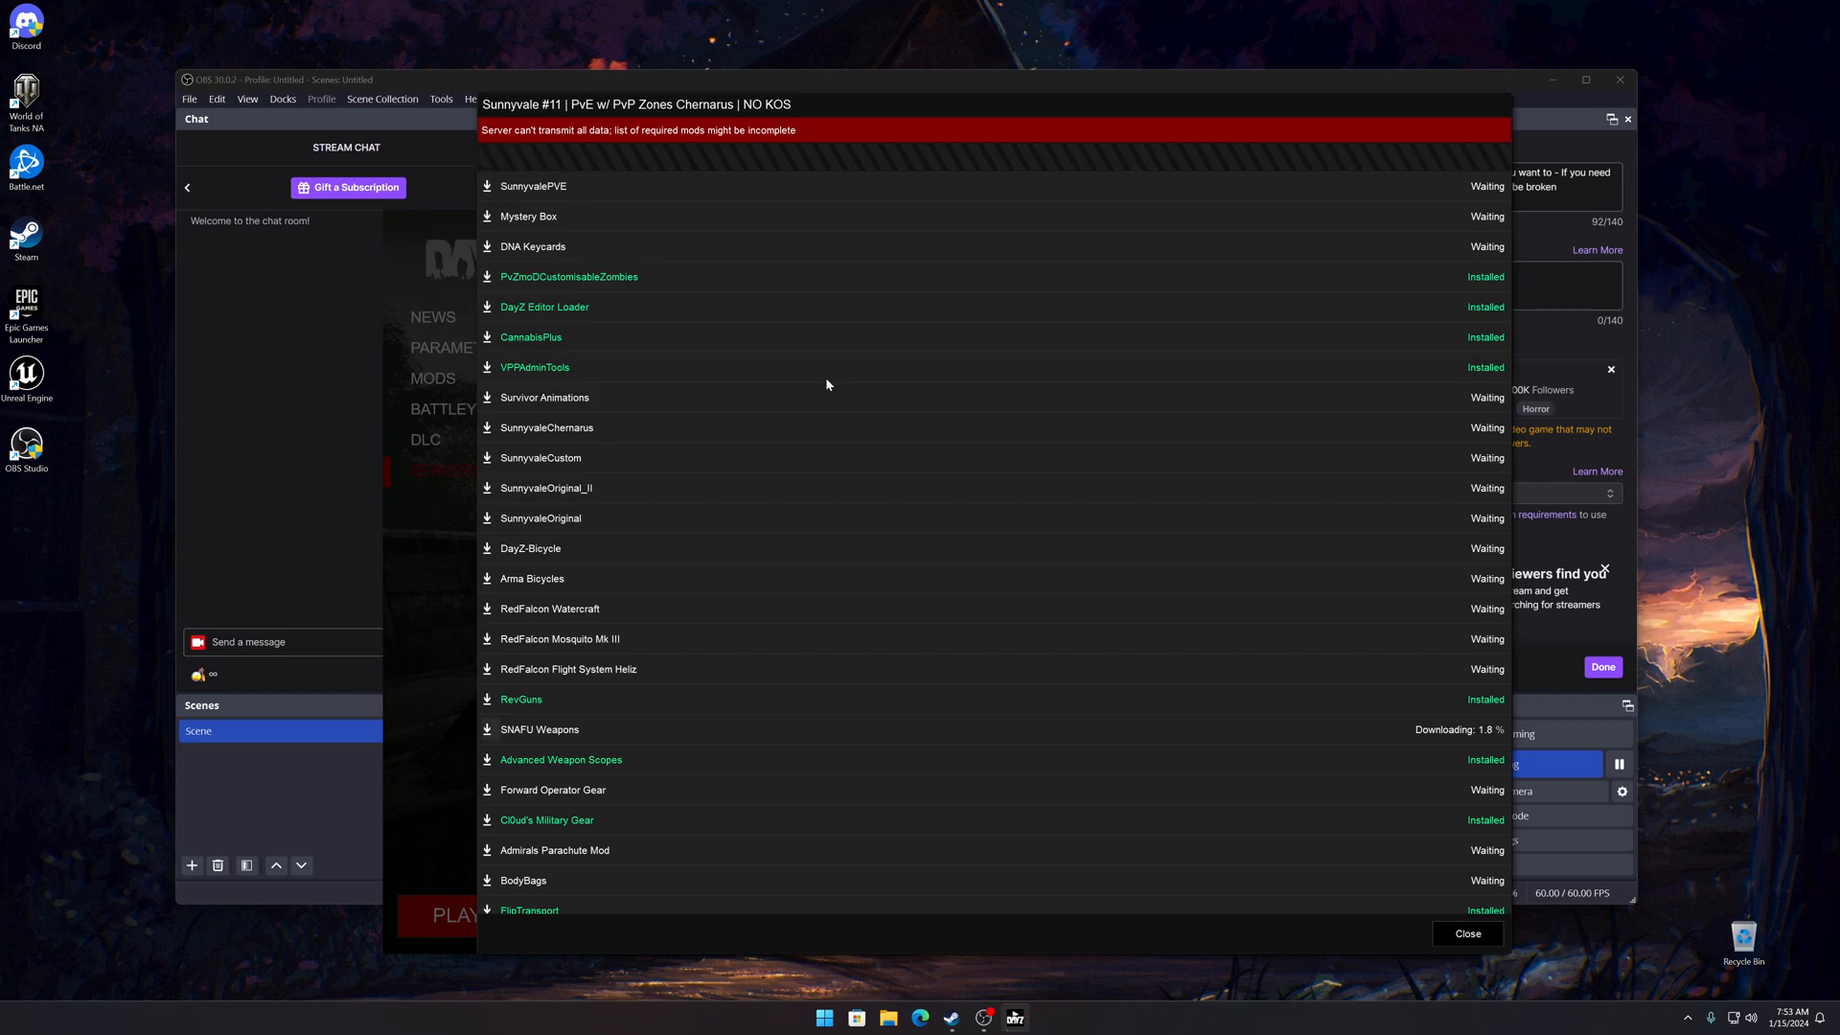
pyautogui.moveTo(1073, 456)
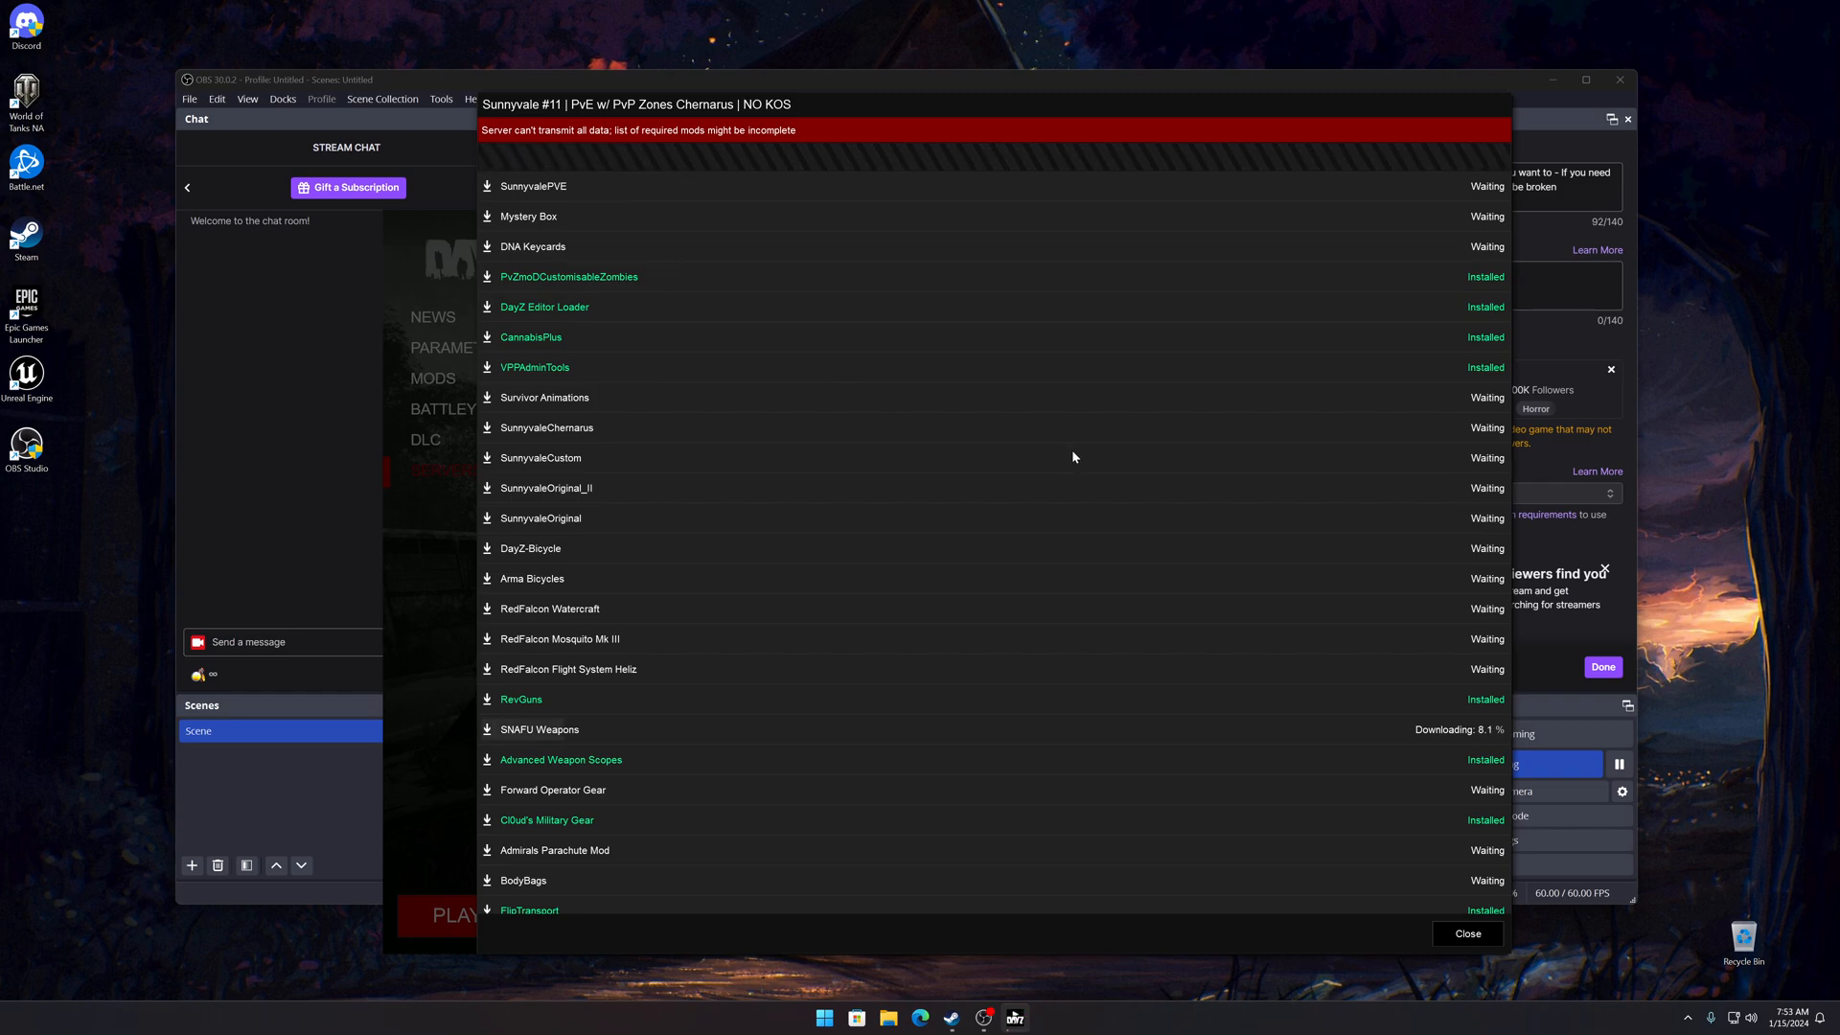
pyautogui.moveTo(1215, 546)
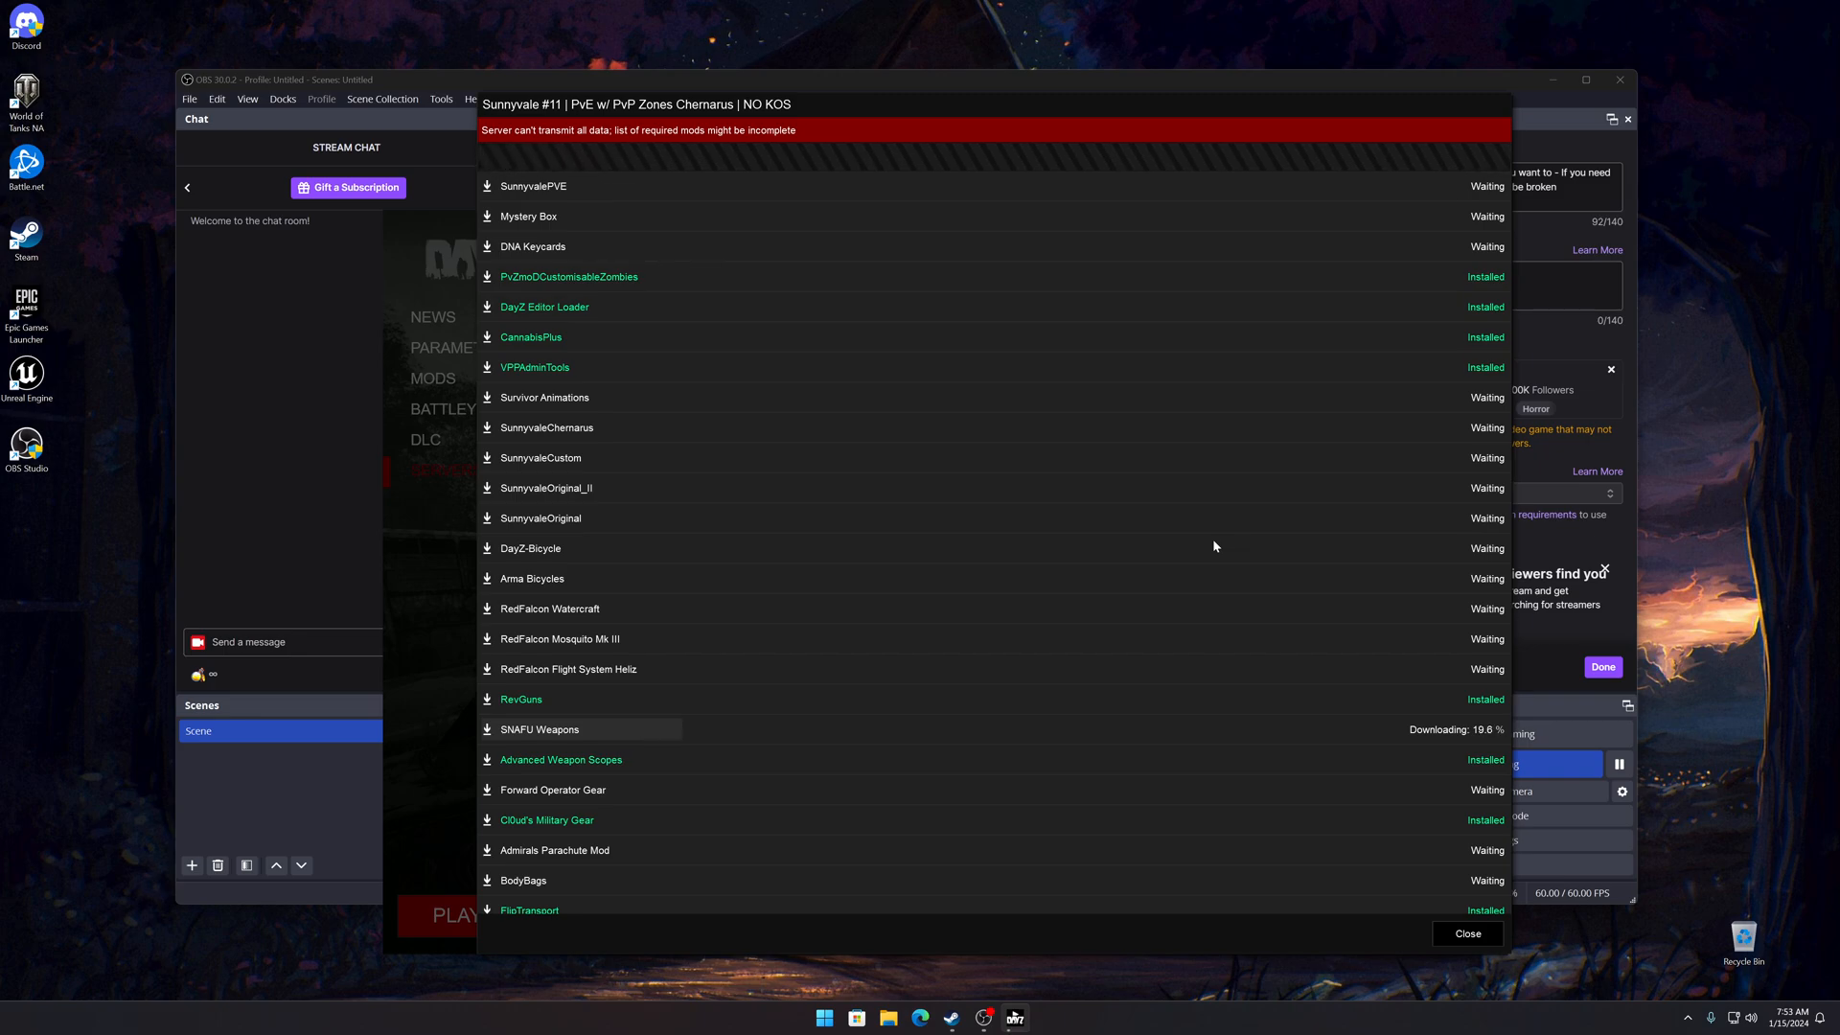
pyautogui.moveTo(1165, 602)
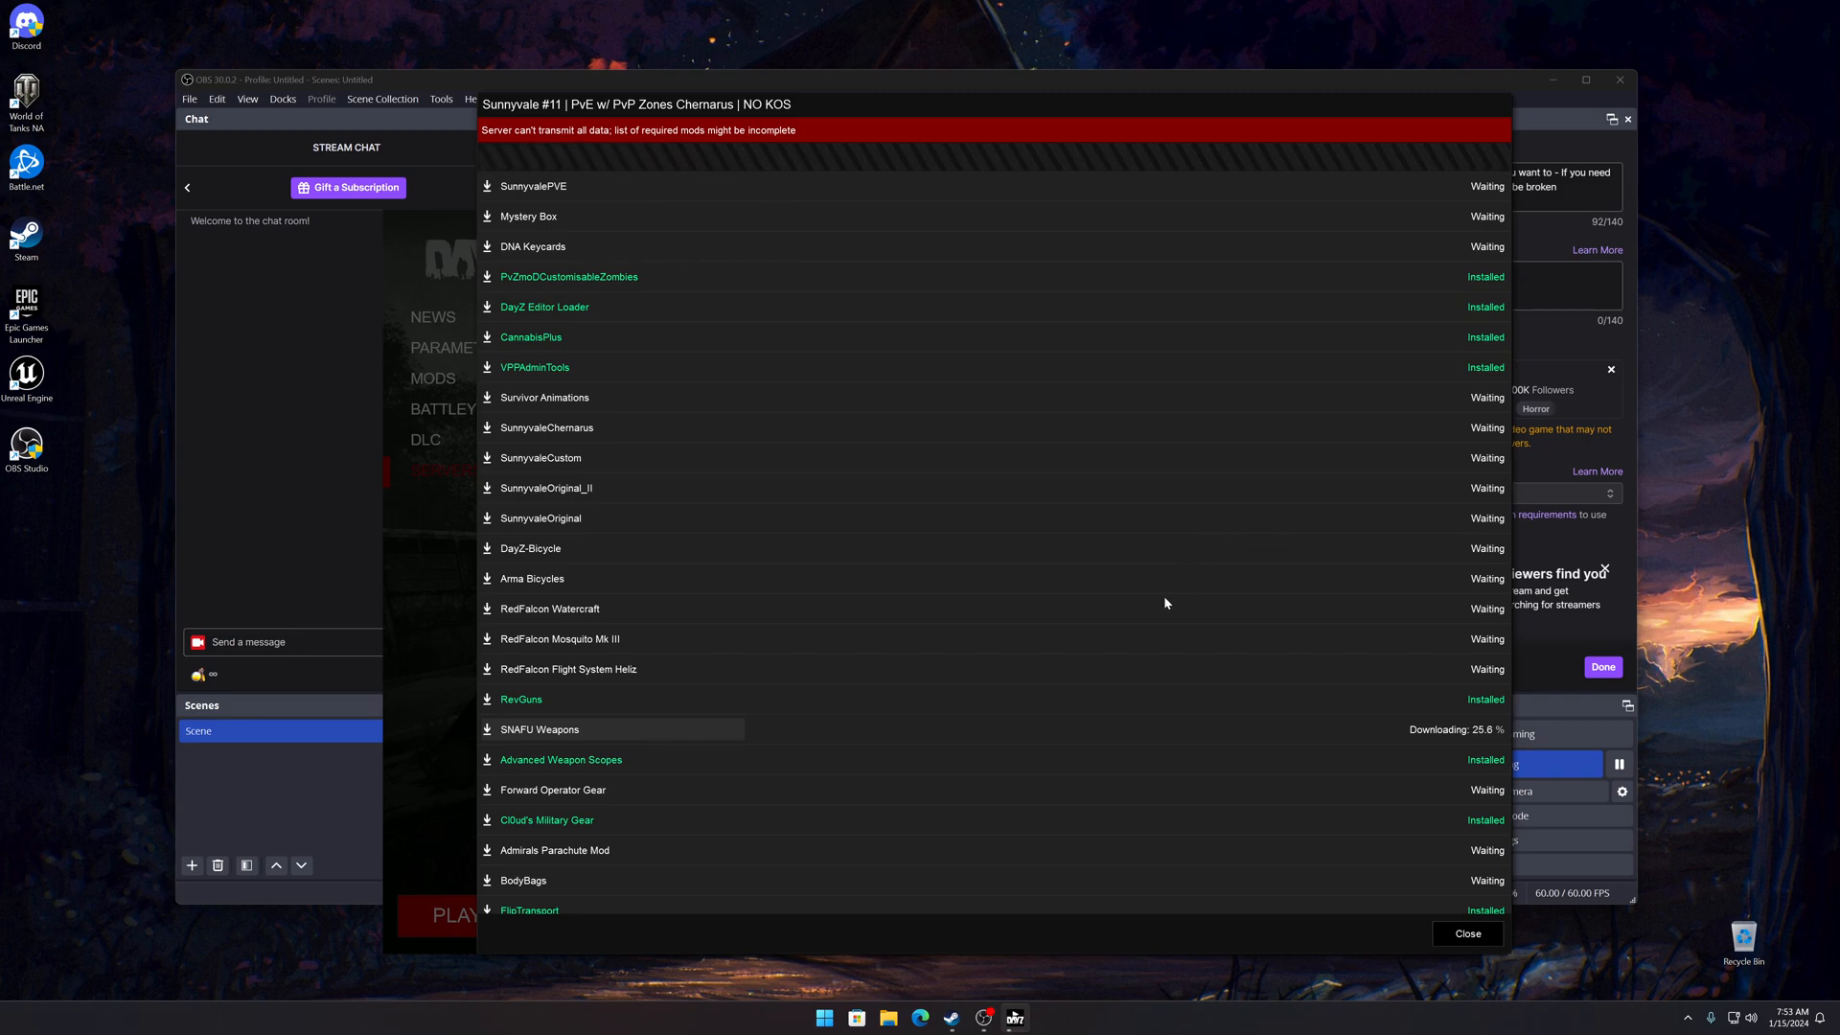
pyautogui.moveTo(951, 1020)
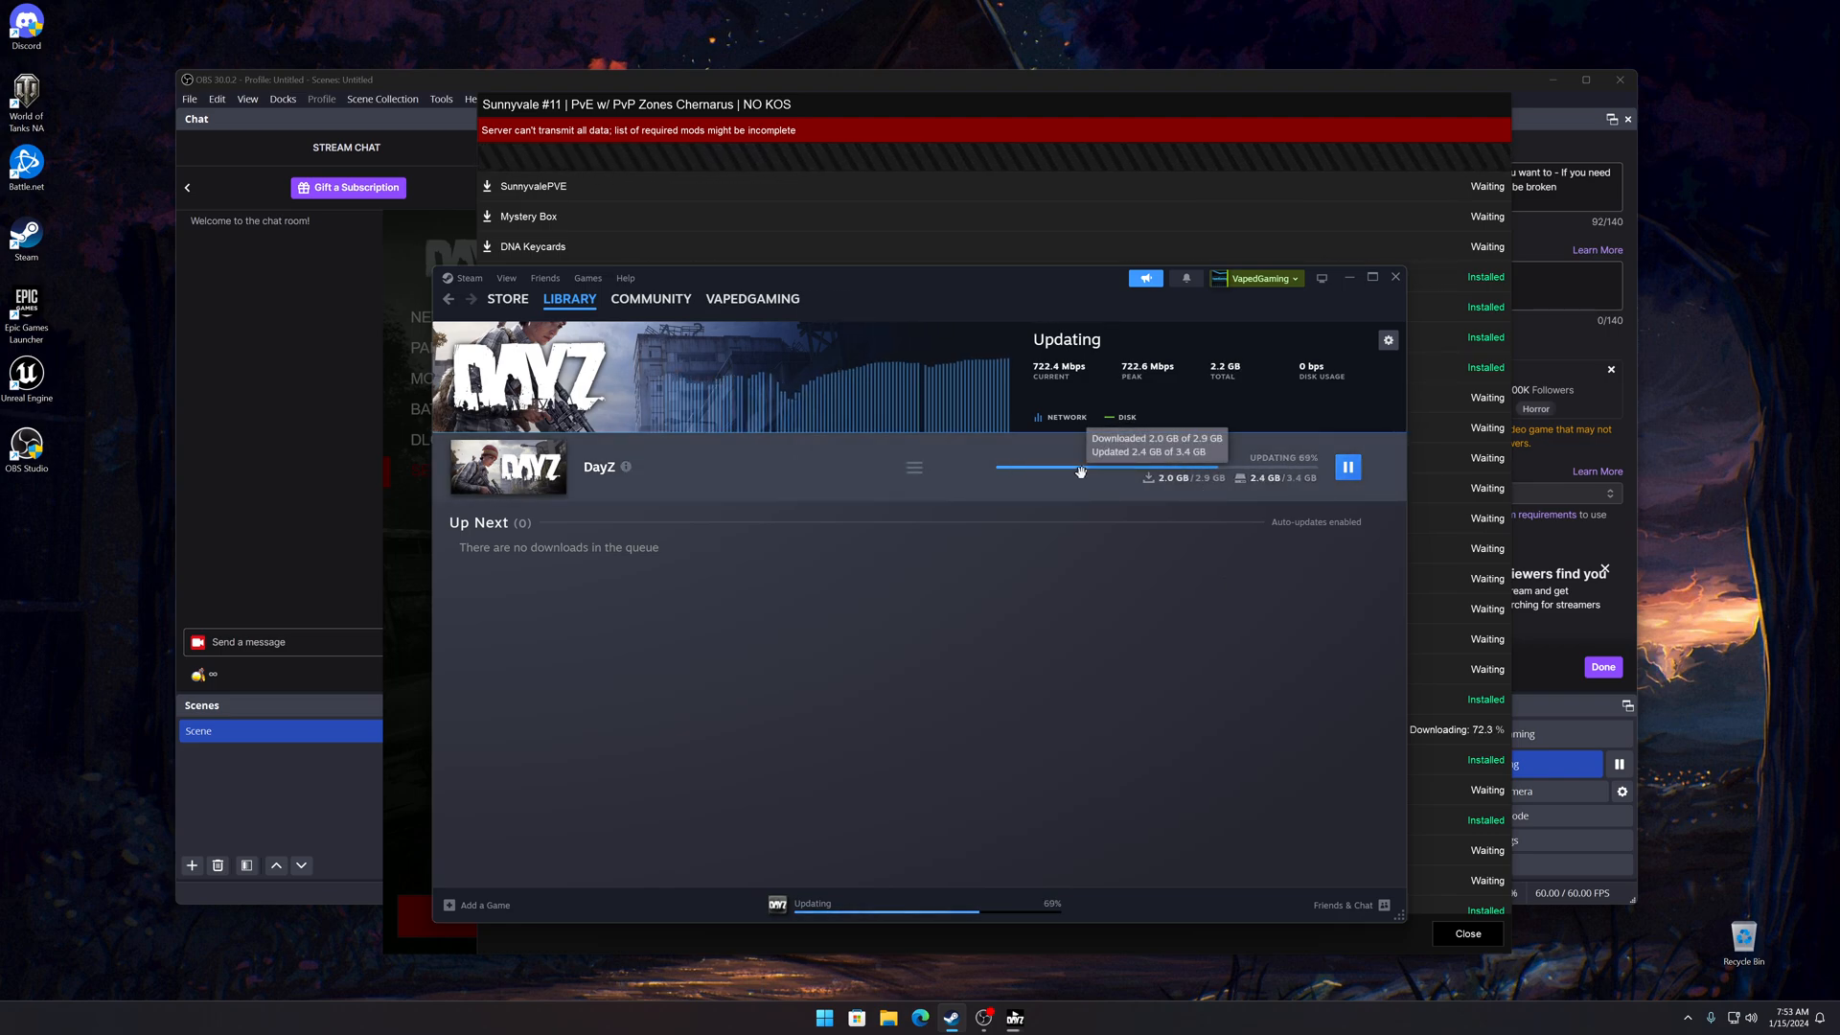
pyautogui.moveTo(1208, 653)
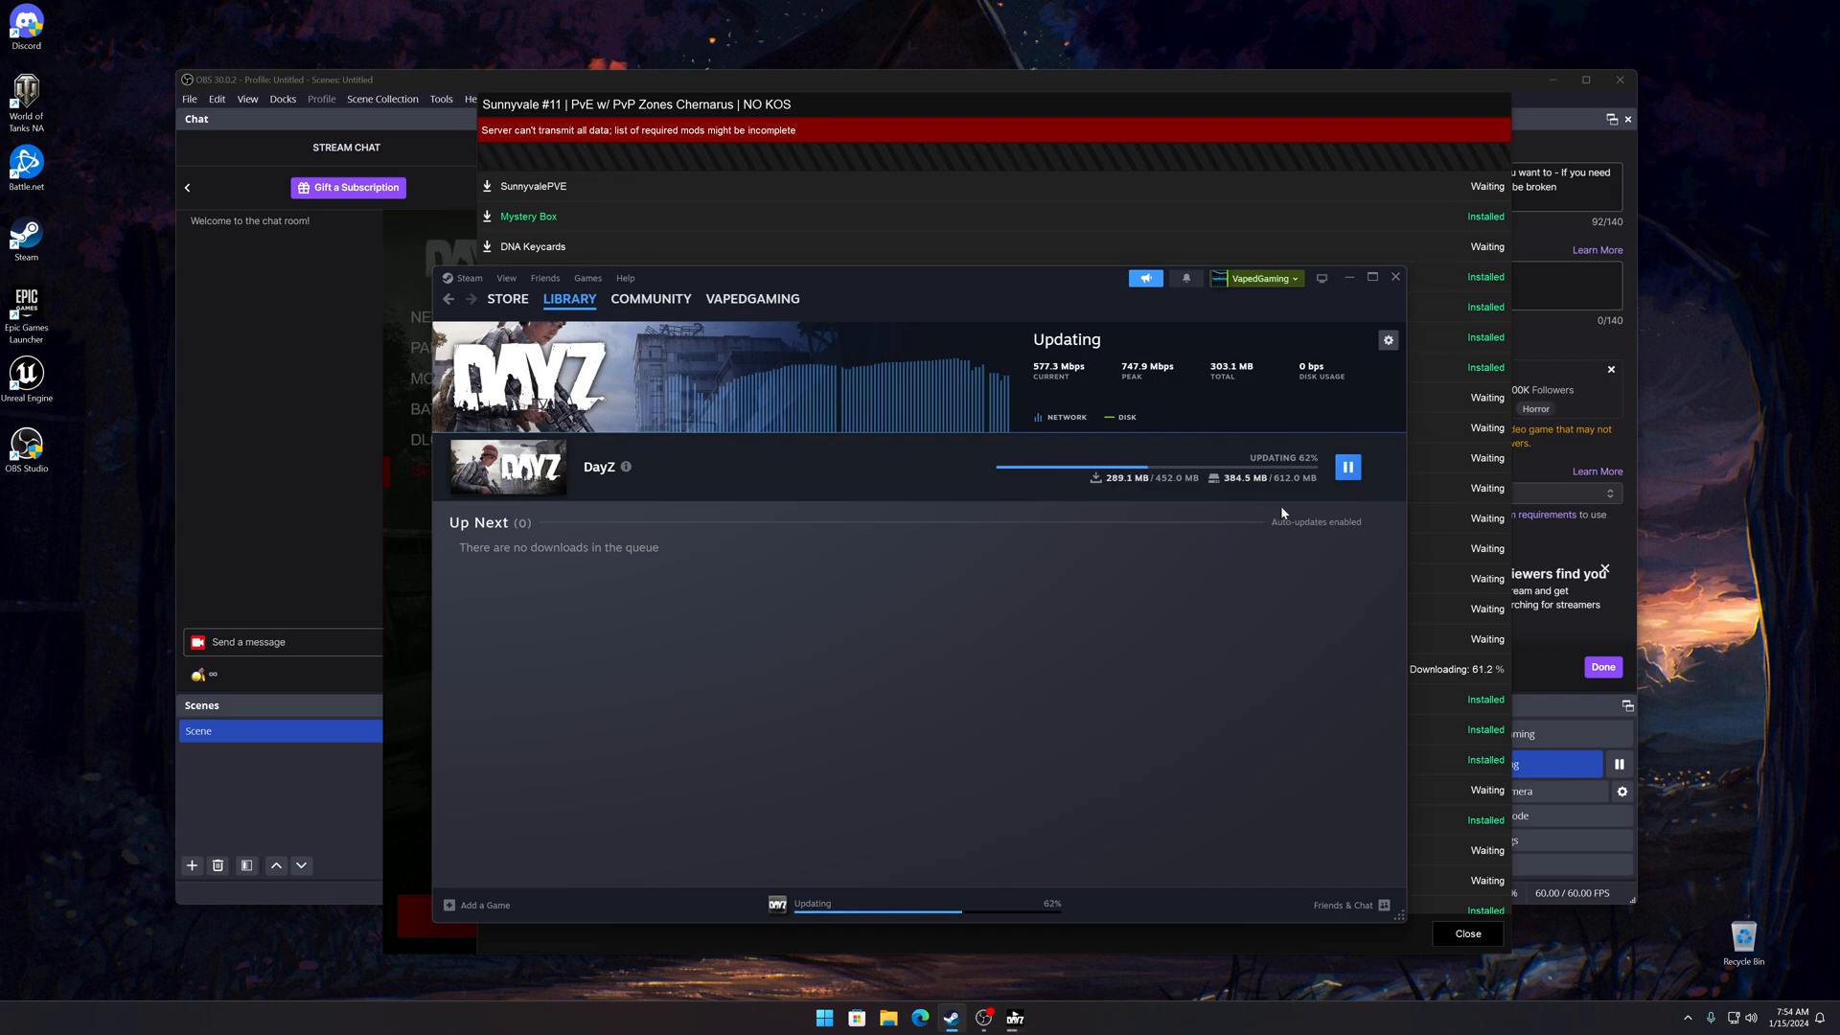
pyautogui.moveTo(1100, 835)
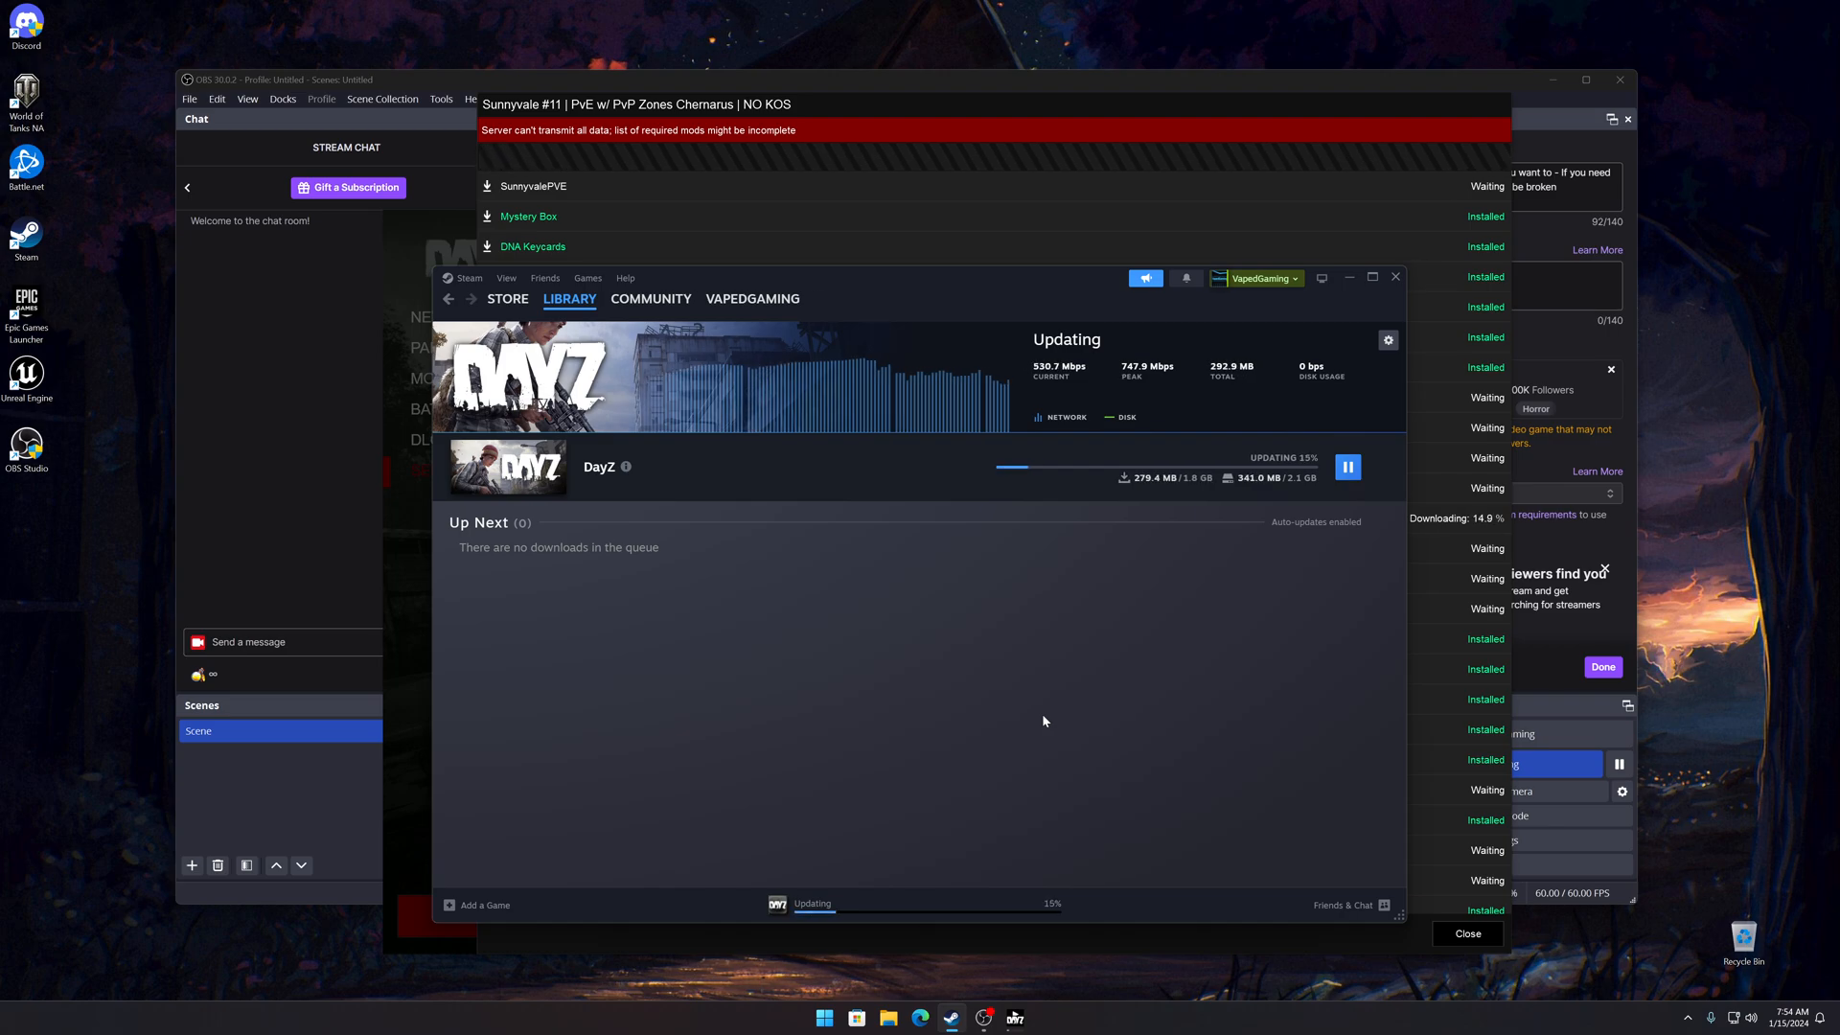
pyautogui.moveTo(1054, 710)
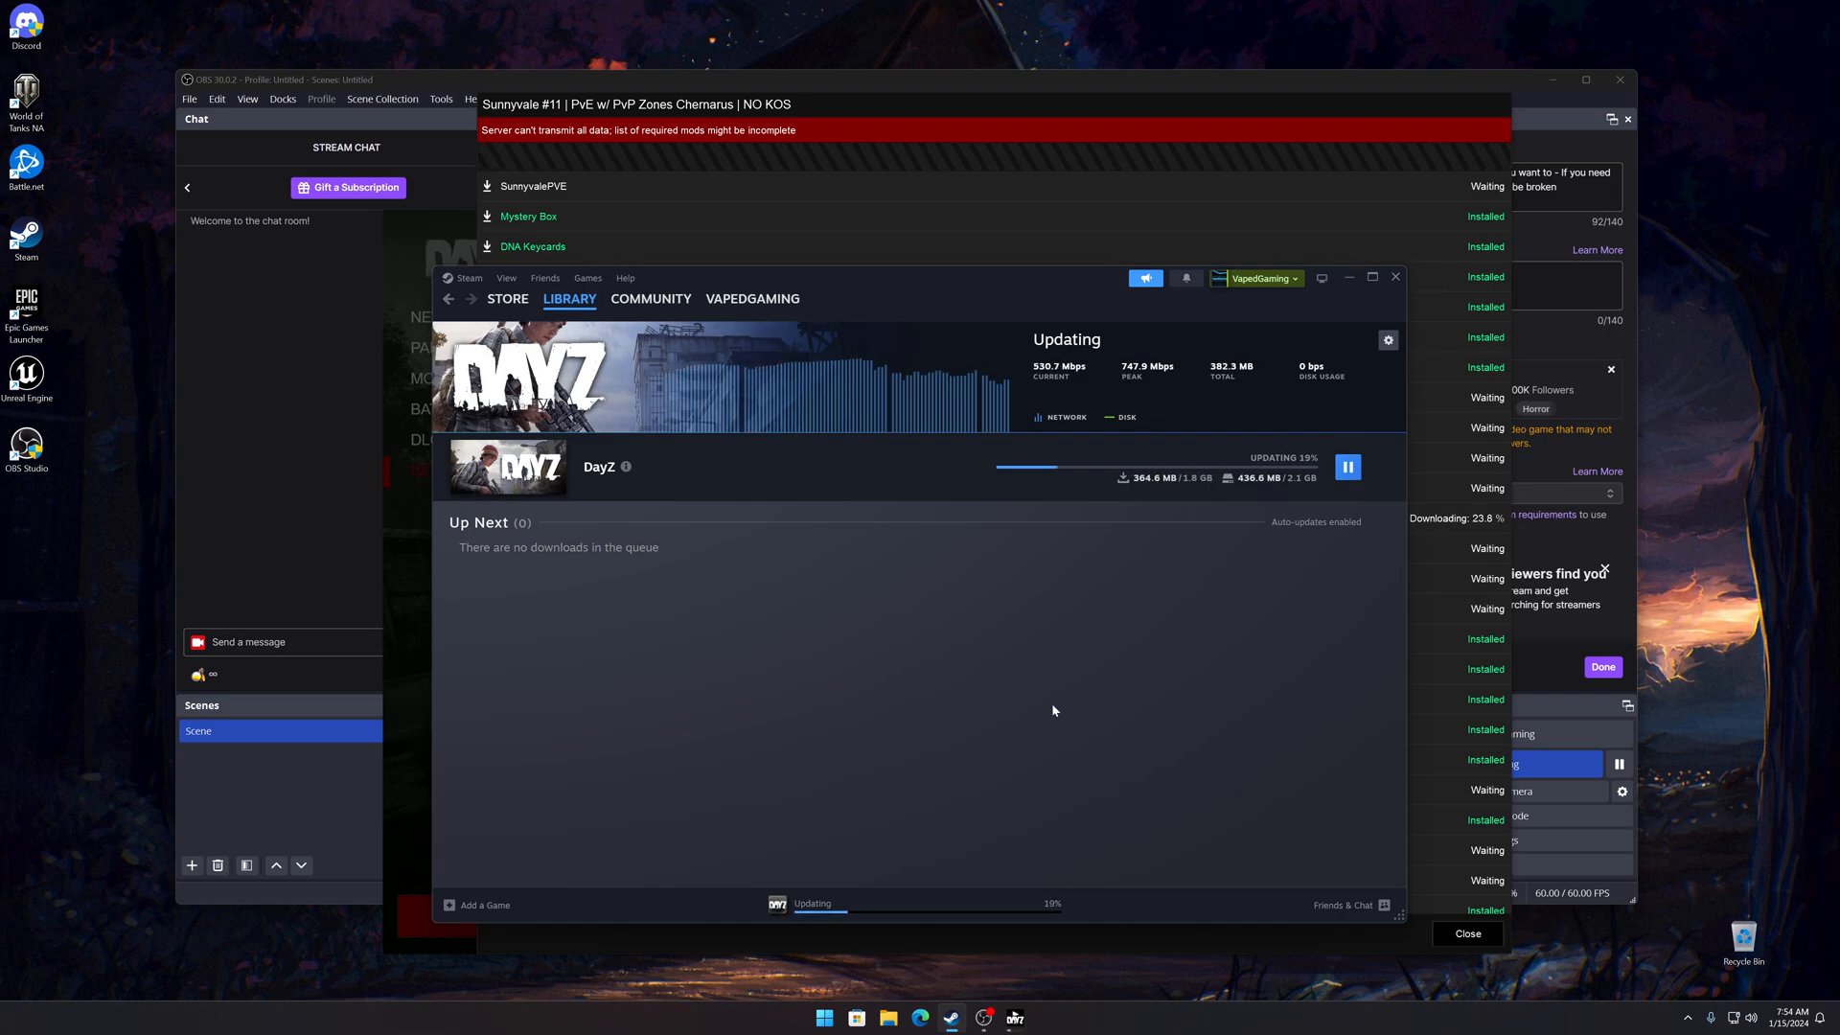
pyautogui.moveTo(993, 589)
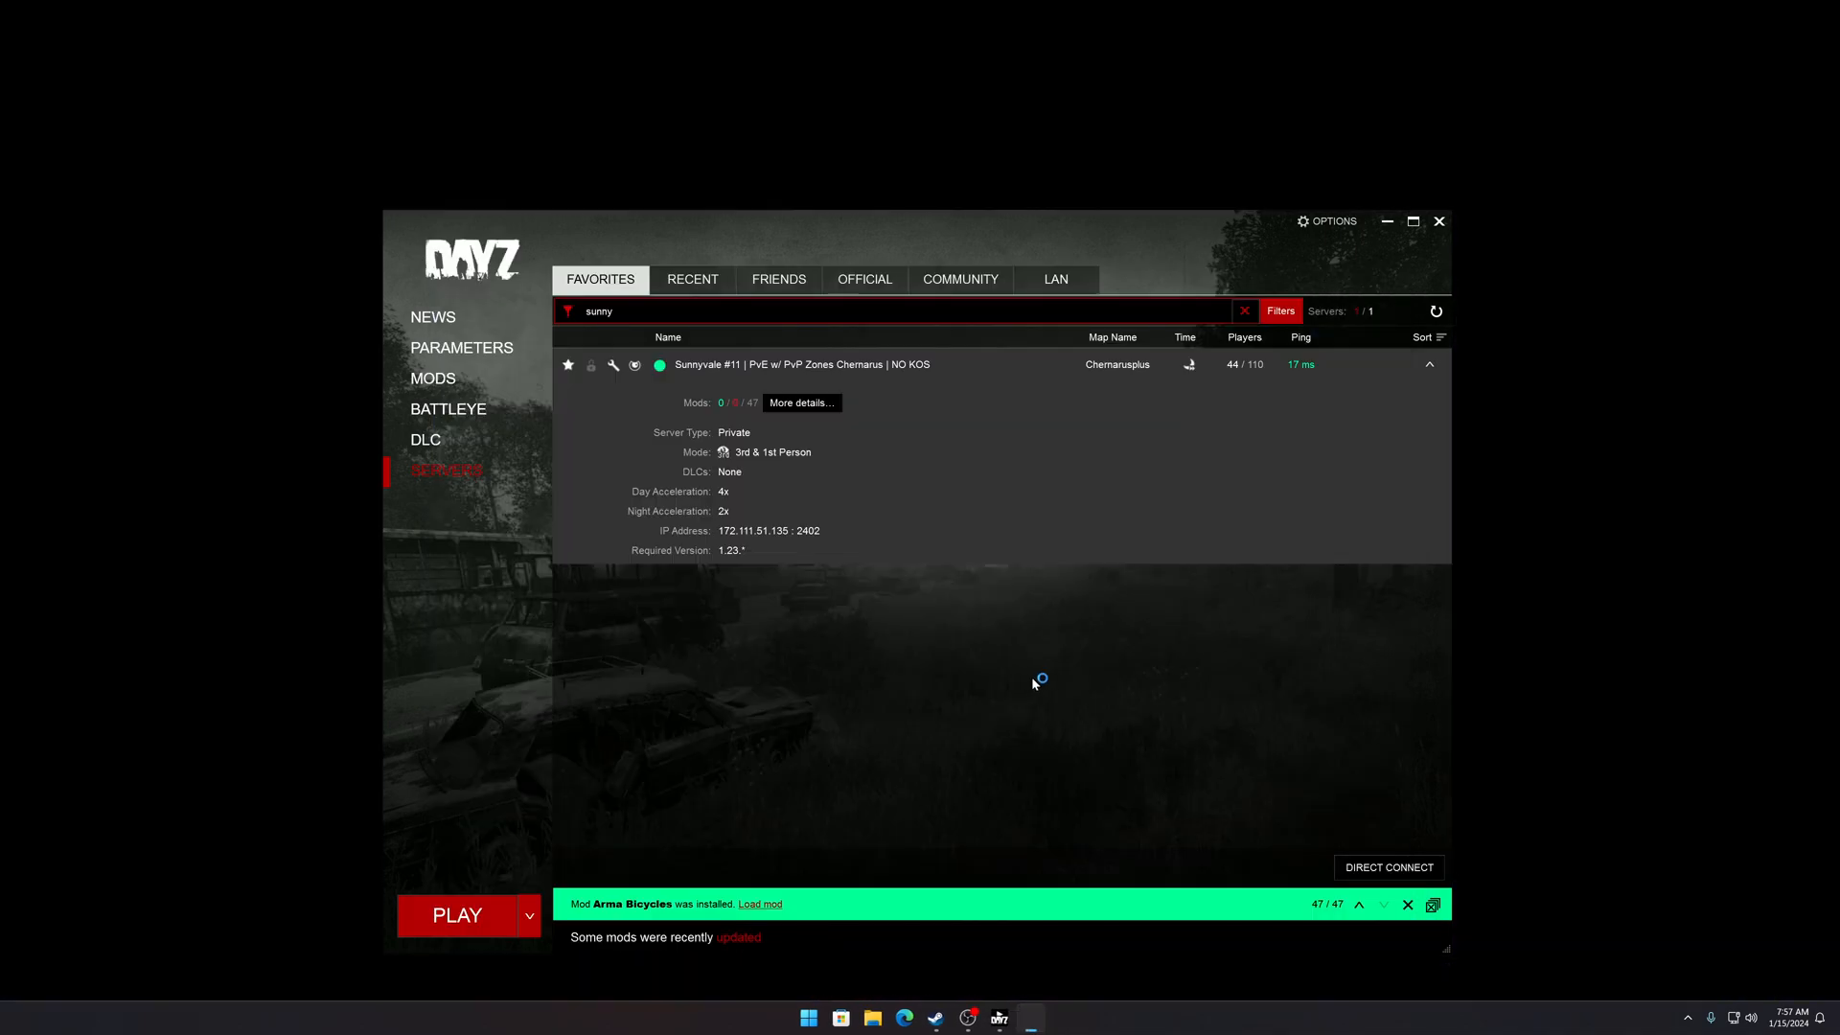
# Step: Launch into Sunnyvale #11 with all 47/47 mods installed and spawn in-game
pyautogui.click(456, 914)
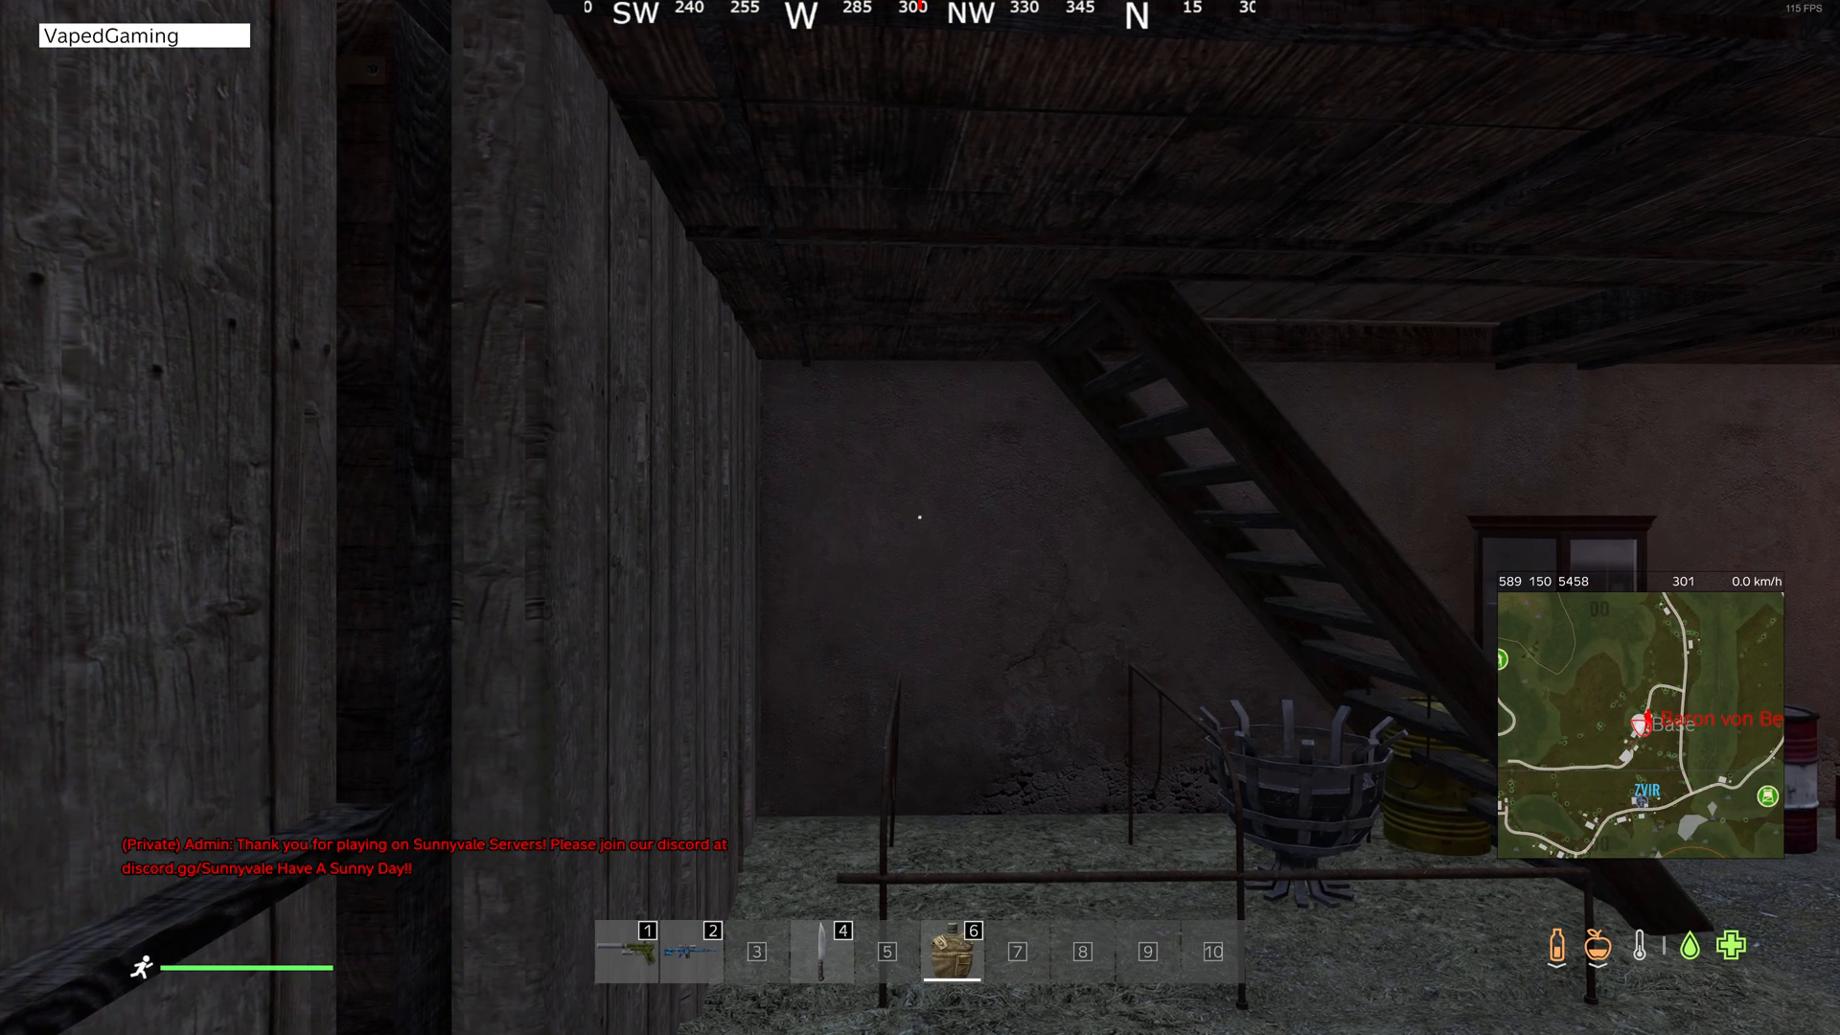